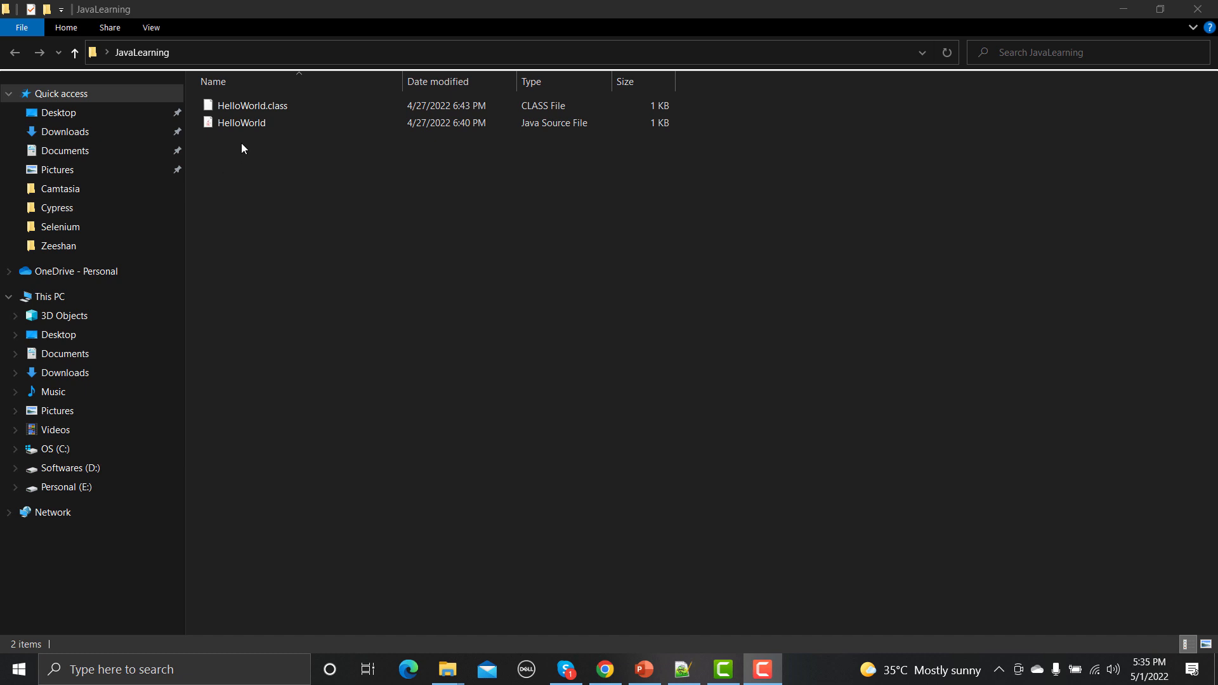
- Select the HelloWorld Java source file and bring up its context actions for Open with
{"action": "left_click", "coordinate": [241, 123]}
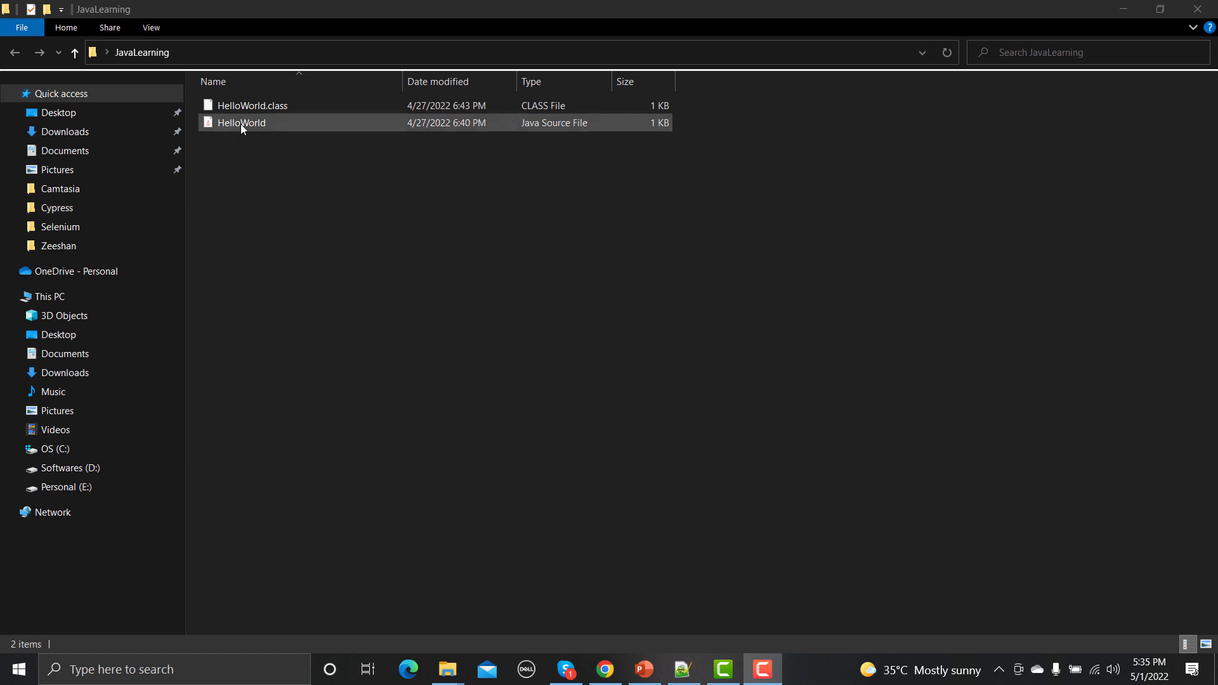
{"action": "right_click", "coordinate": [241, 123]}
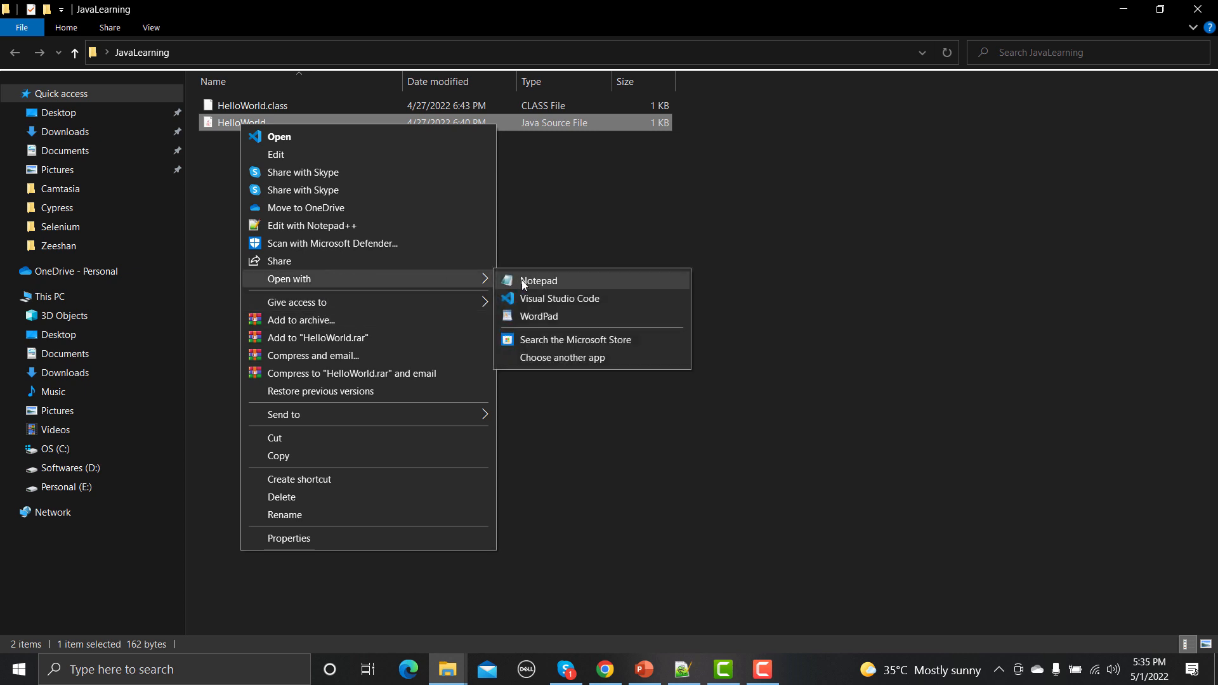
- View HelloWorld in Notepad and highlight the printed message text
{"action": "left_click", "coordinate": [538, 280]}
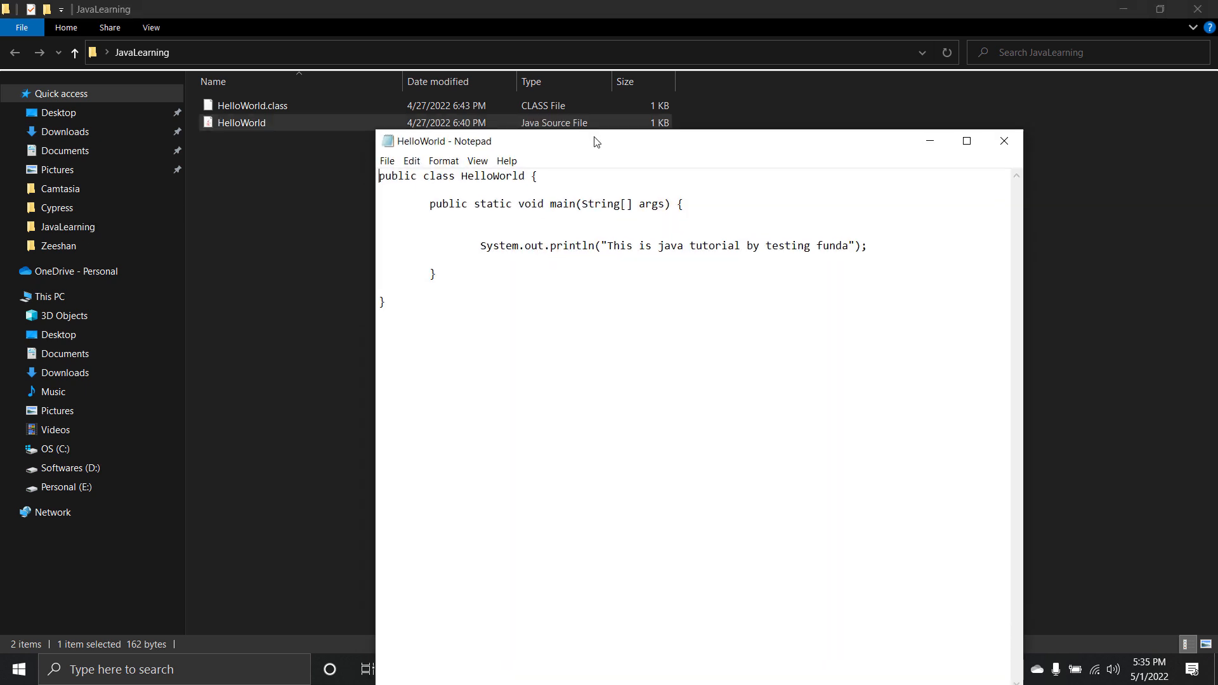
{"action": "left_click_drag", "start_coordinate": [597, 141], "coordinate": [596, 133]}
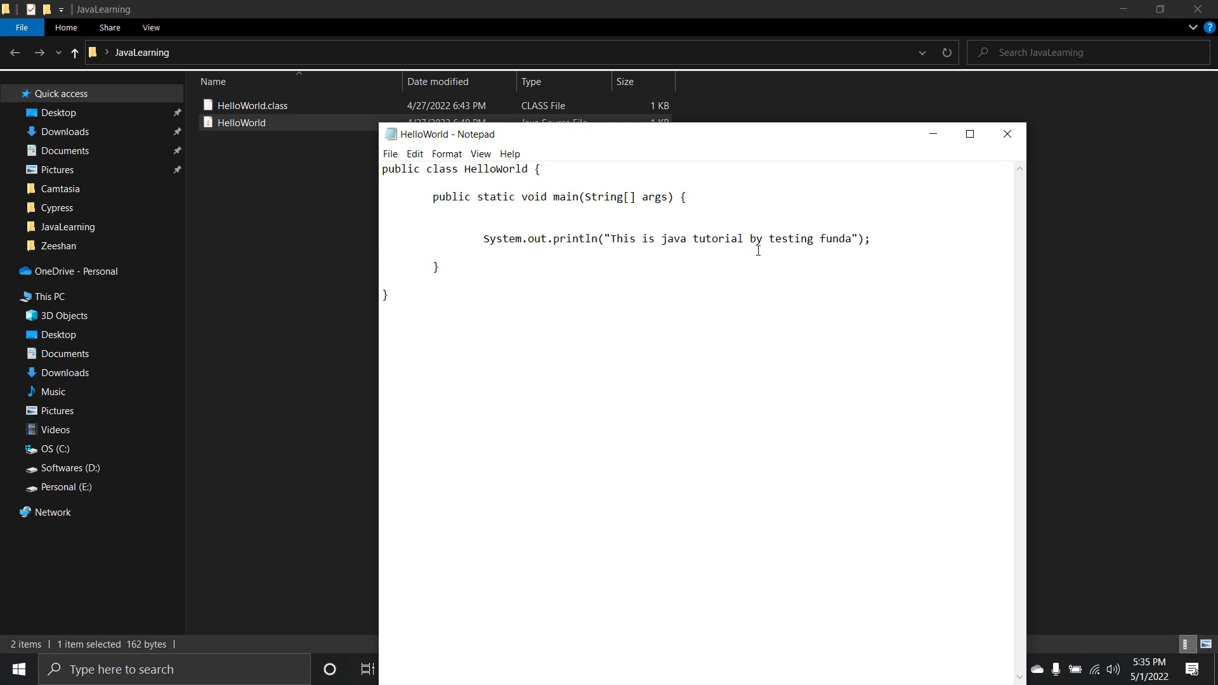
{"action": "left_click_drag", "start_coordinate": [616, 239], "coordinate": [871, 239]}
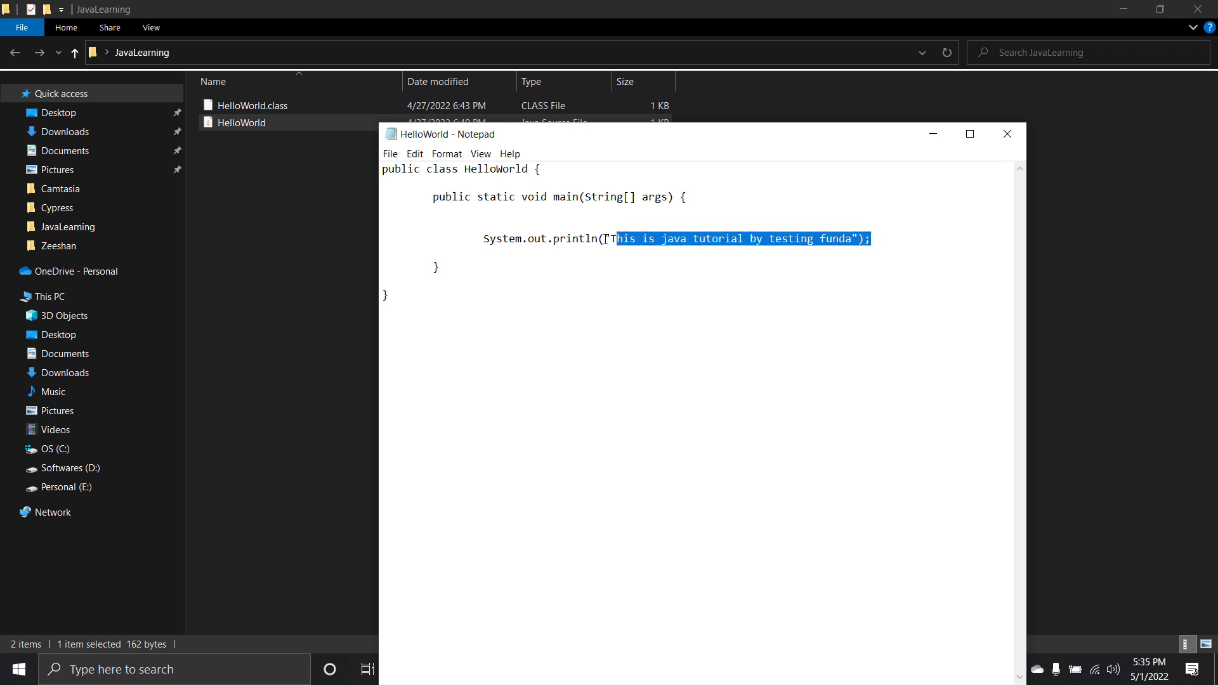
{"action": "left_click", "coordinate": [882, 239]}
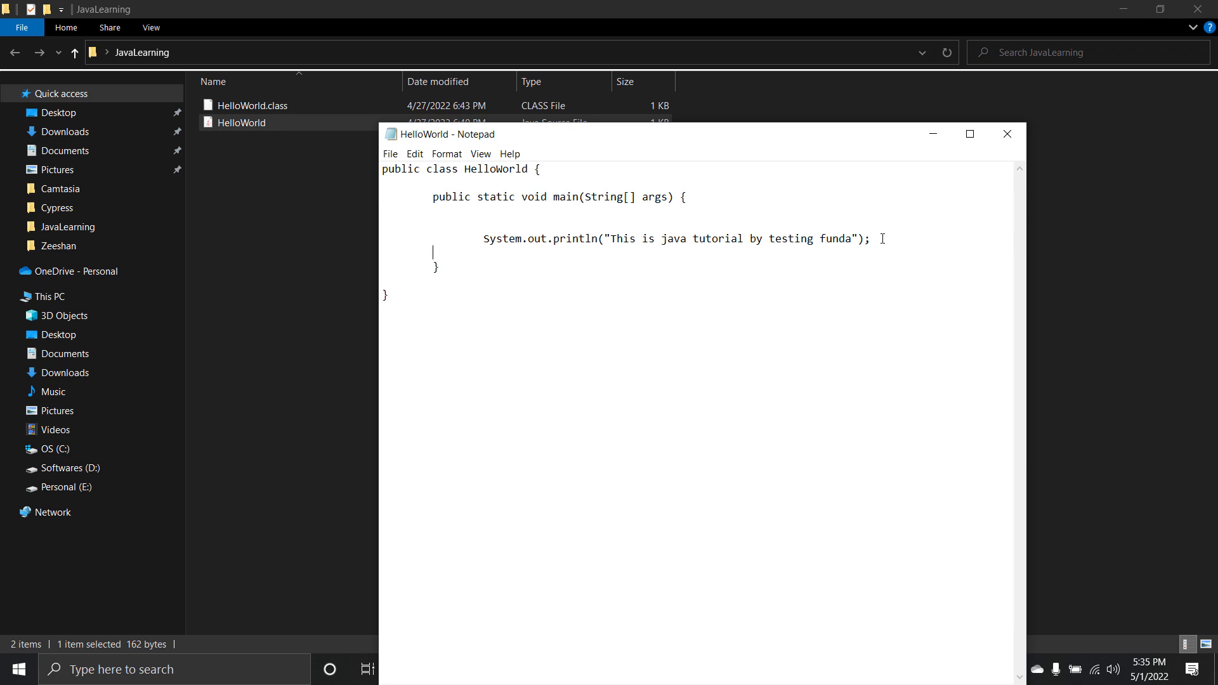
- Delete and retype the trailing semicolon and closing brace in the HelloWorld source
{"action": "key", "text": "Backspace"}
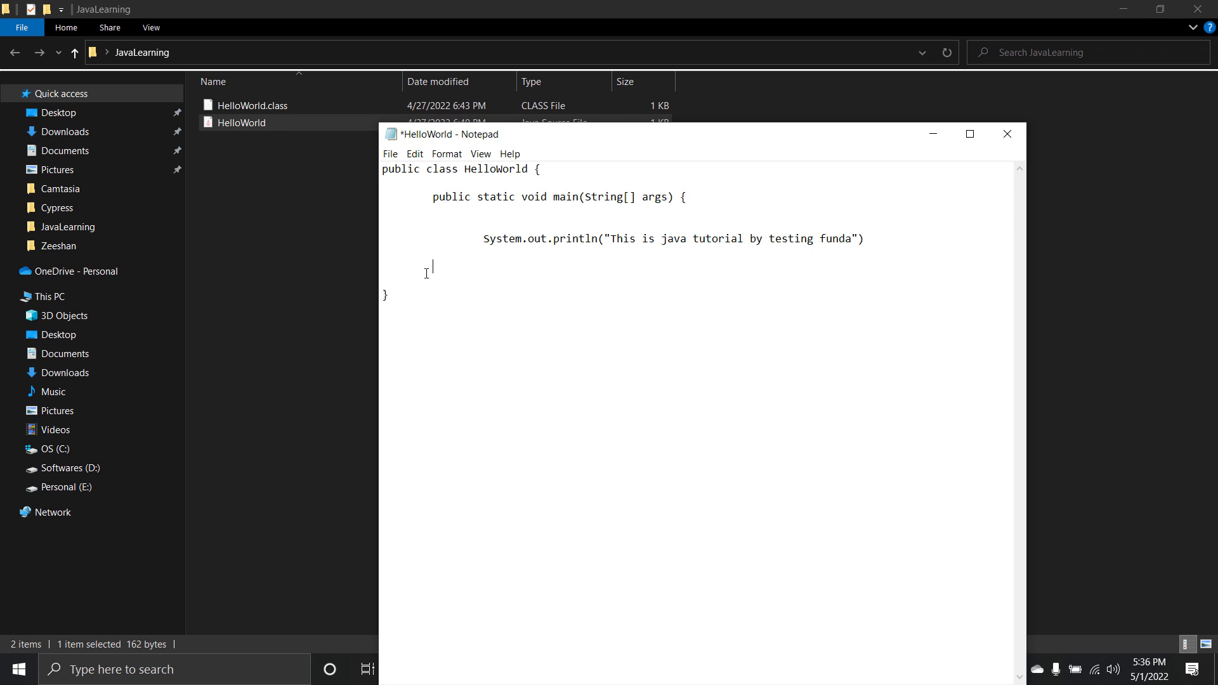
{"action": "mouse_move", "coordinate": [888, 236]}
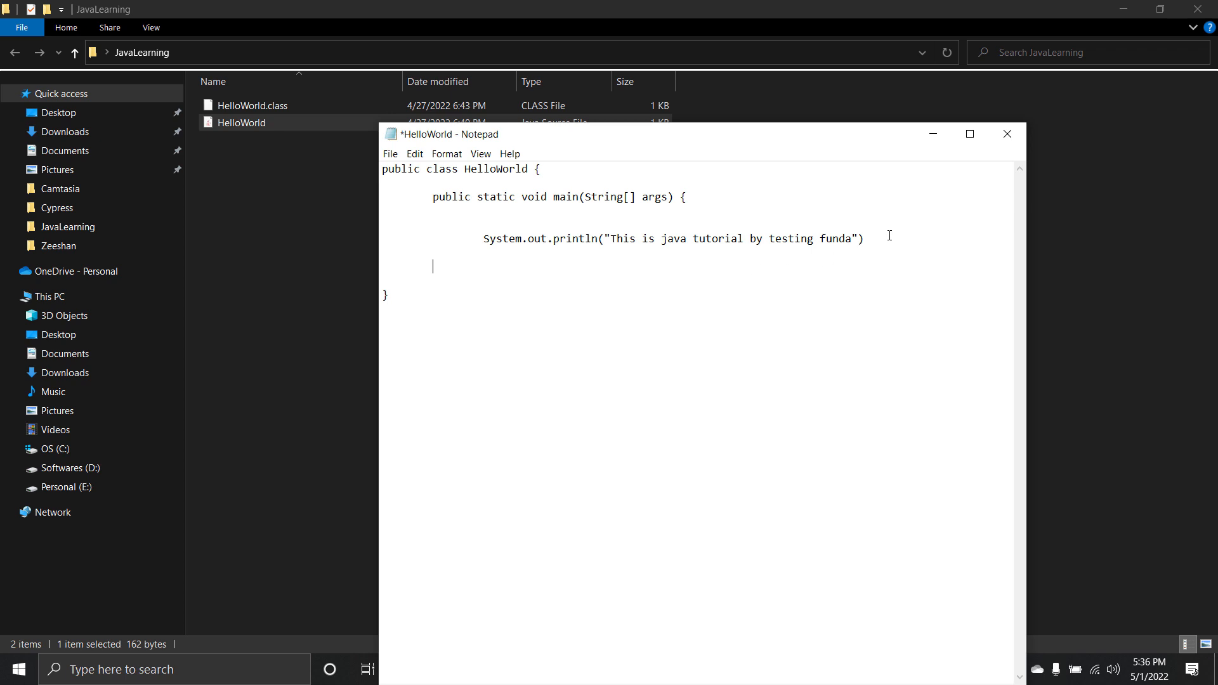
{"action": "type", "text": ";"}
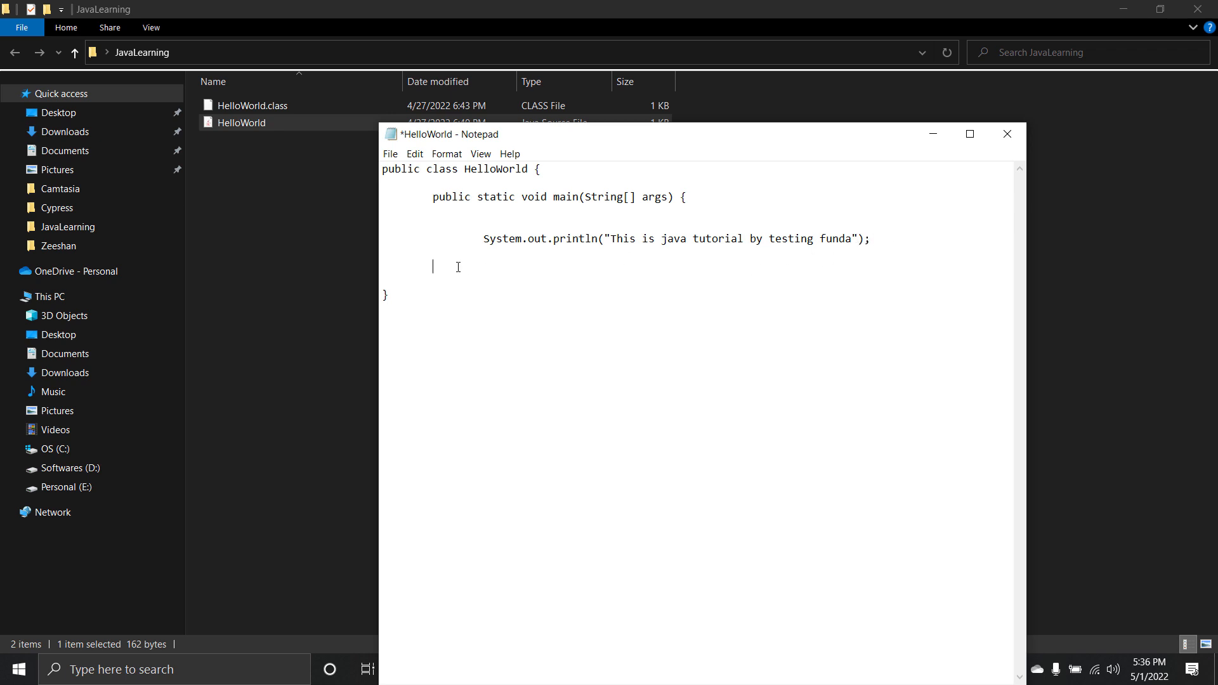
{"action": "type", "text": "}"}
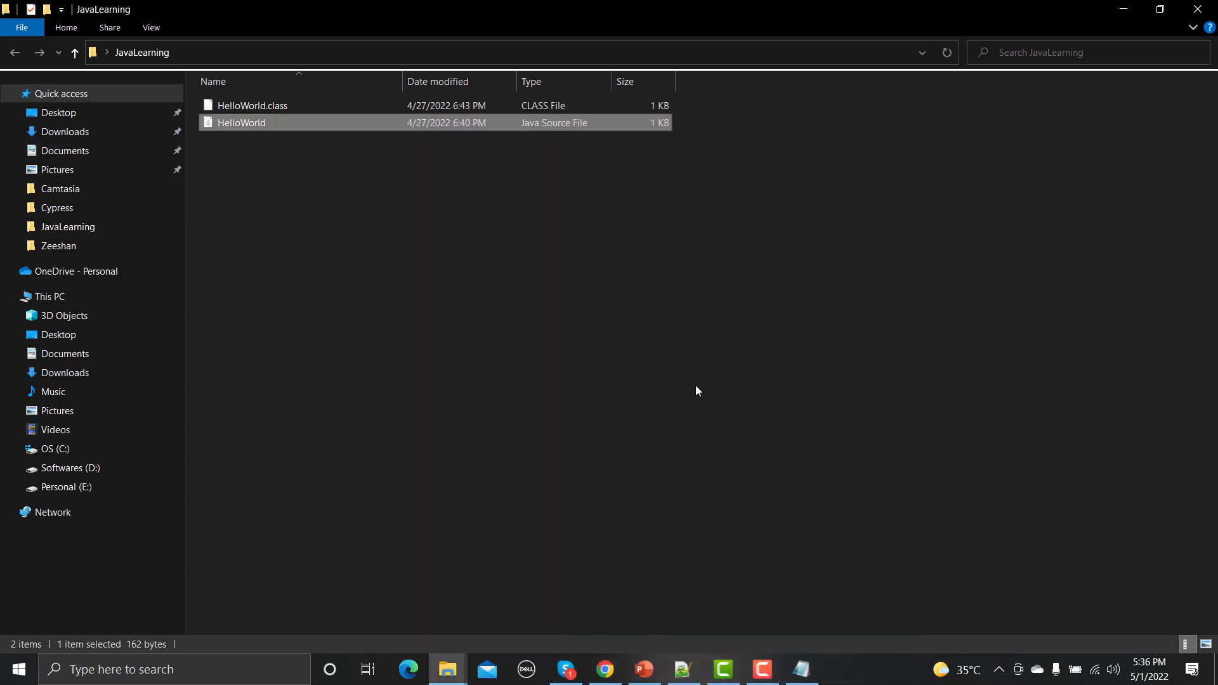
- Launch the web browser and search Bing for "download portable eclipse"
{"action": "left_click", "coordinate": [407, 669]}
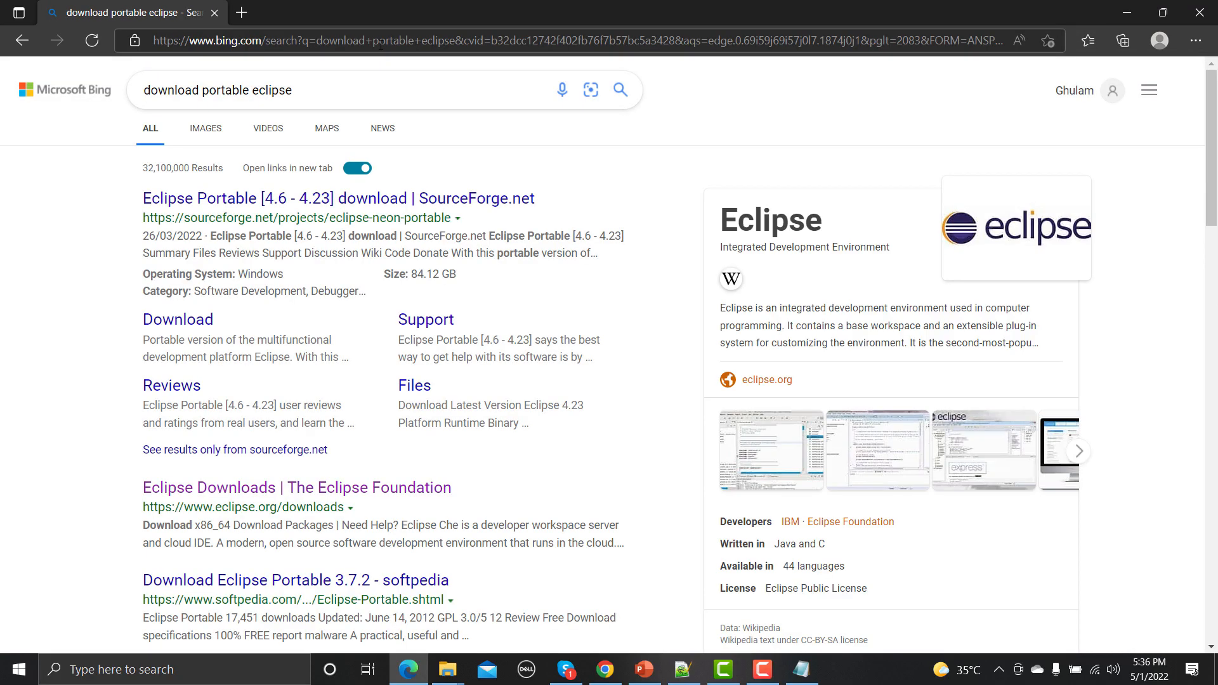
{"action": "mouse_move", "coordinate": [806, 314]}
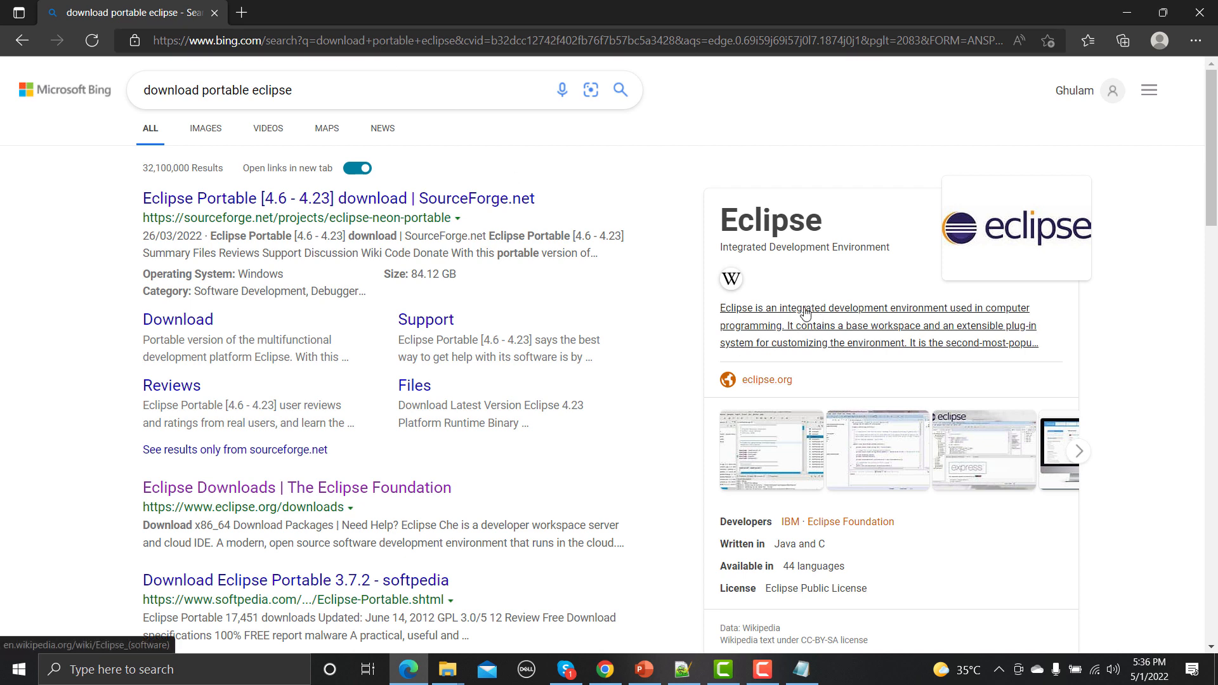
{"action": "mouse_move", "coordinate": [930, 313]}
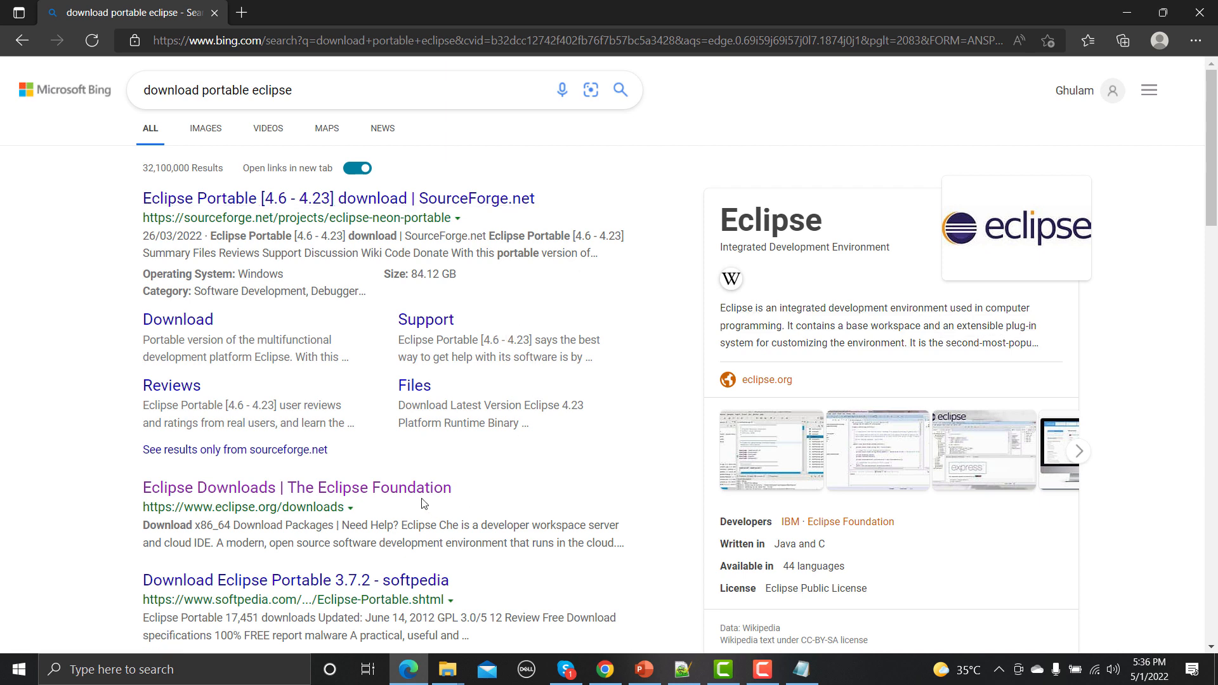
{"action": "mouse_move", "coordinate": [215, 201]}
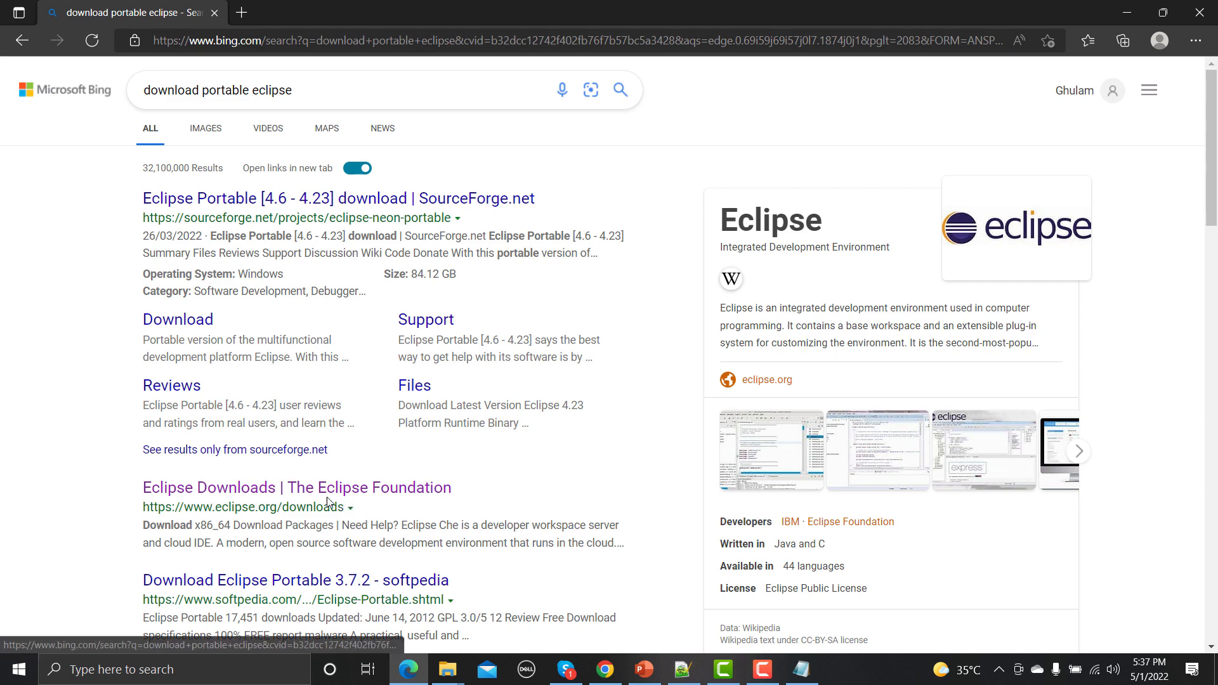
- Go from the Eclipse Downloads page to the list of Eclipse packages
{"action": "left_click", "coordinate": [295, 487]}
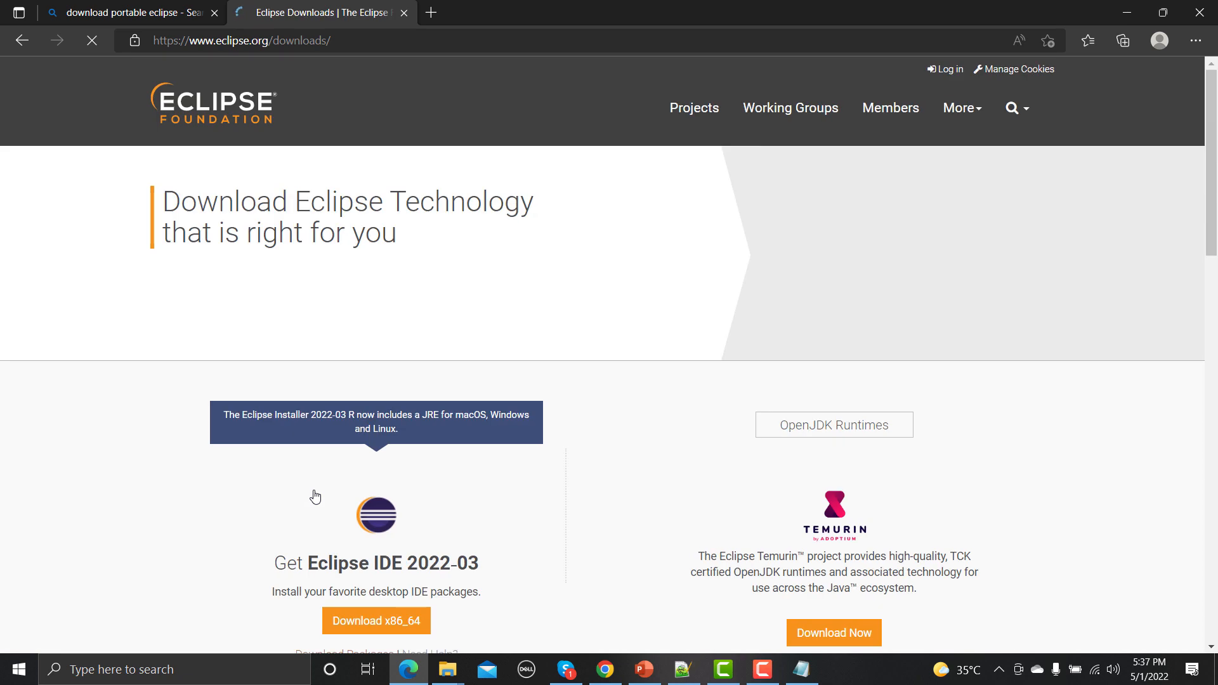
{"action": "scroll", "scroll_direction": "down", "scroll_amount": 3}
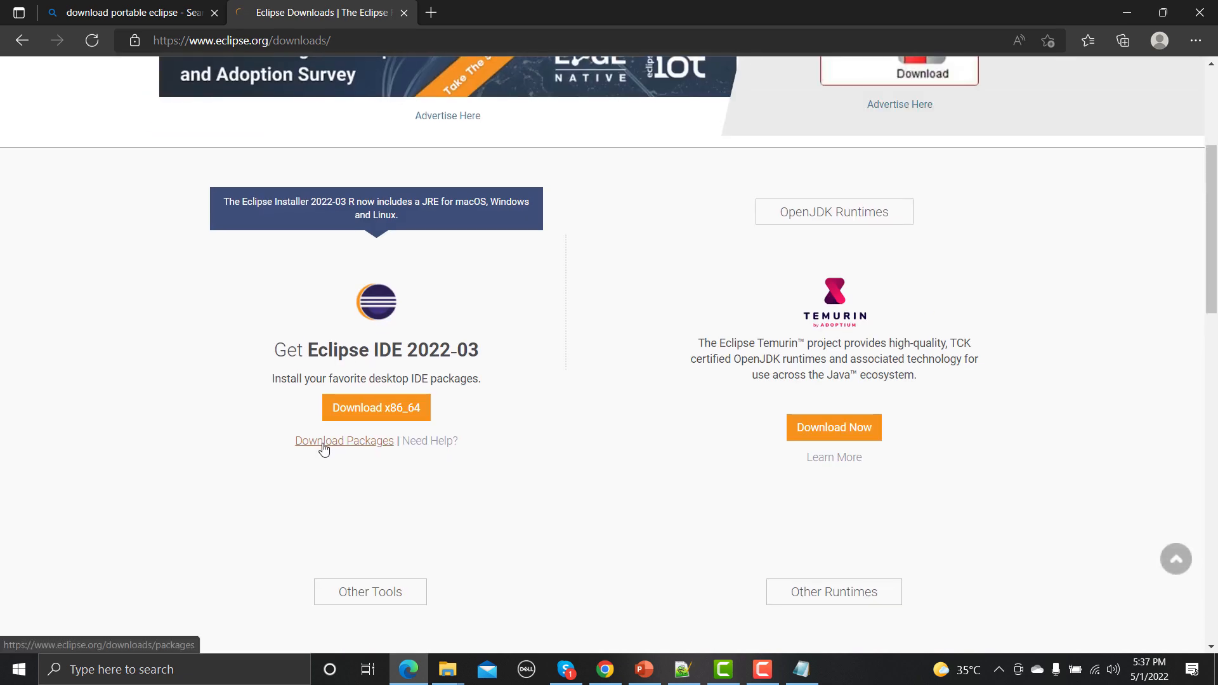
{"action": "left_click", "coordinate": [344, 441]}
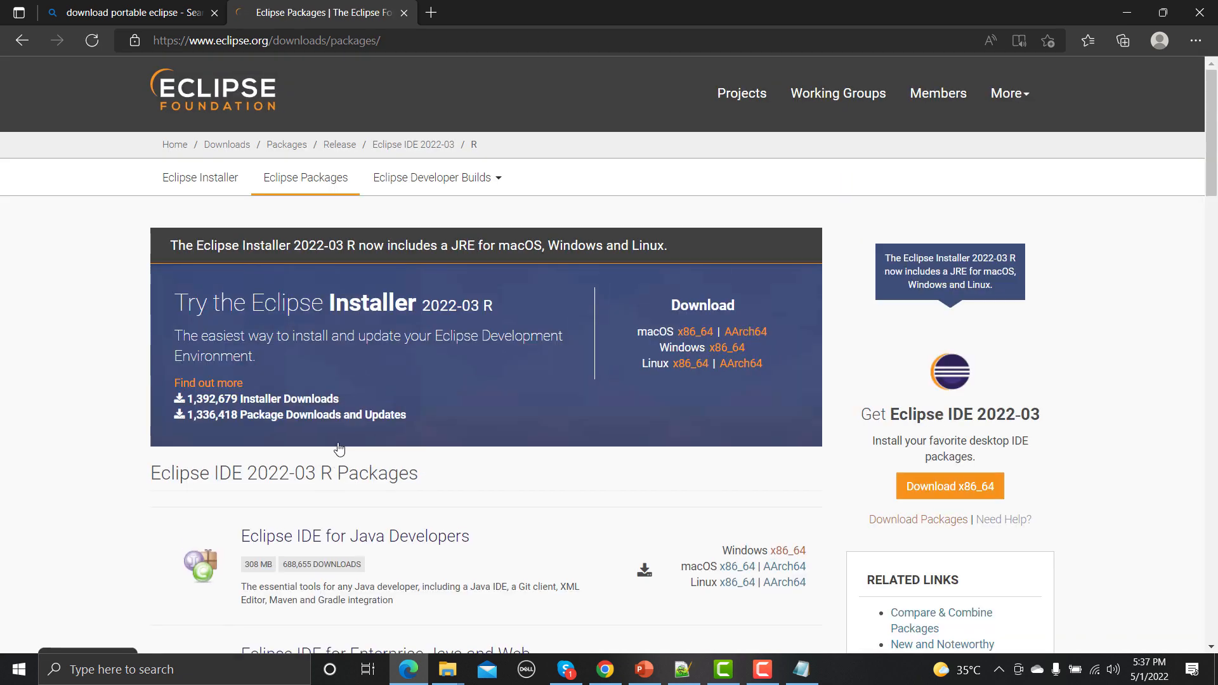
{"action": "scroll", "scroll_direction": "down", "scroll_amount": 3}
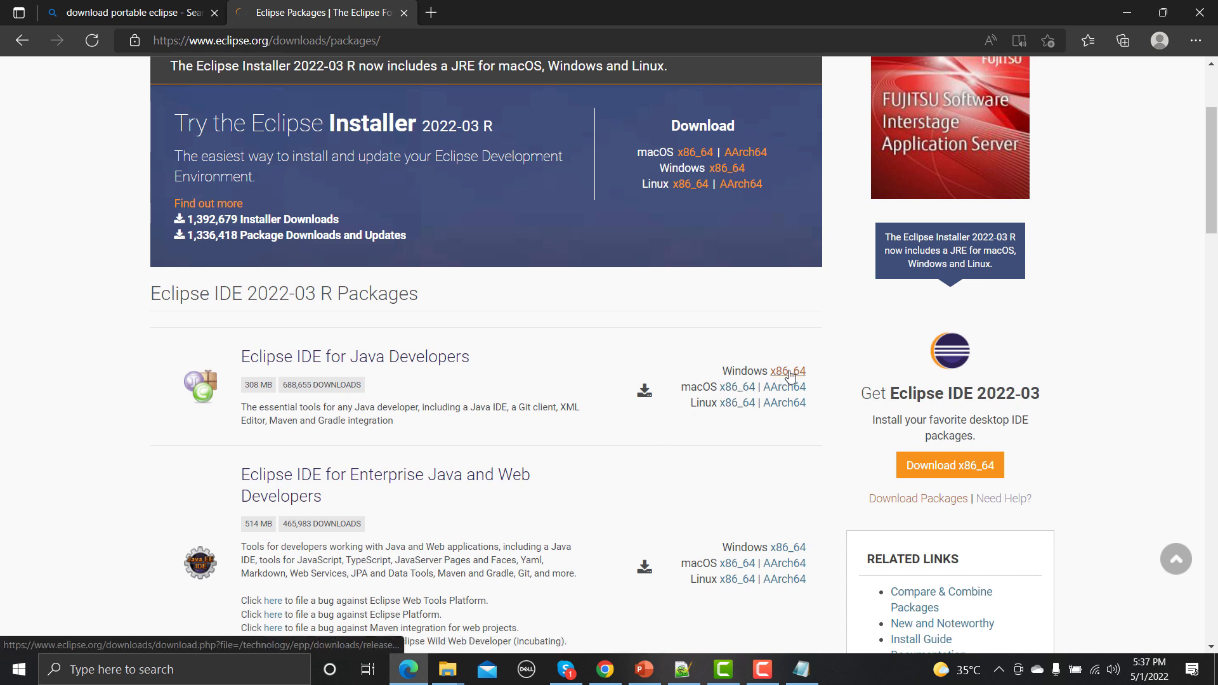
- Start downloading the Eclipse IDE for Java Developers Windows x86_64 zip
{"action": "left_click", "coordinate": [790, 370]}
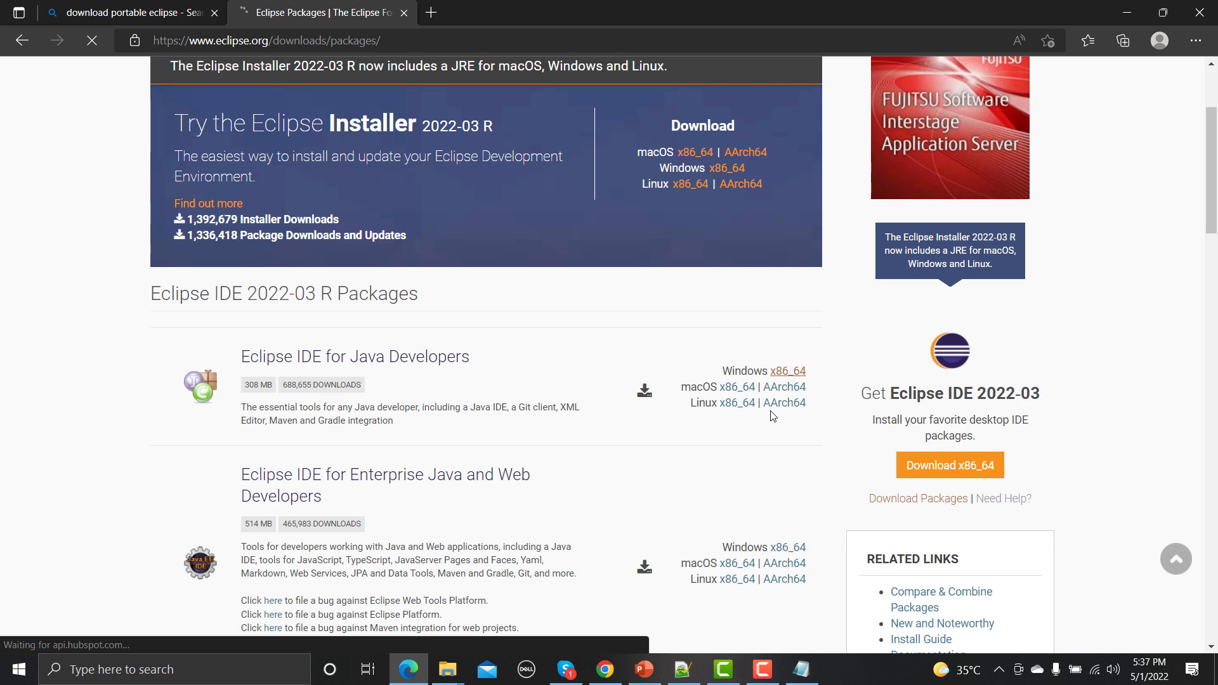
{"action": "left_click", "coordinate": [786, 372]}
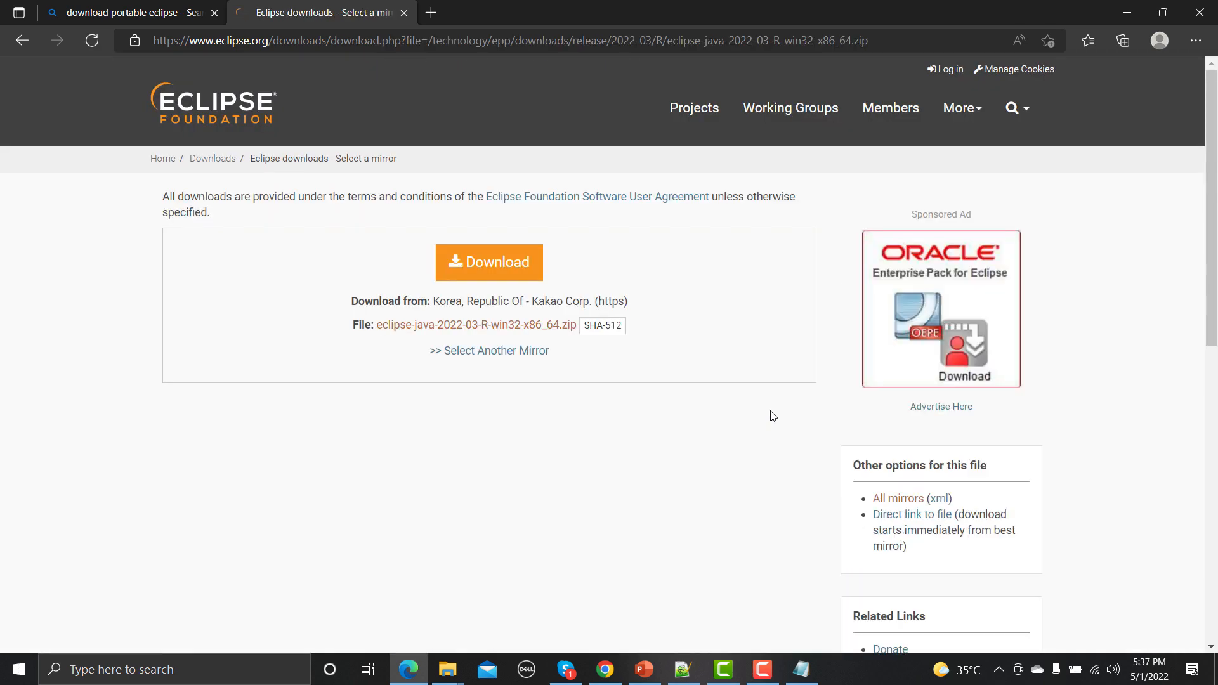
{"action": "mouse_move", "coordinate": [769, 416]}
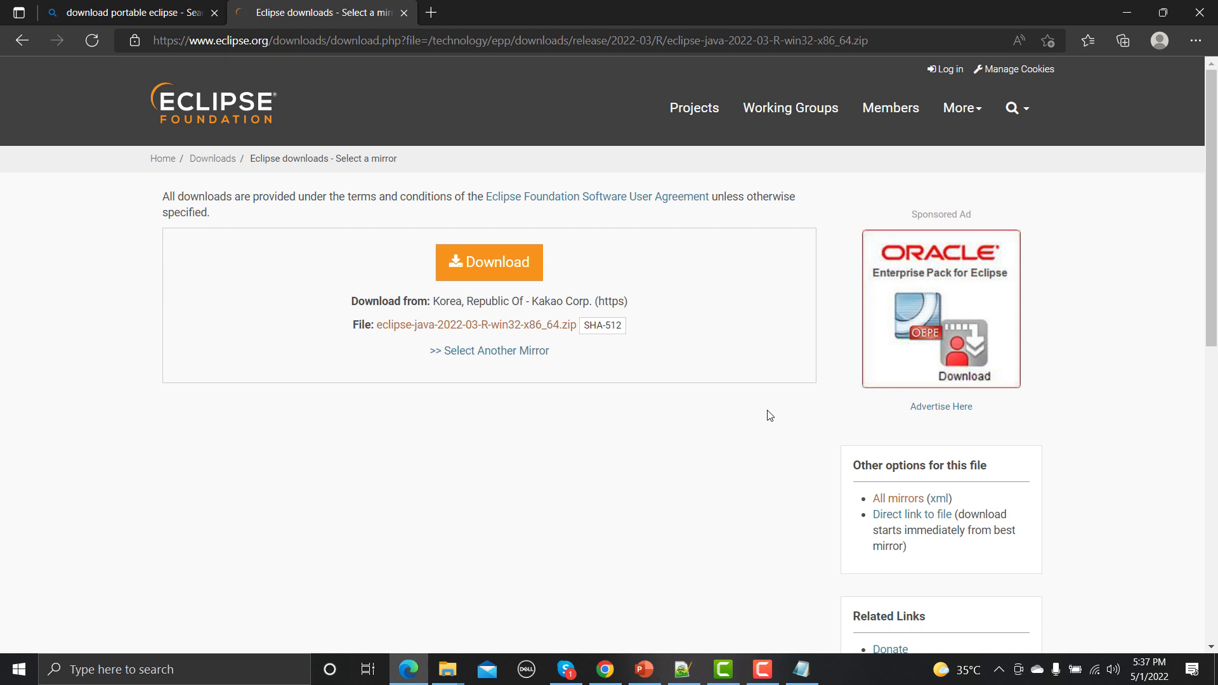
{"action": "mouse_move", "coordinate": [608, 334]}
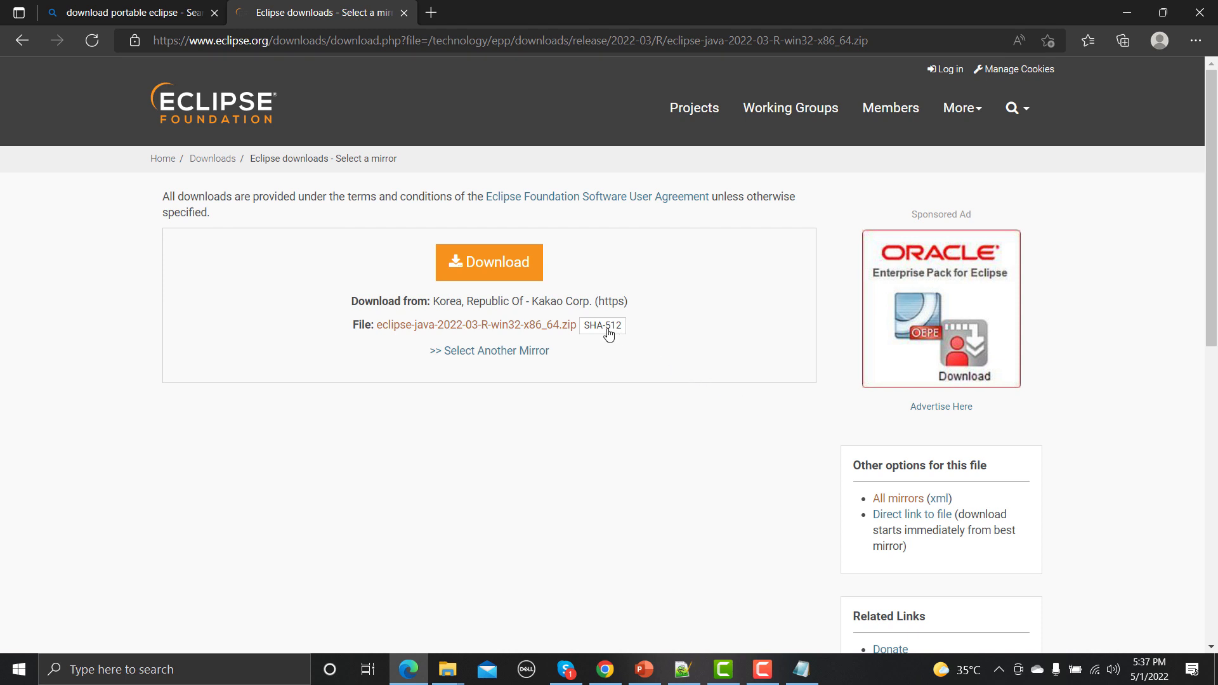
{"action": "mouse_move", "coordinate": [514, 286]}
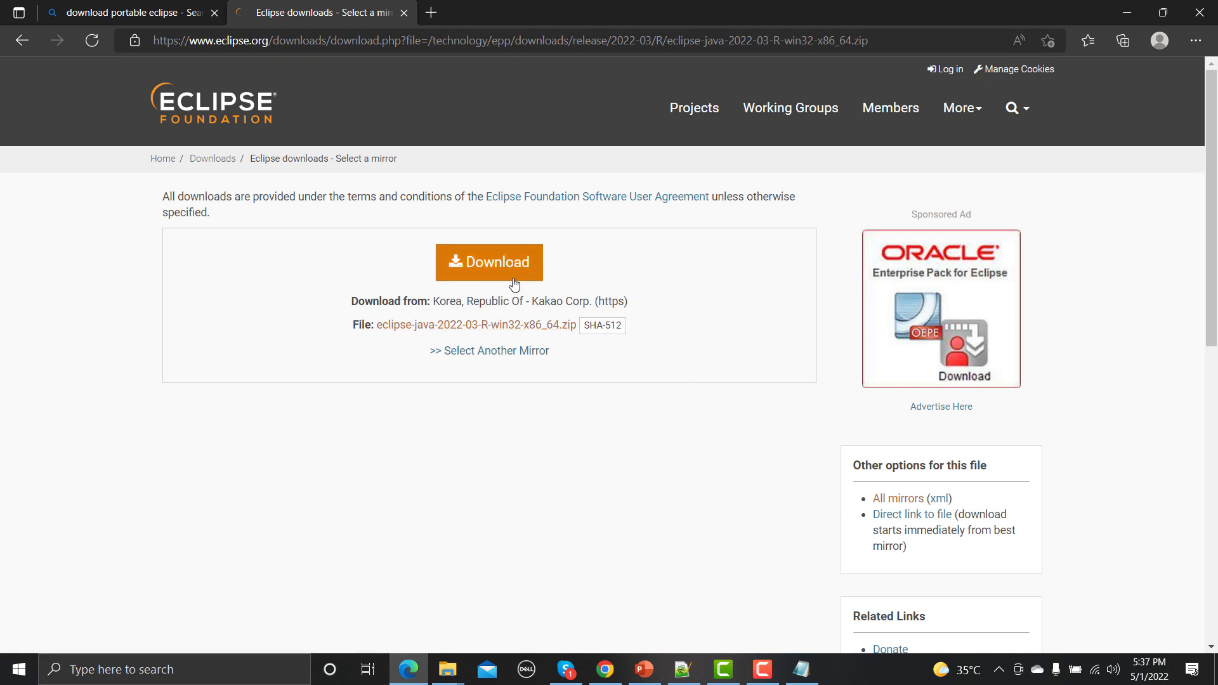
{"action": "left_click", "coordinate": [490, 261]}
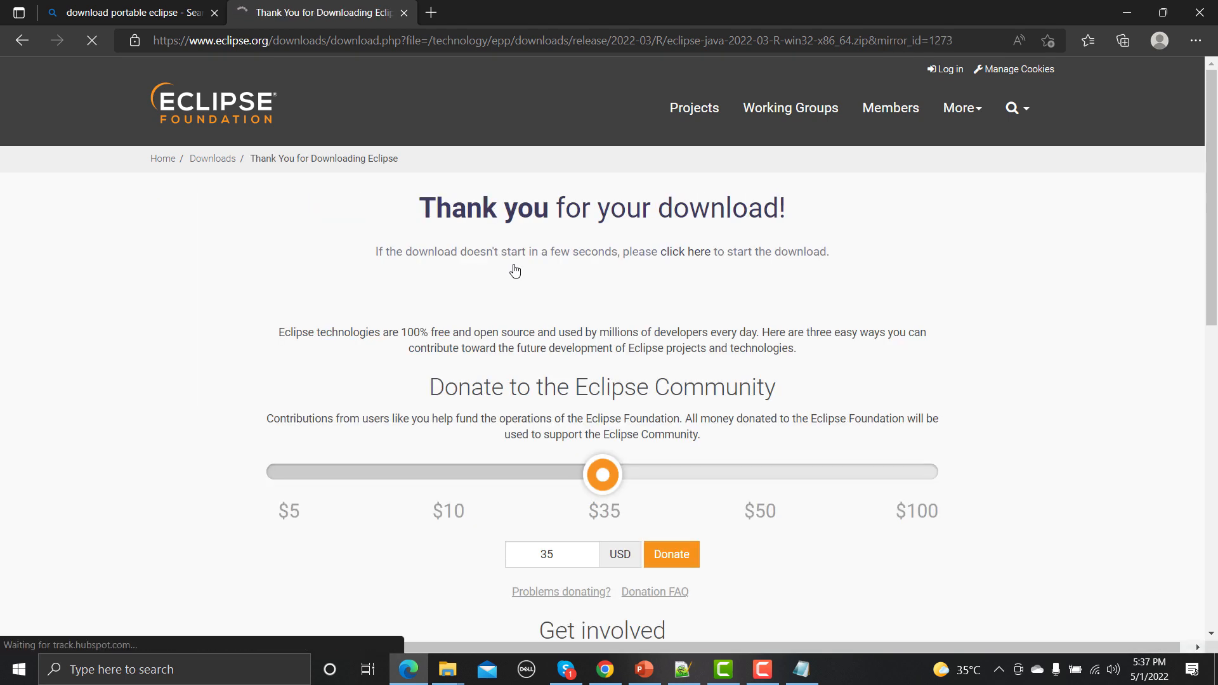
- Cancel the in-progress eclipse-java zip download from Edge's Downloads flyout
{"action": "left_click", "coordinate": [1120, 41]}
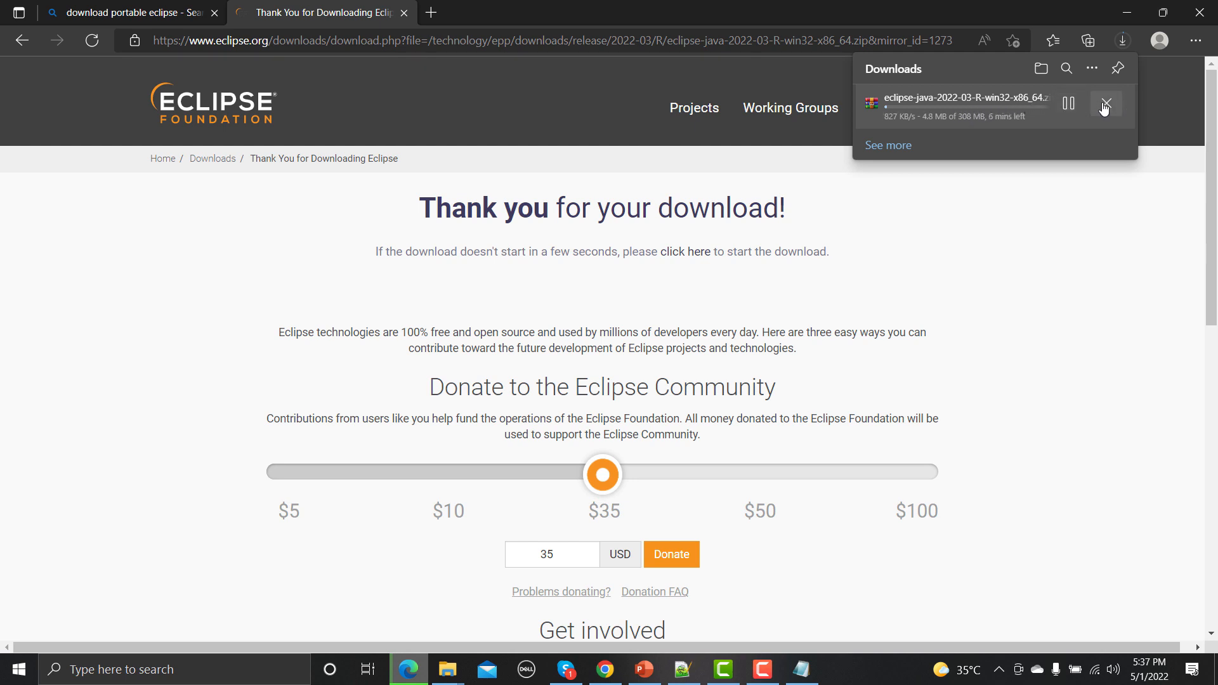
{"action": "left_click", "coordinate": [1105, 104]}
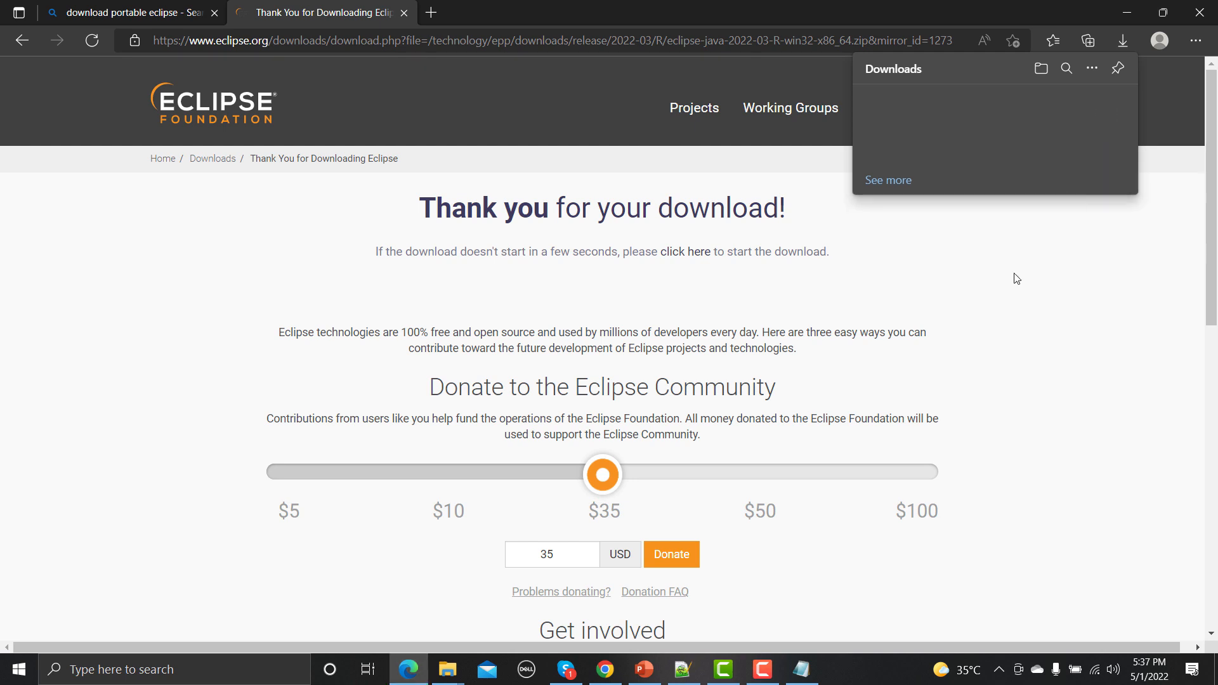
{"action": "mouse_move", "coordinate": [447, 669]}
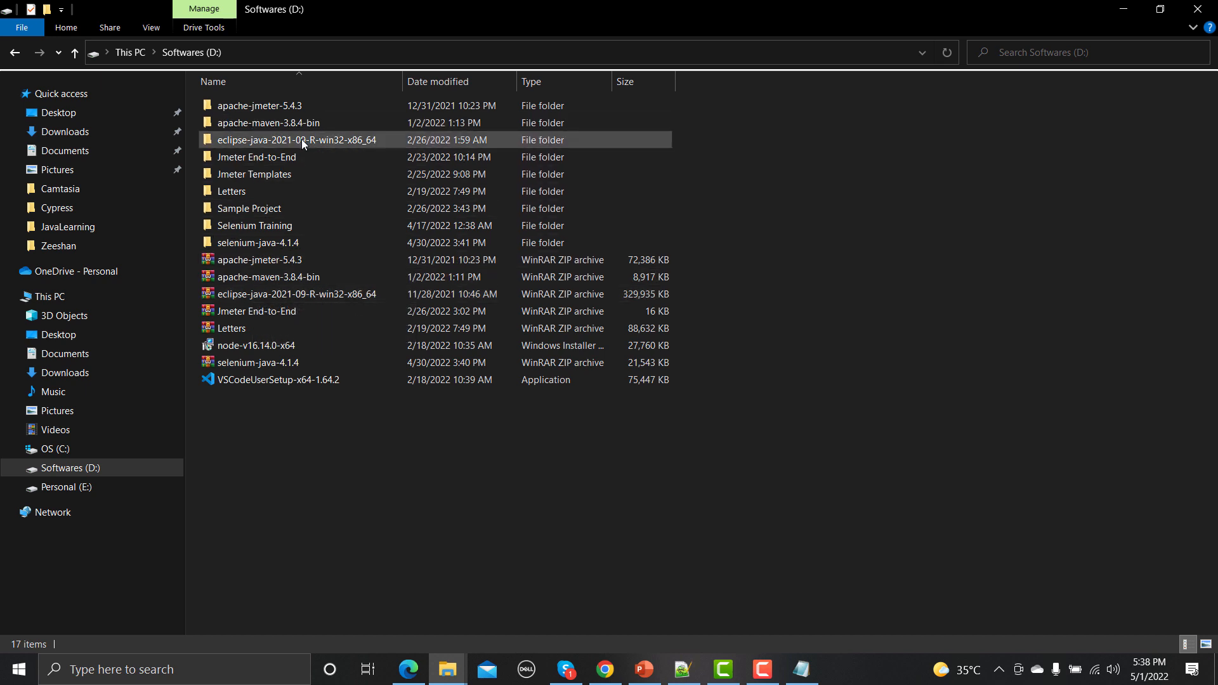
{"action": "mouse_move", "coordinate": [302, 141]}
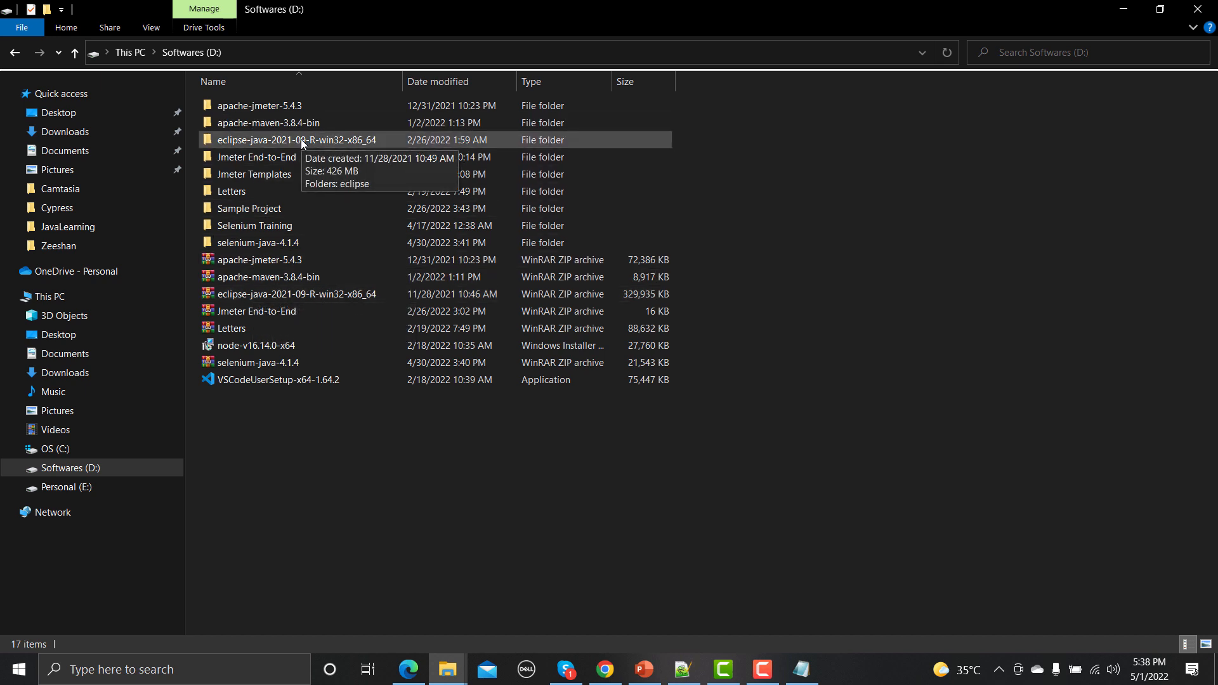
- Browse into eclipse-java-2021-09-R-win32-x86_64 > eclipse on drive D and select eclipse.exe
{"action": "double_click", "coordinate": [297, 140]}
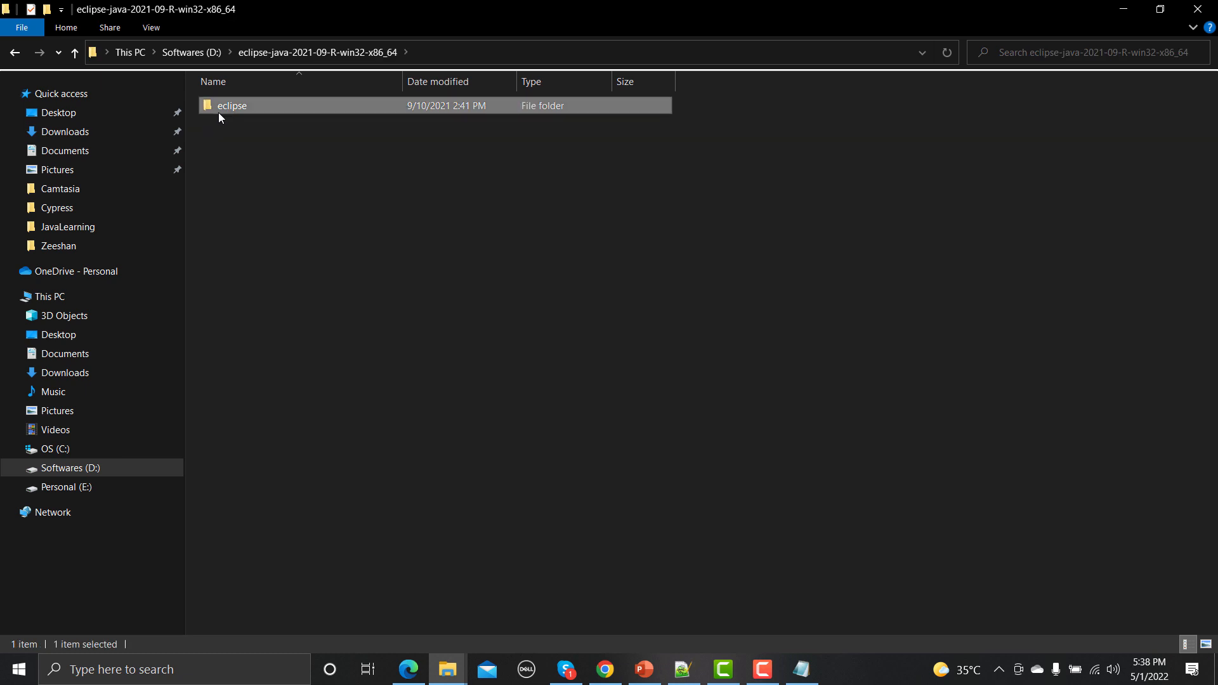
{"action": "double_click", "coordinate": [231, 105]}
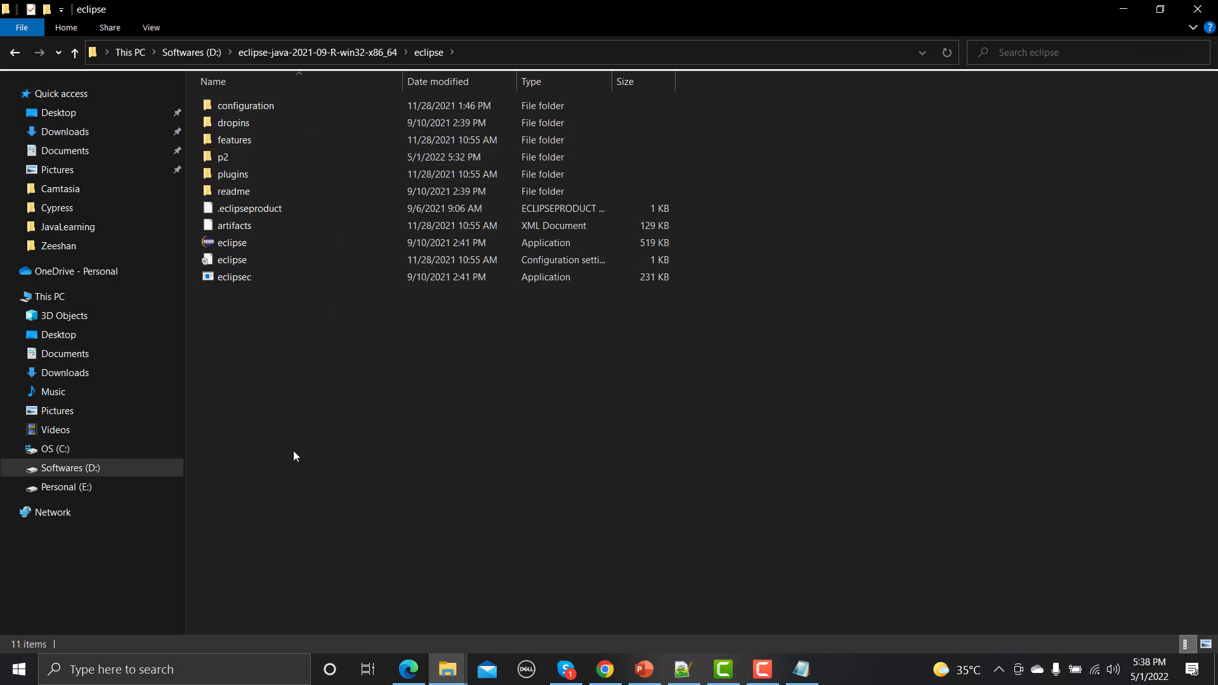
{"action": "left_click", "coordinate": [233, 243]}
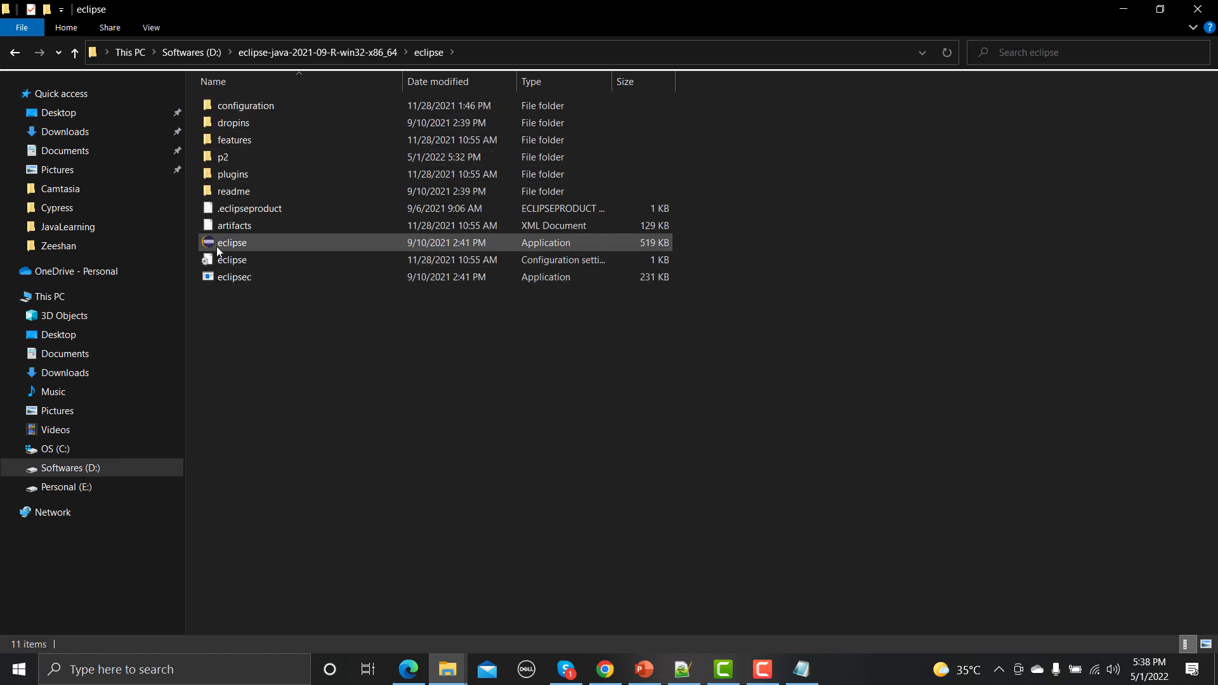
{"action": "mouse_move", "coordinate": [231, 259]}
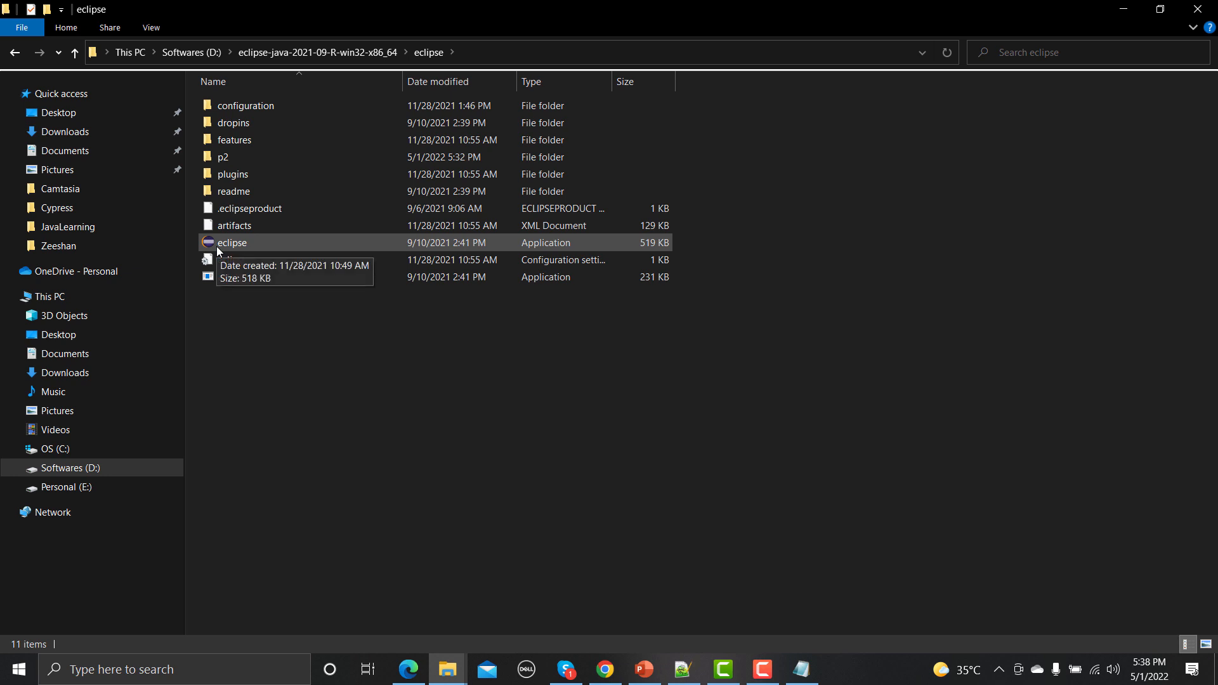
{"action": "left_click", "coordinate": [231, 242]}
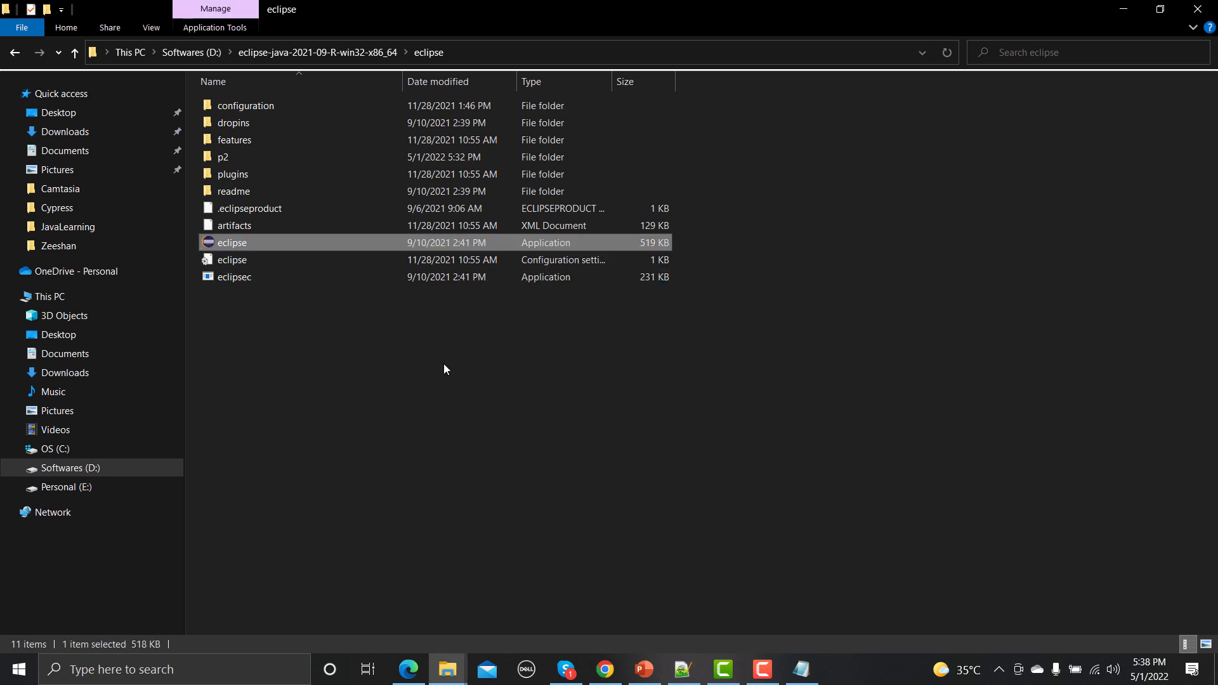
- Launch eclipse.exe, dismiss the startup screen, and relaunch into the Automation Training workspace
{"action": "double_click", "coordinate": [231, 242]}
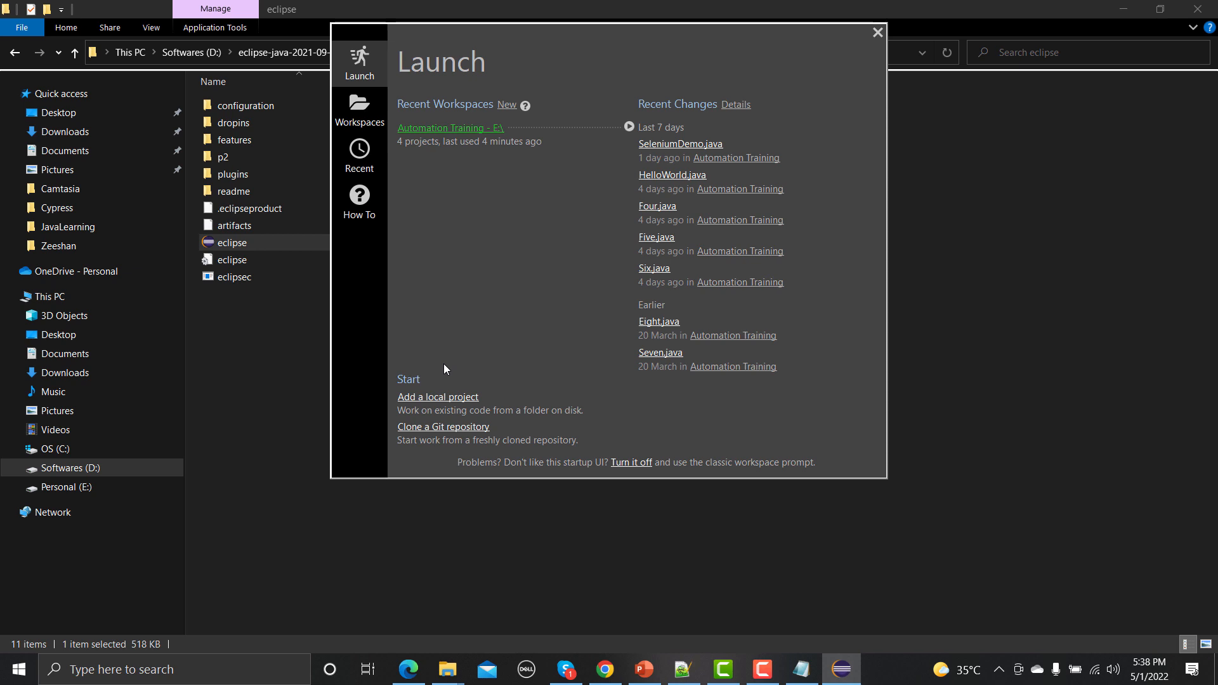
{"action": "mouse_move", "coordinate": [502, 414]}
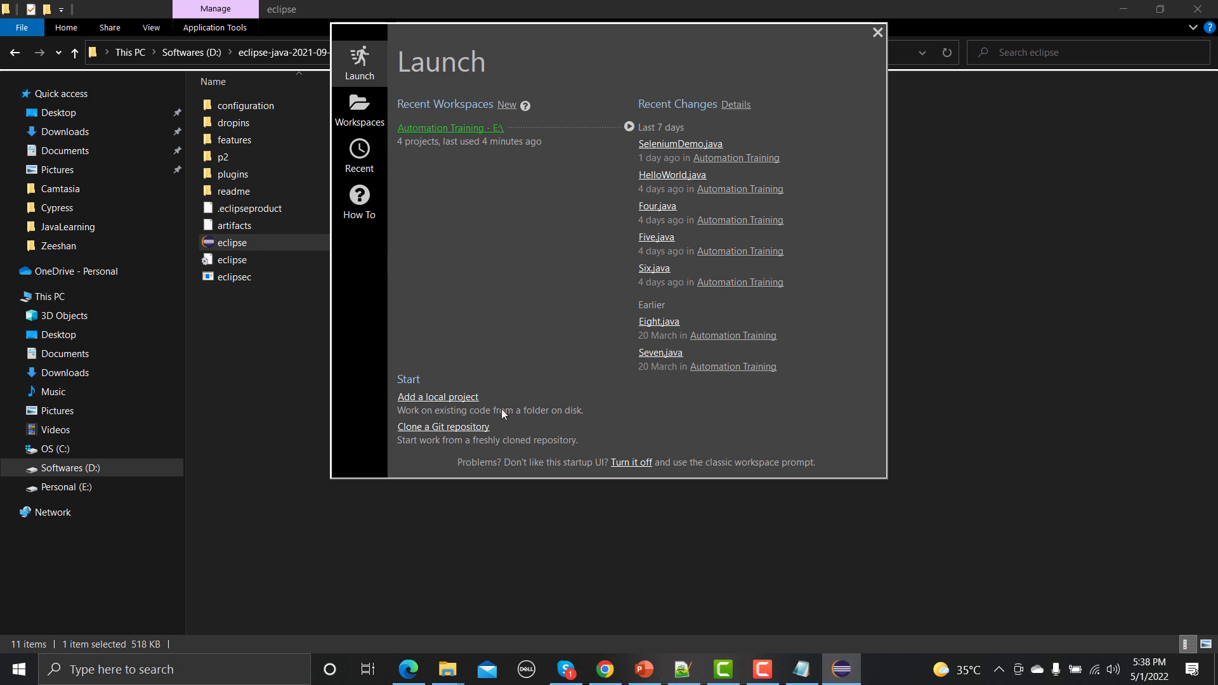
{"action": "mouse_move", "coordinate": [531, 387]}
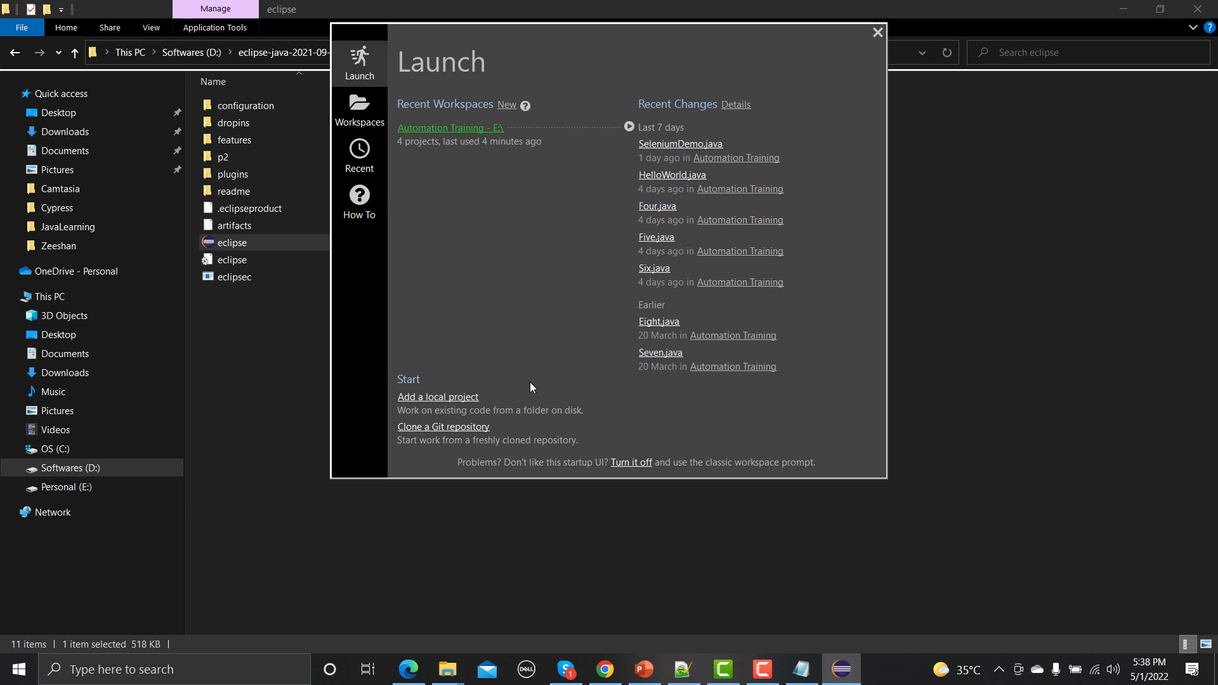
{"action": "left_click", "coordinate": [878, 32]}
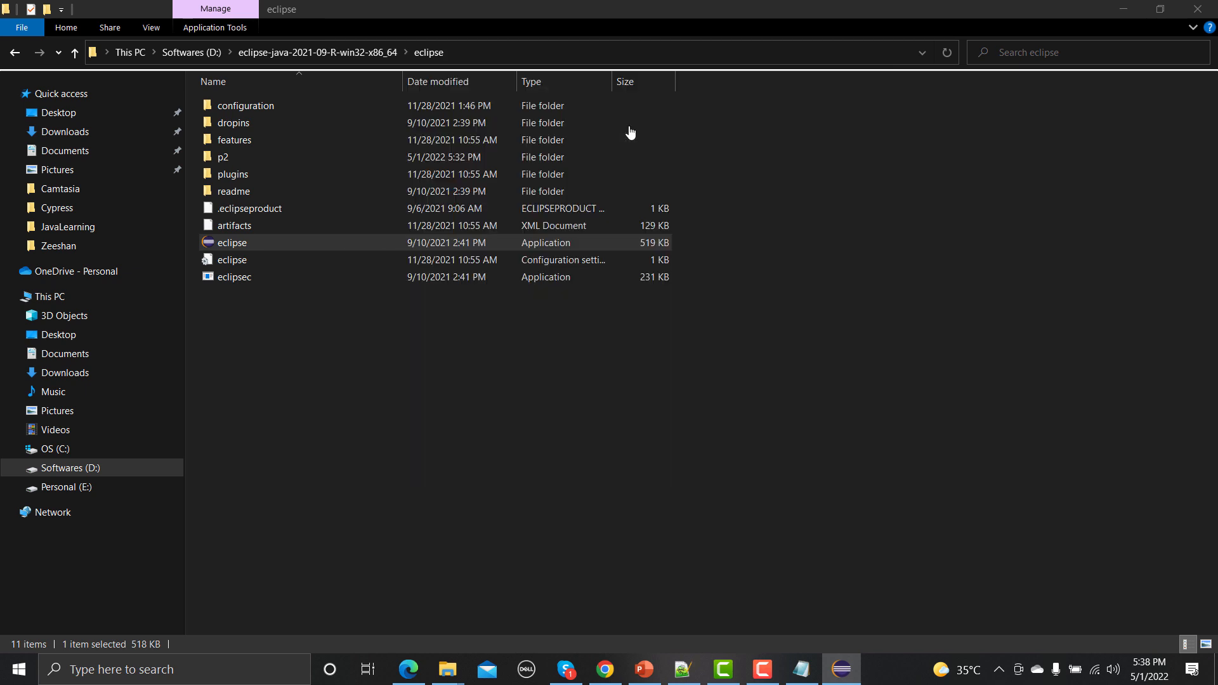
{"action": "double_click", "coordinate": [231, 242]}
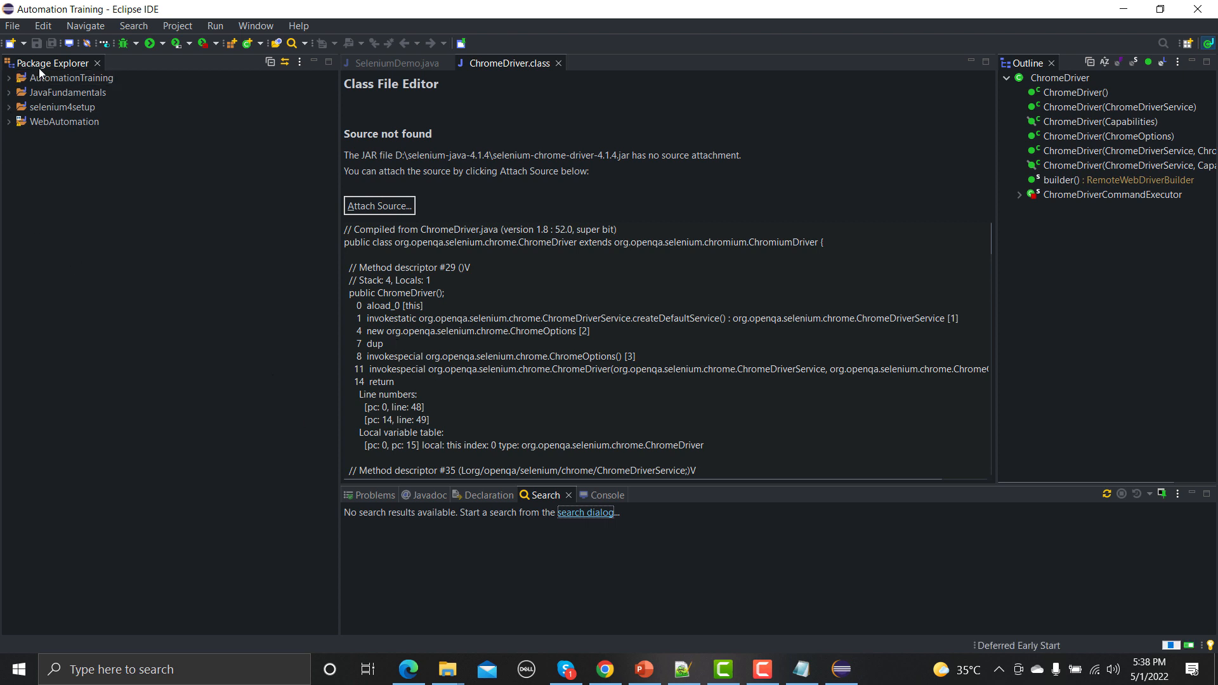
{"action": "mouse_move", "coordinate": [102, 77]}
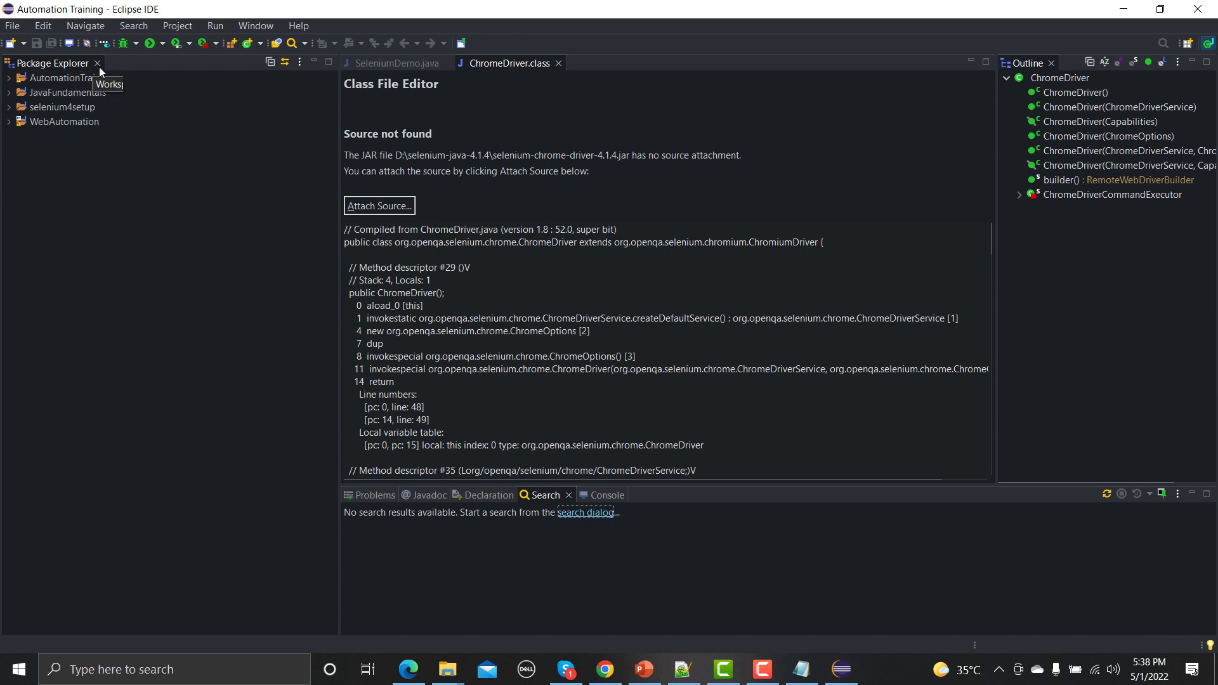
- Close the SeleniumDemo.java editor tab, leaving only the ChromeDriver class file
{"action": "left_click", "coordinate": [73, 77]}
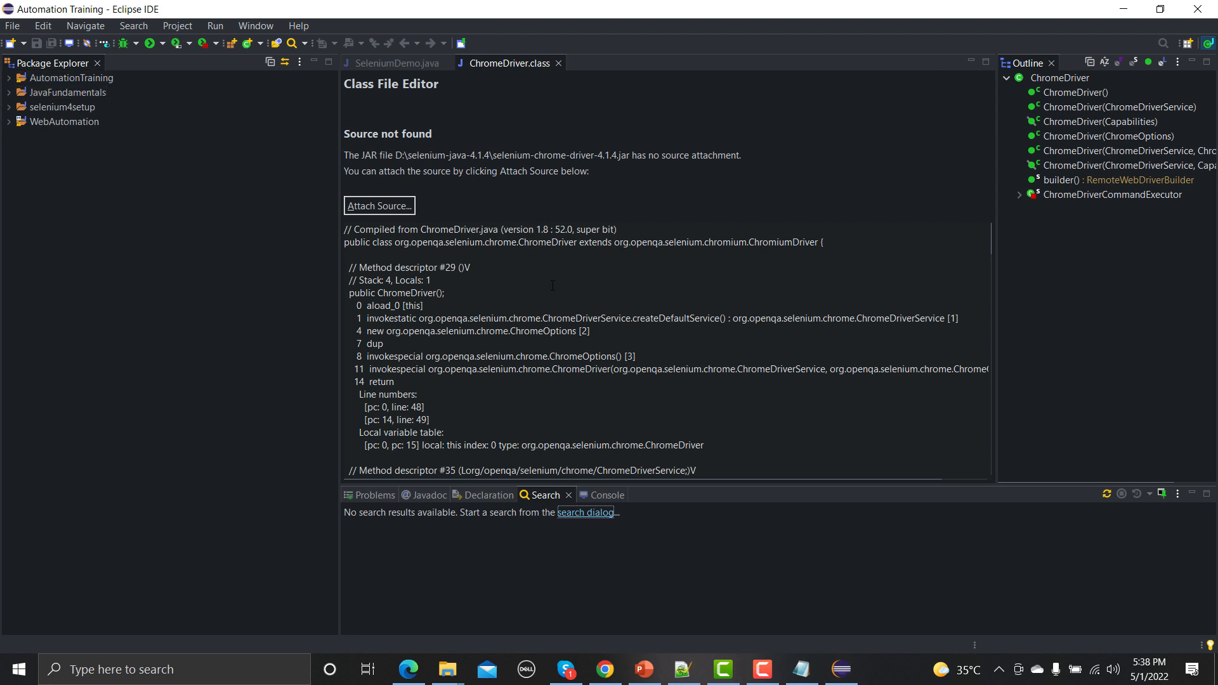
{"action": "mouse_move", "coordinate": [593, 352]}
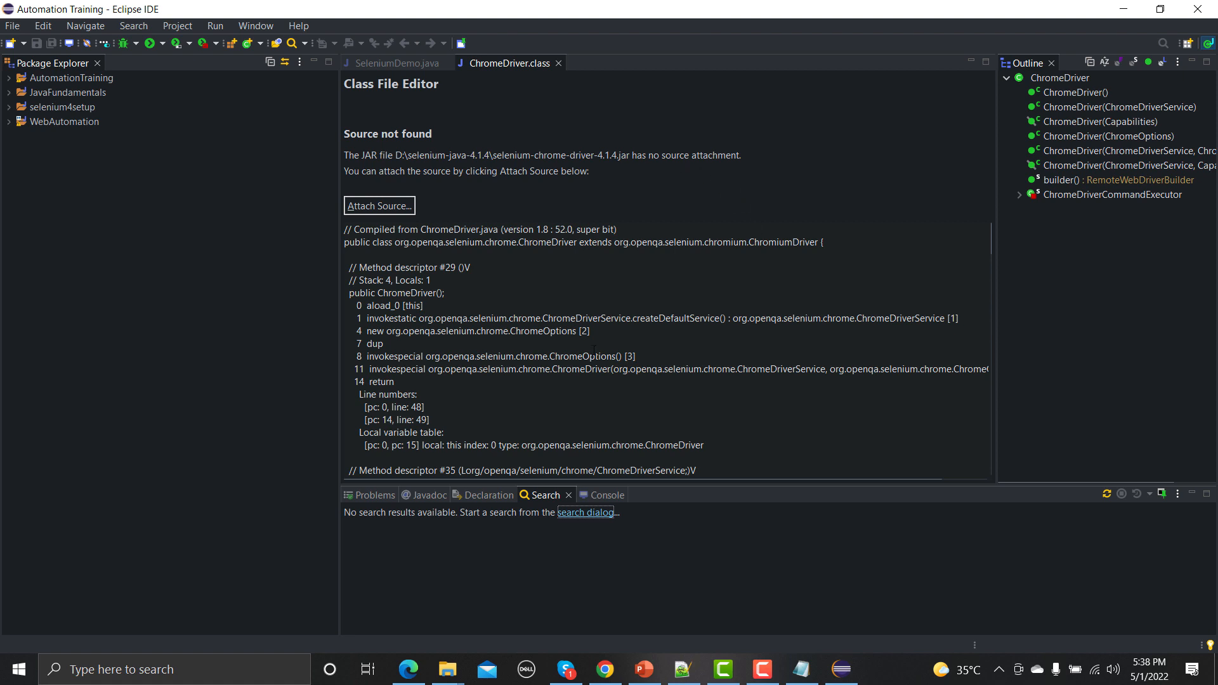
{"action": "mouse_move", "coordinate": [527, 588]}
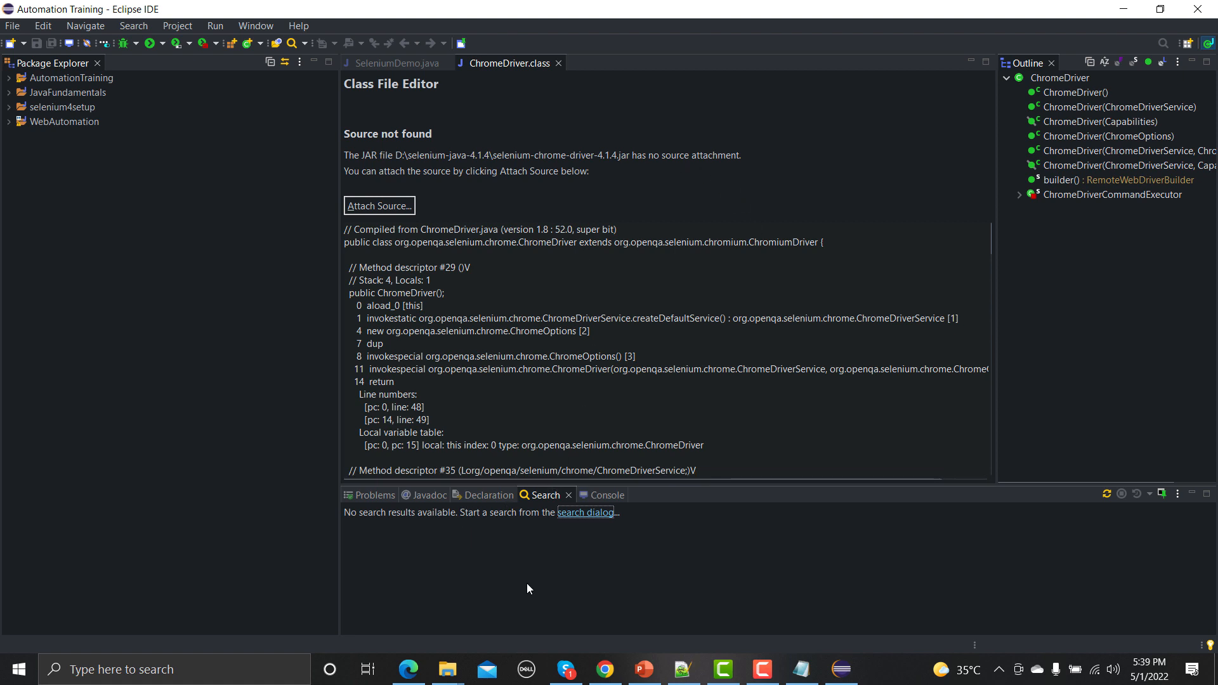
{"action": "mouse_move", "coordinate": [648, 531]}
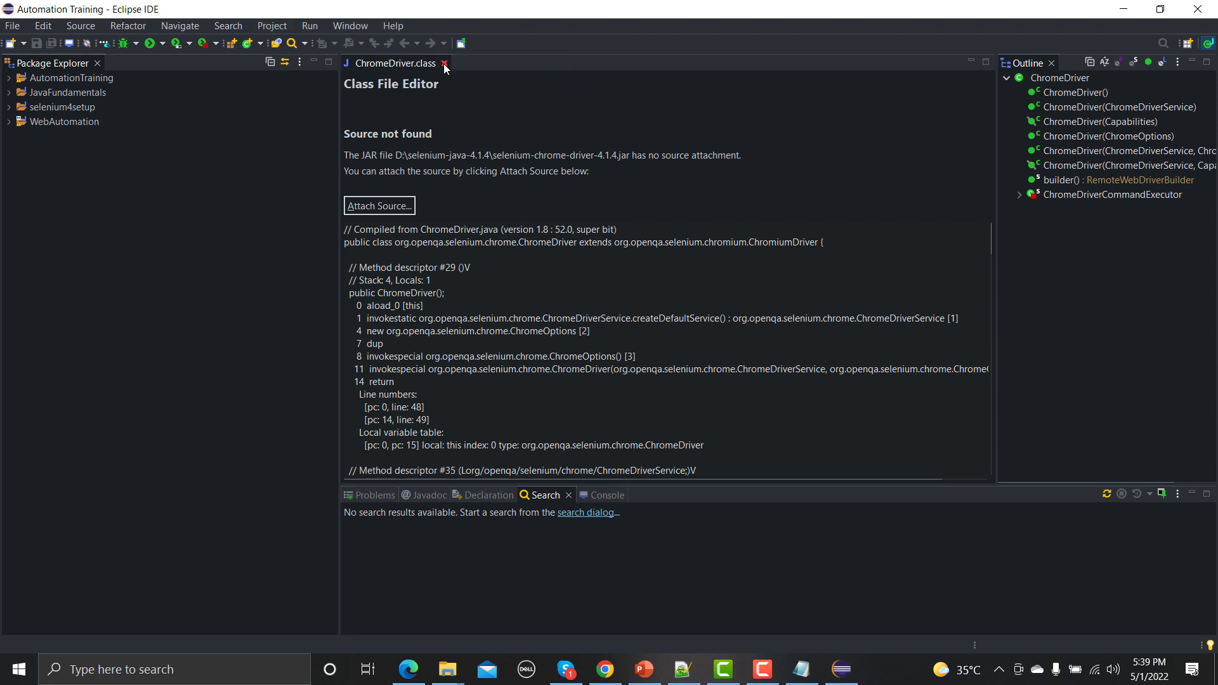
- Close ChromeDriver.class and create a Java project named JavaLearning via the New Java Project wizard
{"action": "left_click", "coordinate": [11, 26]}
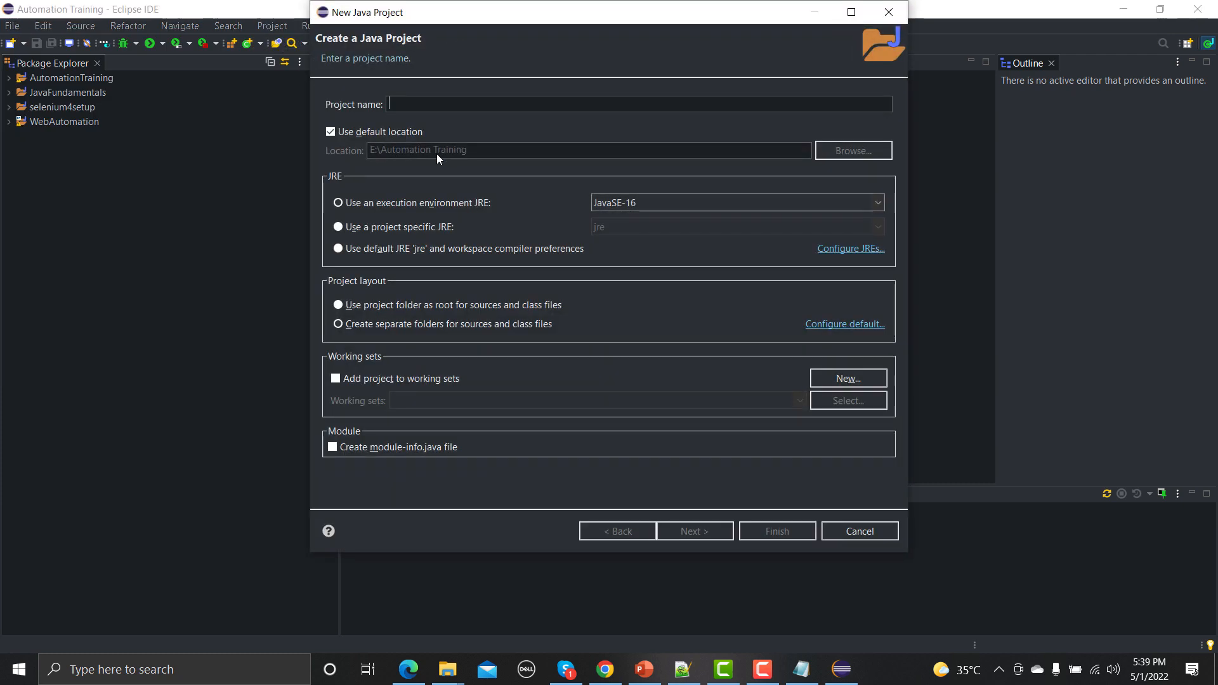
{"action": "type", "text": "JavaLearnin"}
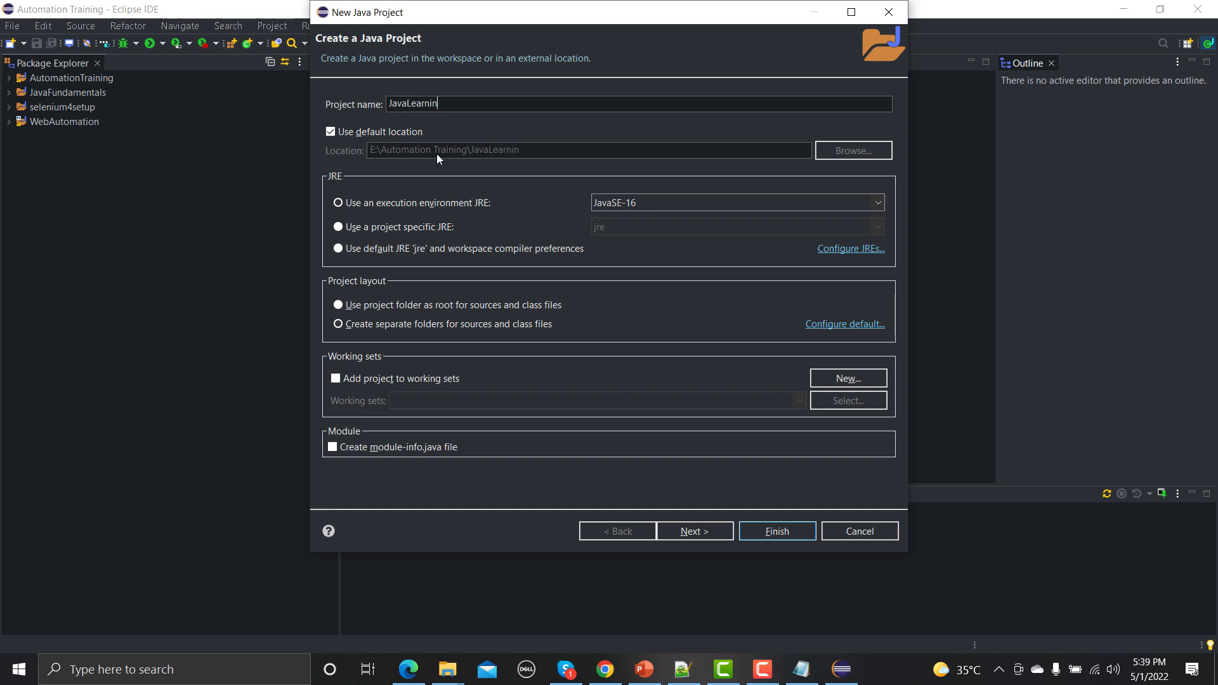
{"action": "type", "text": "g"}
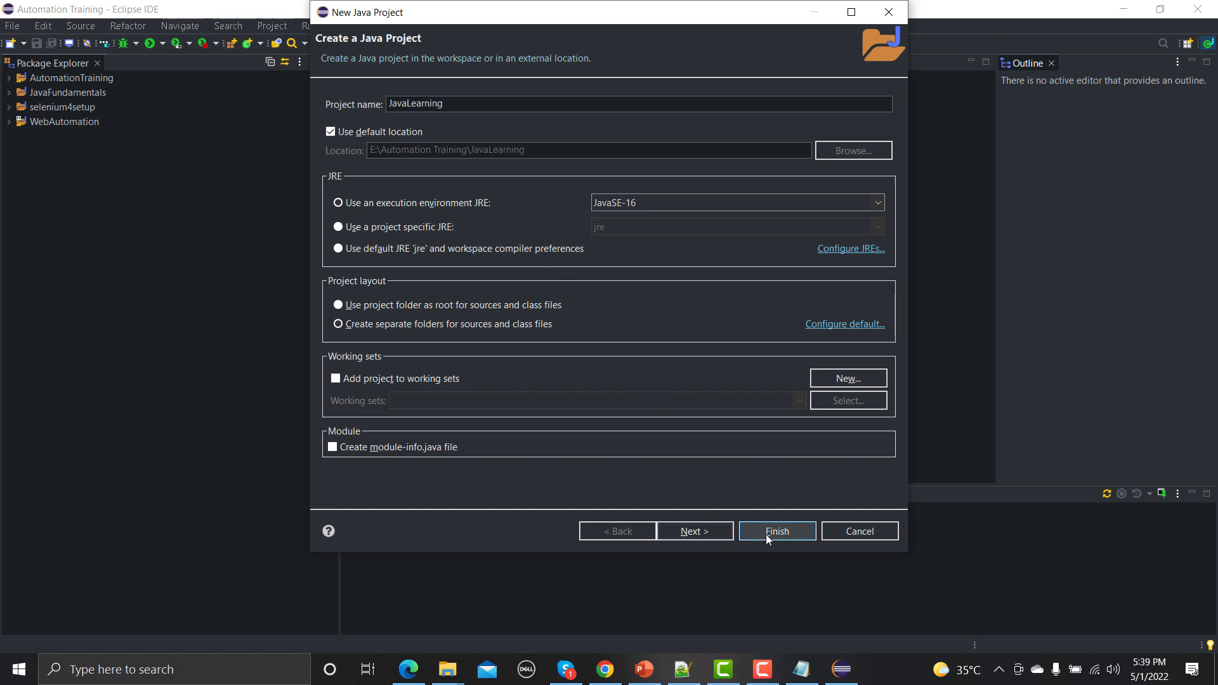
{"action": "left_click", "coordinate": [776, 530]}
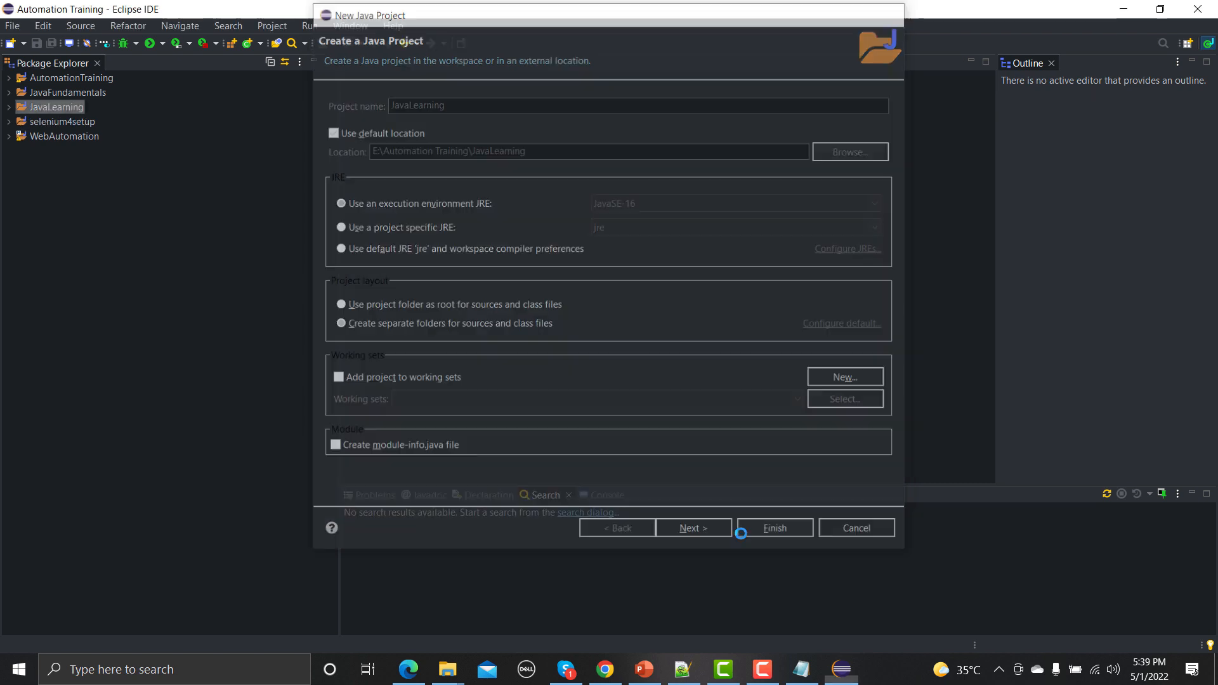
- Expand JavaLearning and start a New Package from the src folder's context actions
{"action": "left_click", "coordinate": [772, 528]}
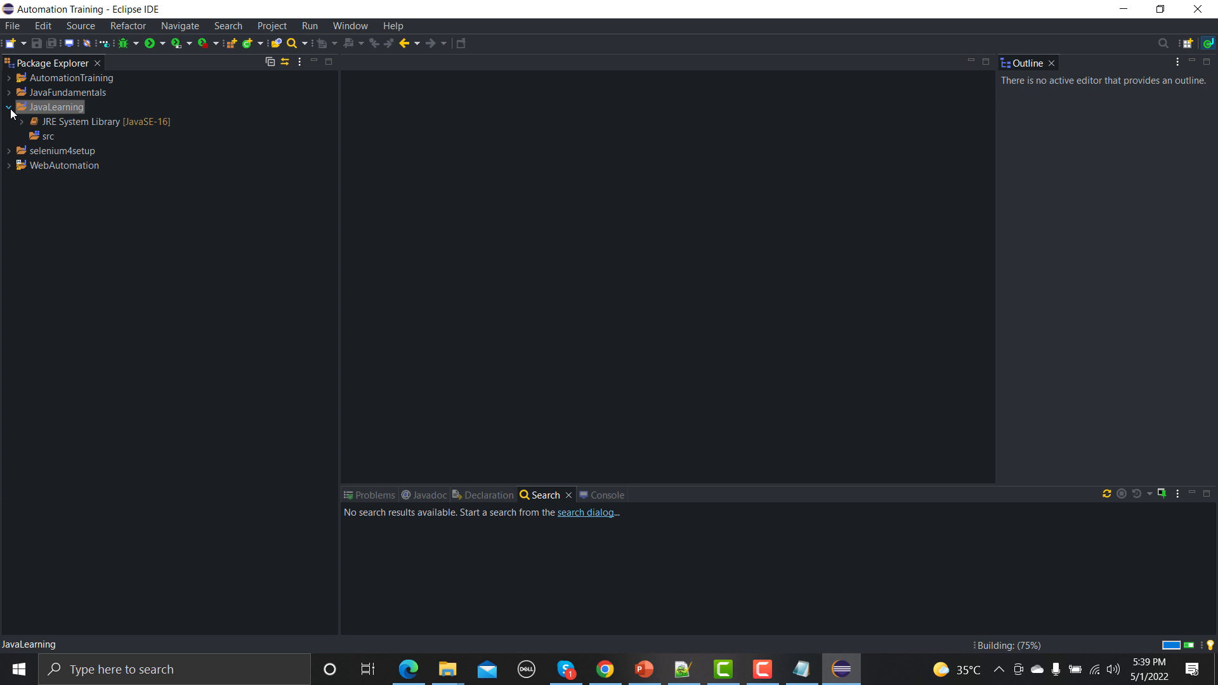
{"action": "left_click", "coordinate": [48, 136]}
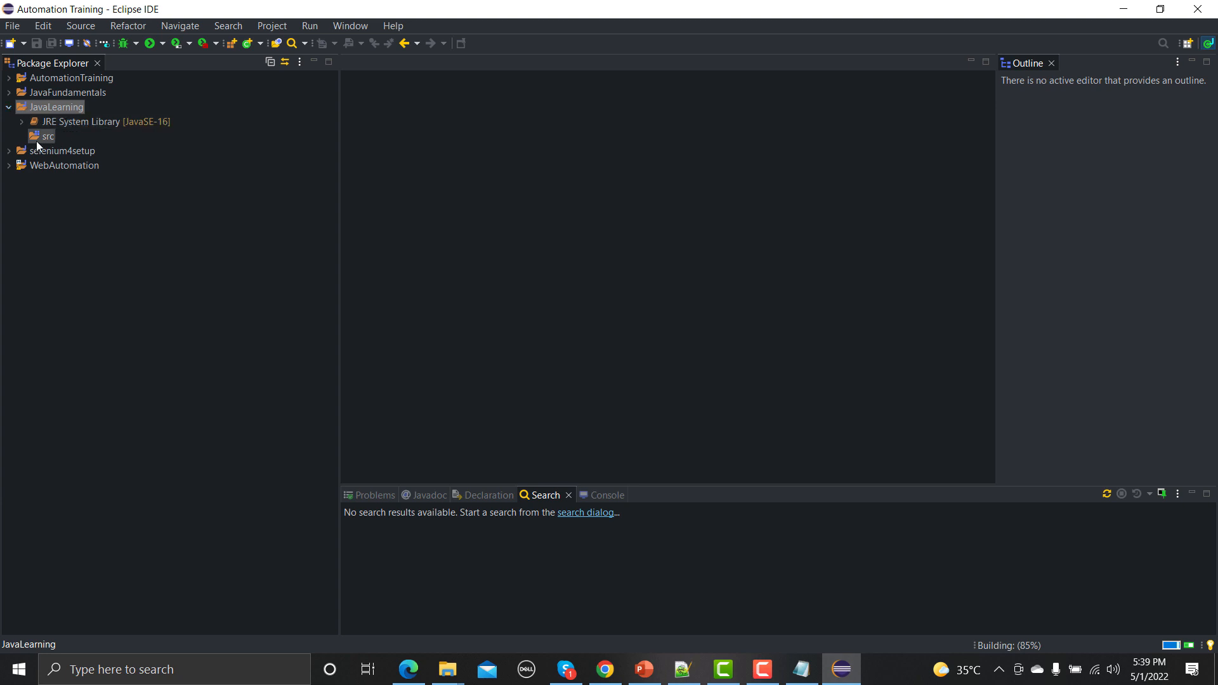
{"action": "left_click", "coordinate": [48, 136]}
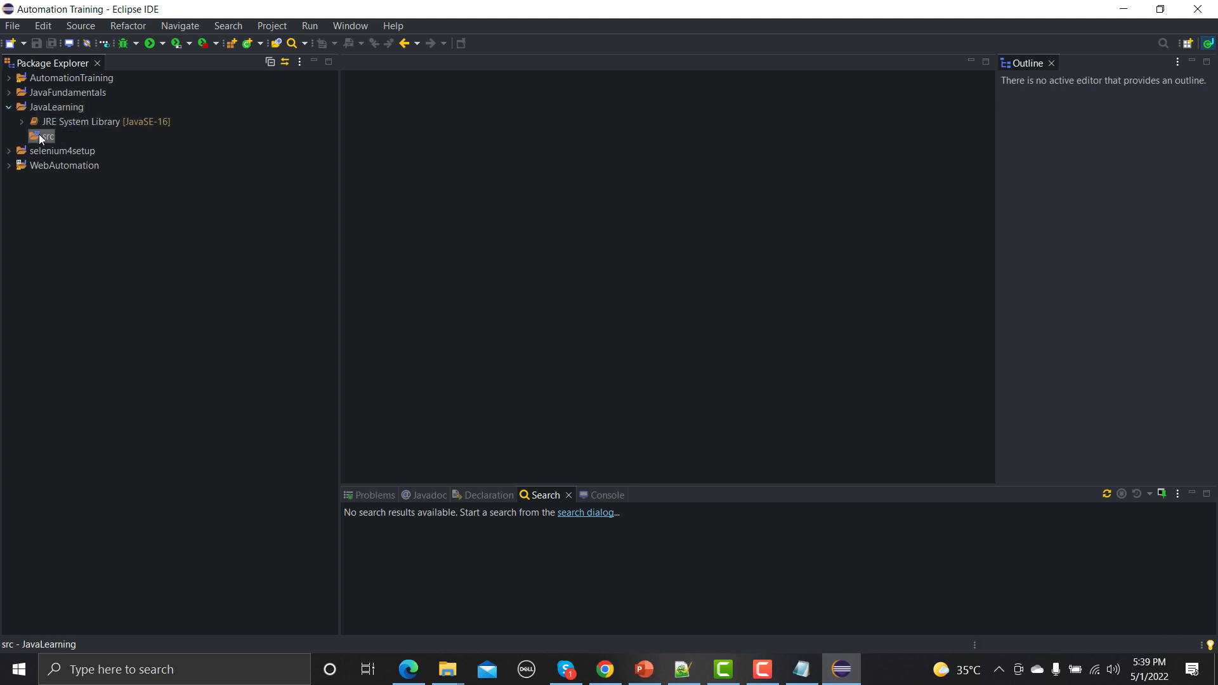
{"action": "right_click", "coordinate": [40, 136]}
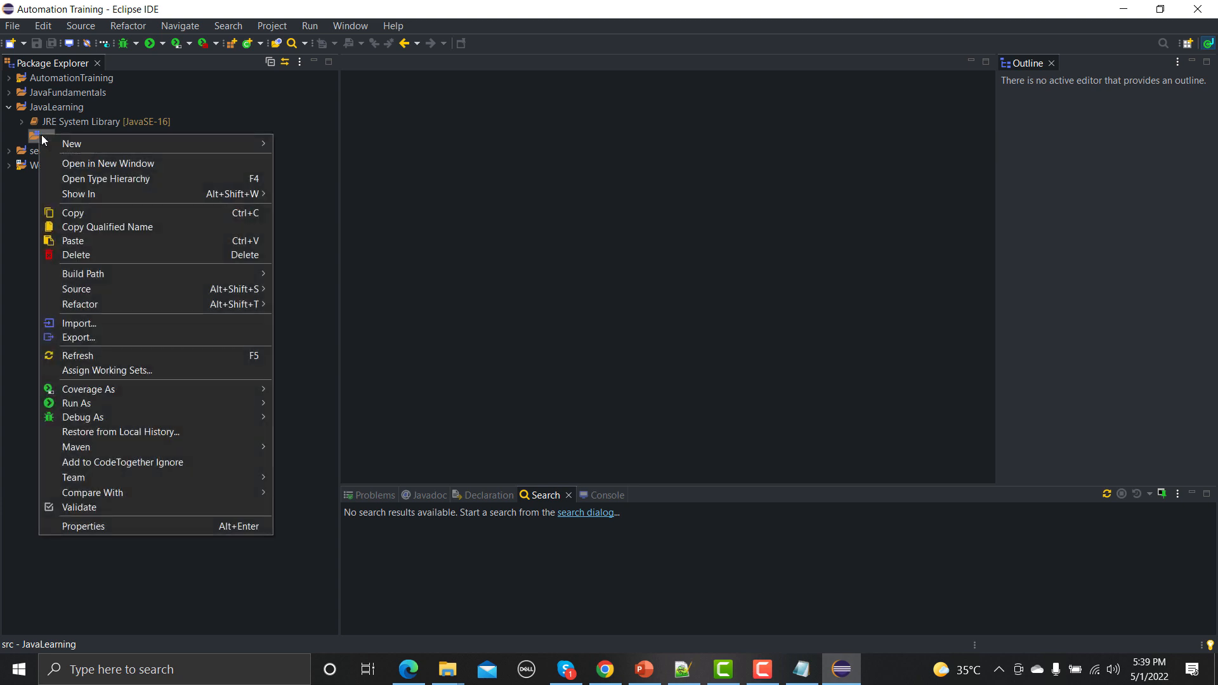
{"action": "mouse_move", "coordinate": [71, 143]}
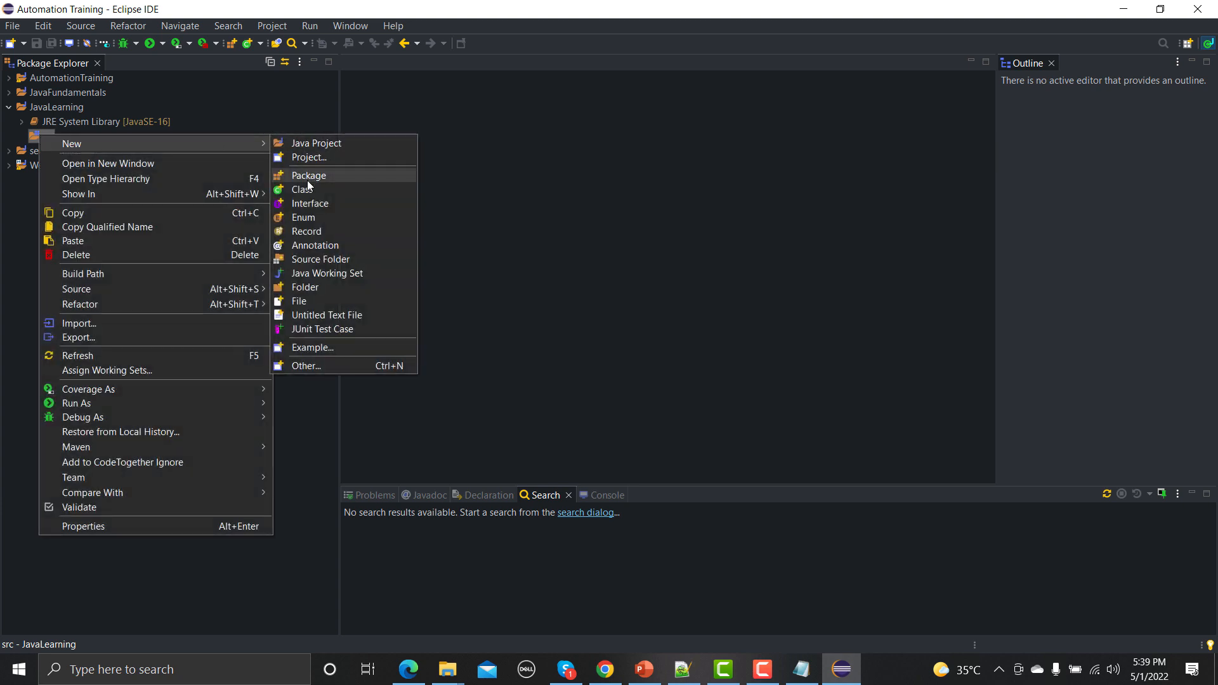
{"action": "left_click", "coordinate": [309, 175]}
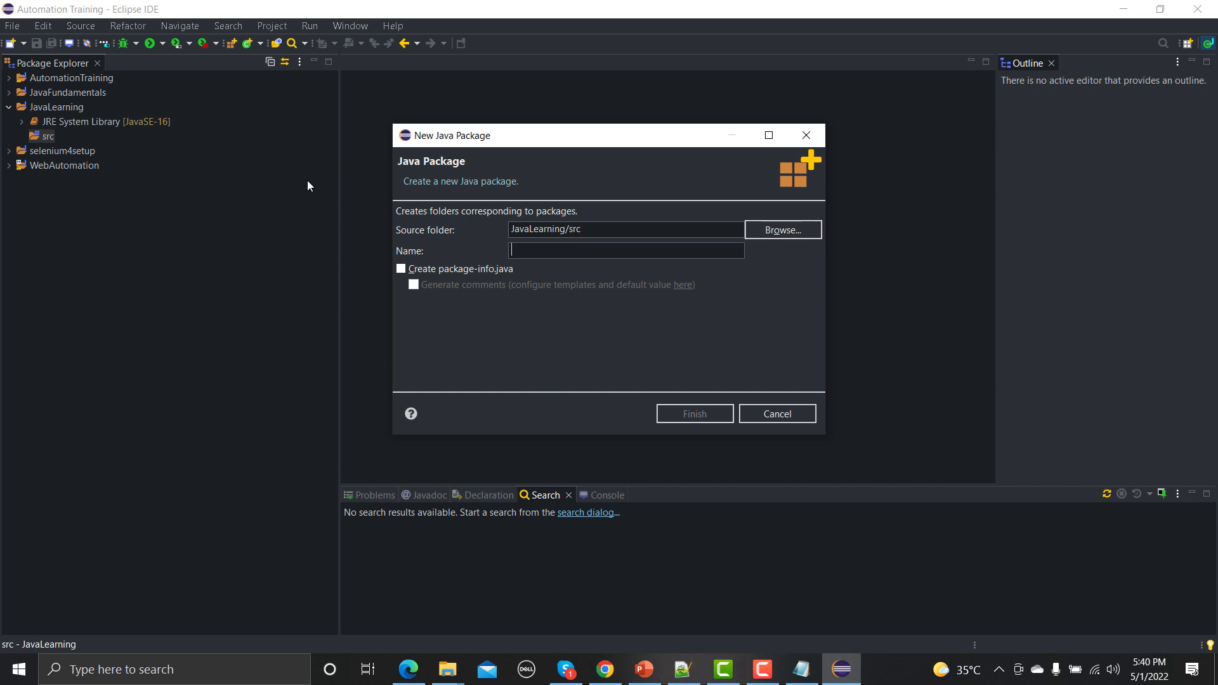
- Name the package javabasics and finish creating it under src
{"action": "type", "text": "j"}
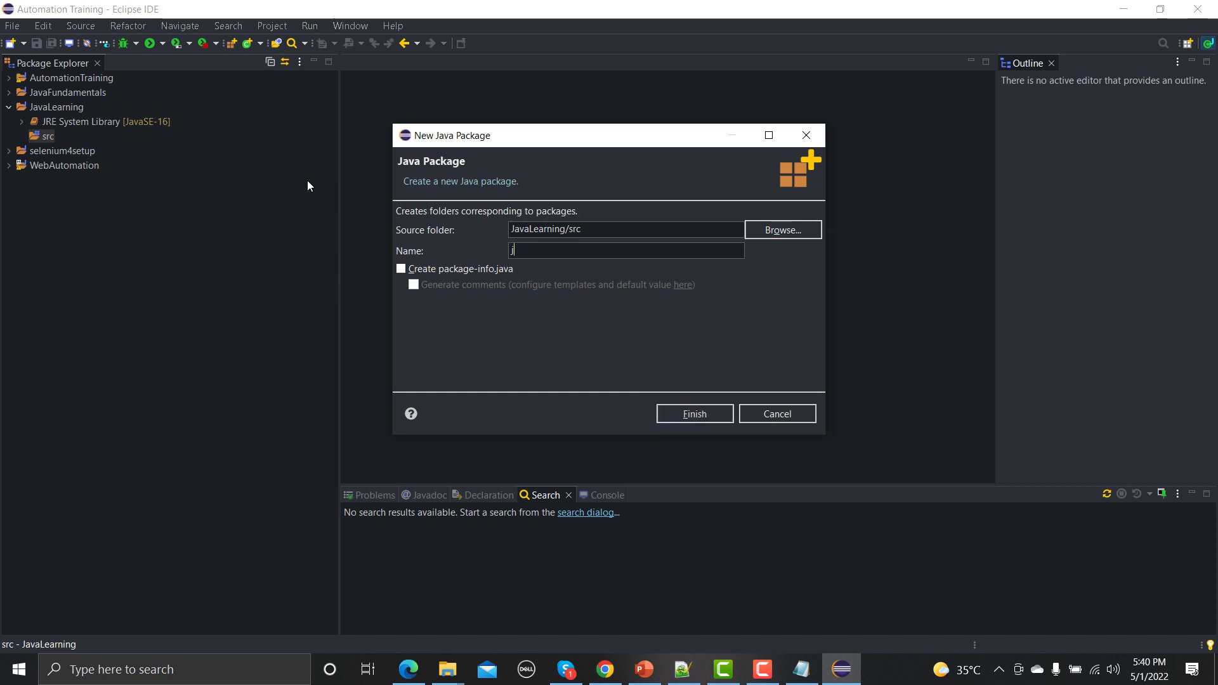
{"action": "type", "text": "avaba"}
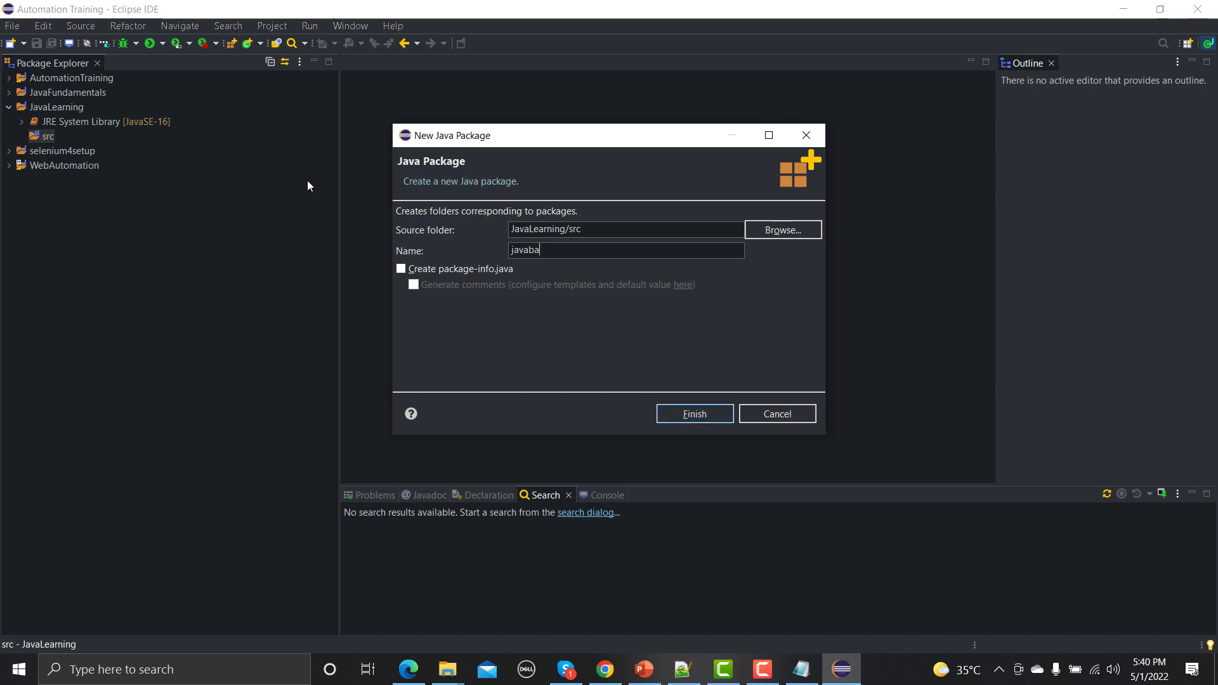
{"action": "left_click", "coordinate": [693, 414]}
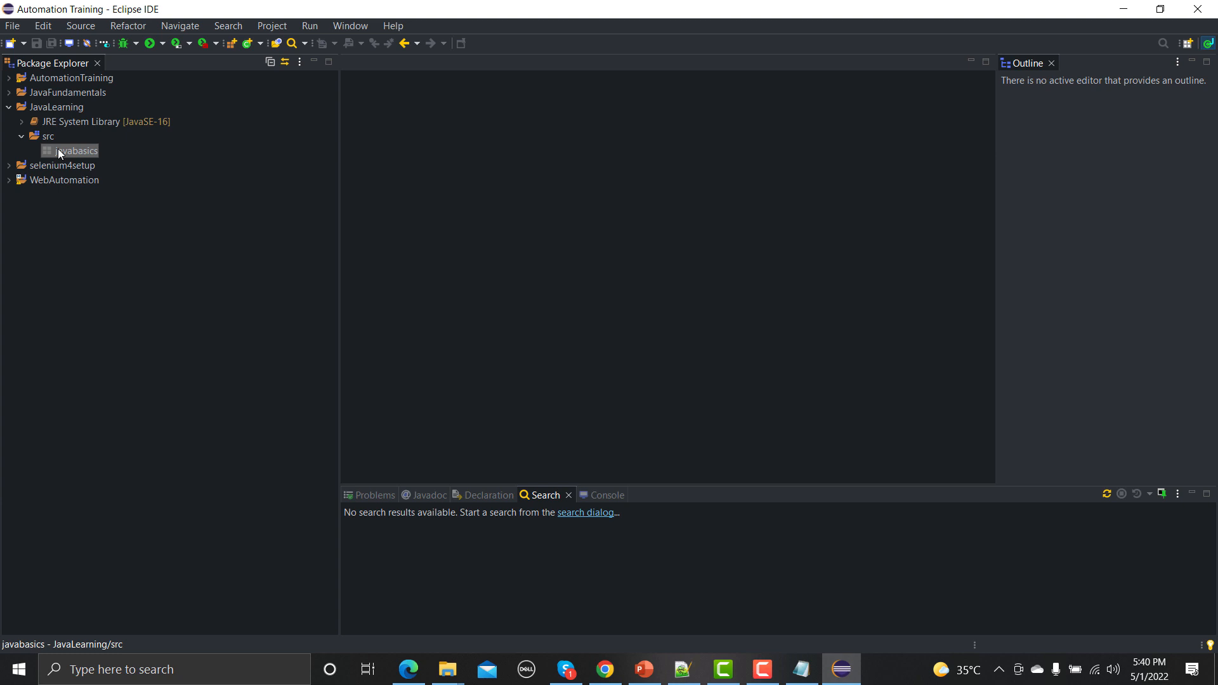
- Create class Firstprogramme in javabasics with a public static void main(String[] args) stub
{"action": "right_click", "coordinate": [75, 149]}
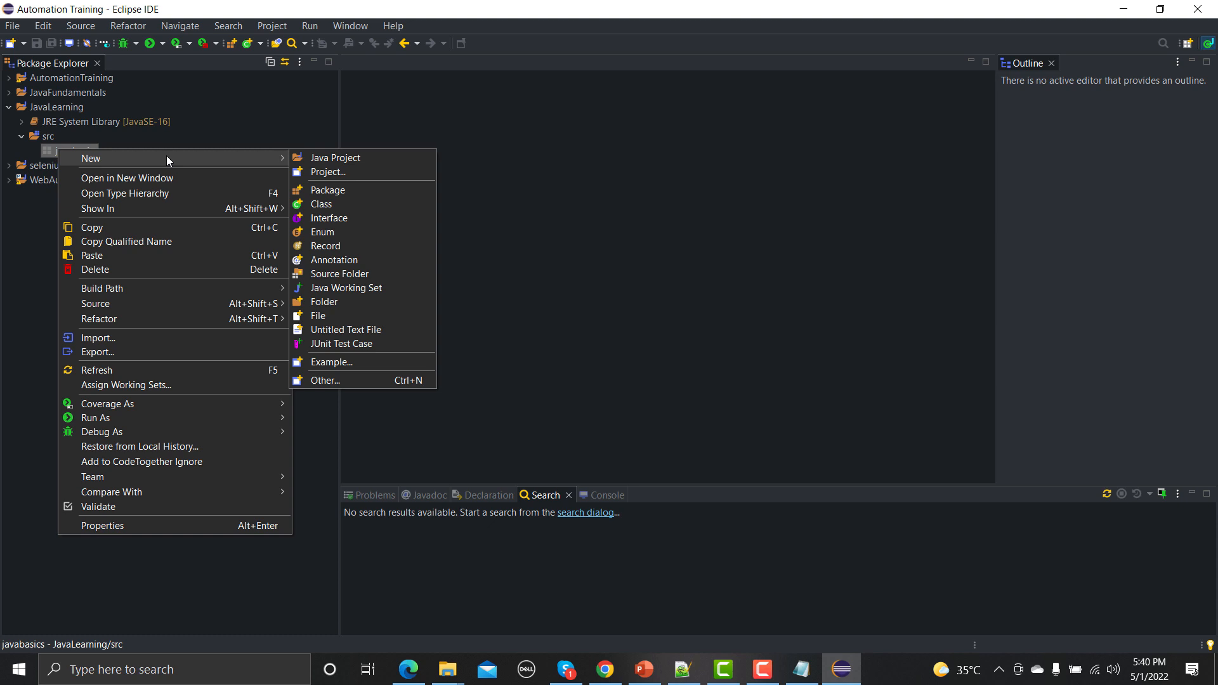
{"action": "mouse_move", "coordinate": [222, 160]}
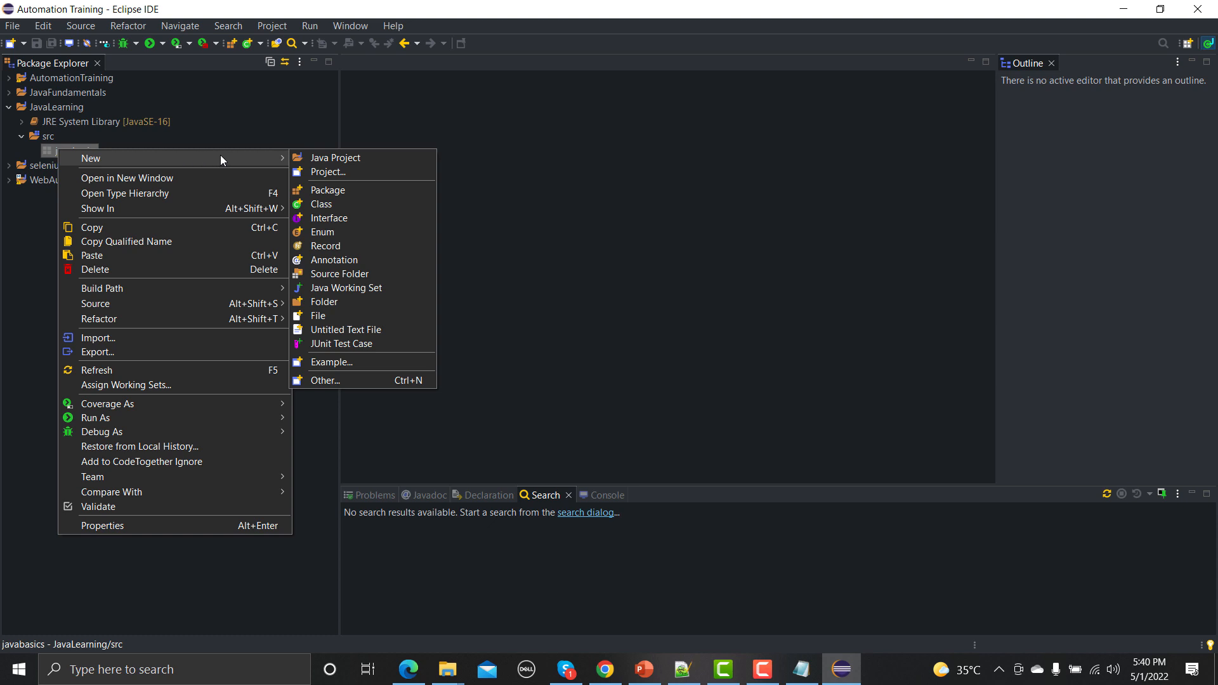
{"action": "mouse_move", "coordinate": [335, 157]}
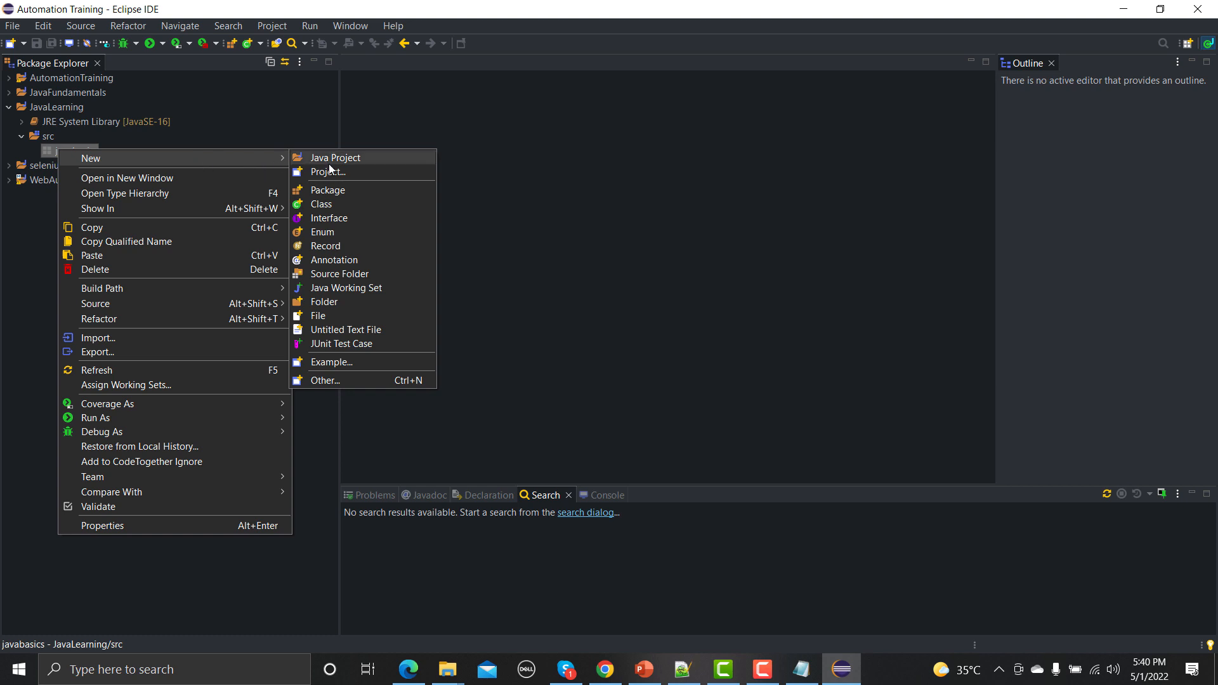
{"action": "left_click", "coordinate": [321, 203]}
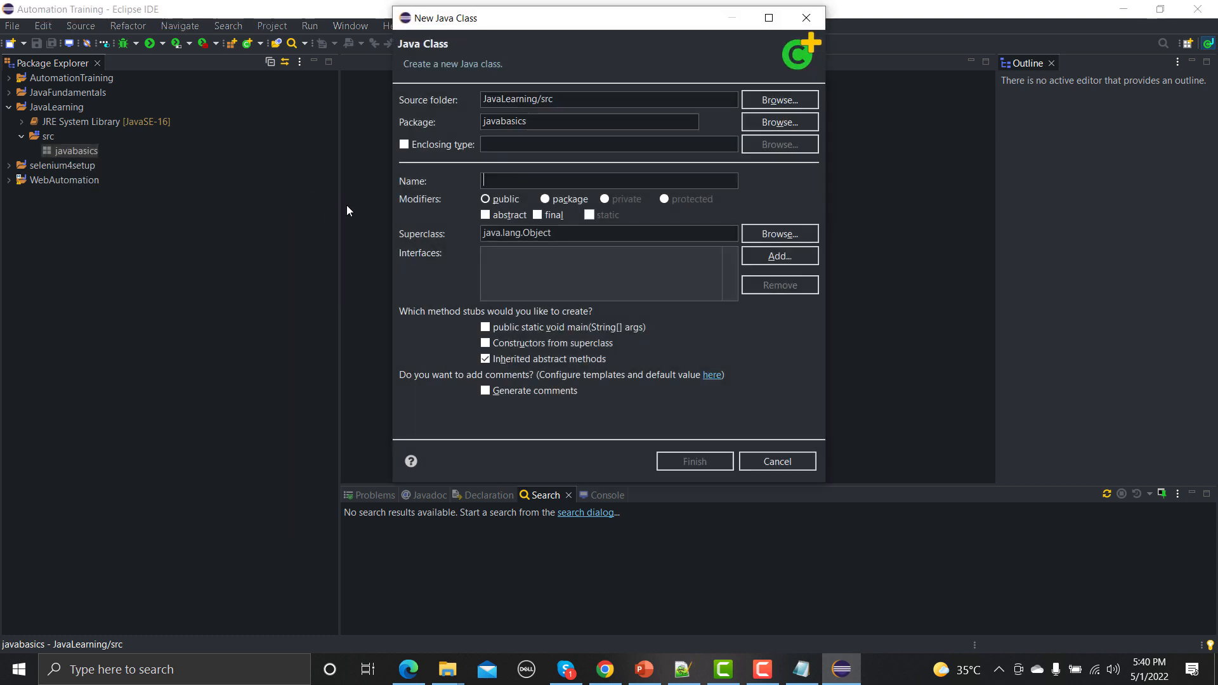
{"action": "type", "text": "First"}
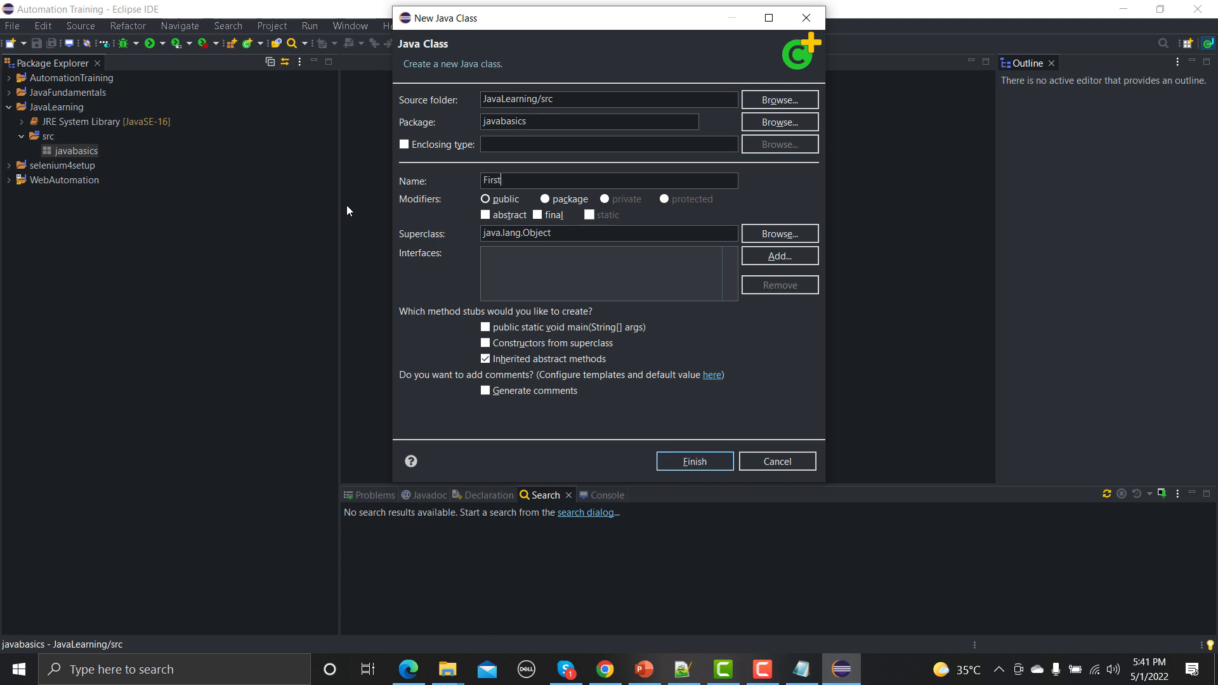
{"action": "type", "text": "programme"}
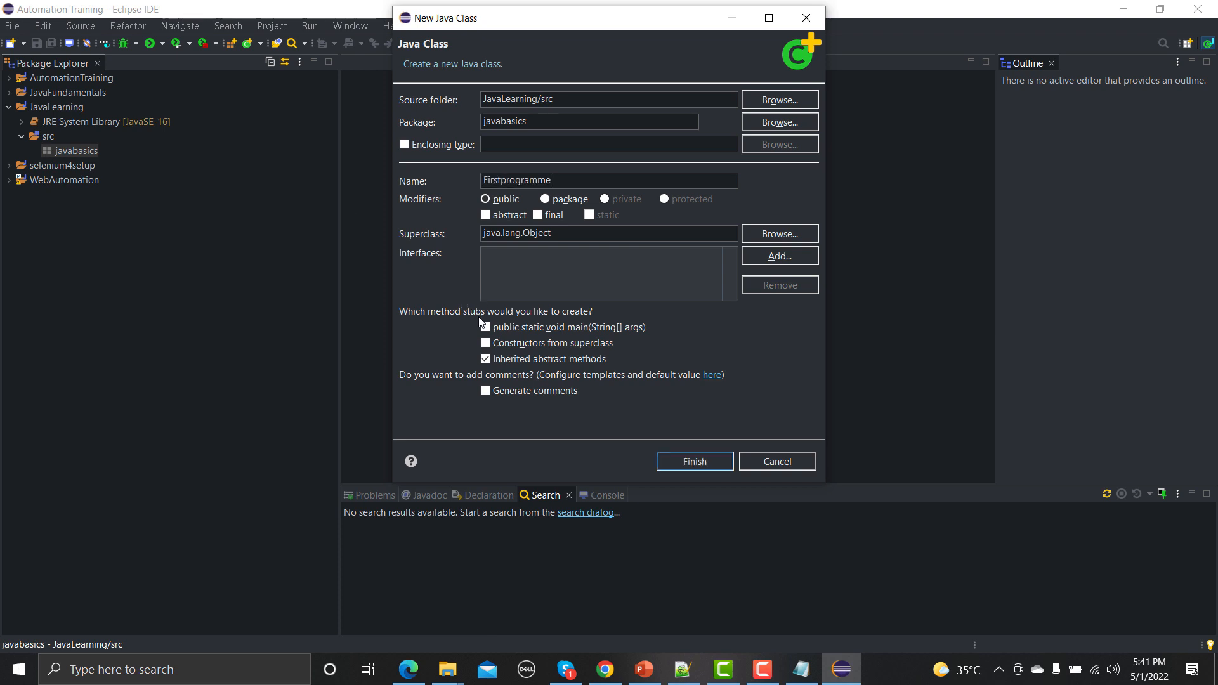
{"action": "left_click", "coordinate": [485, 328]}
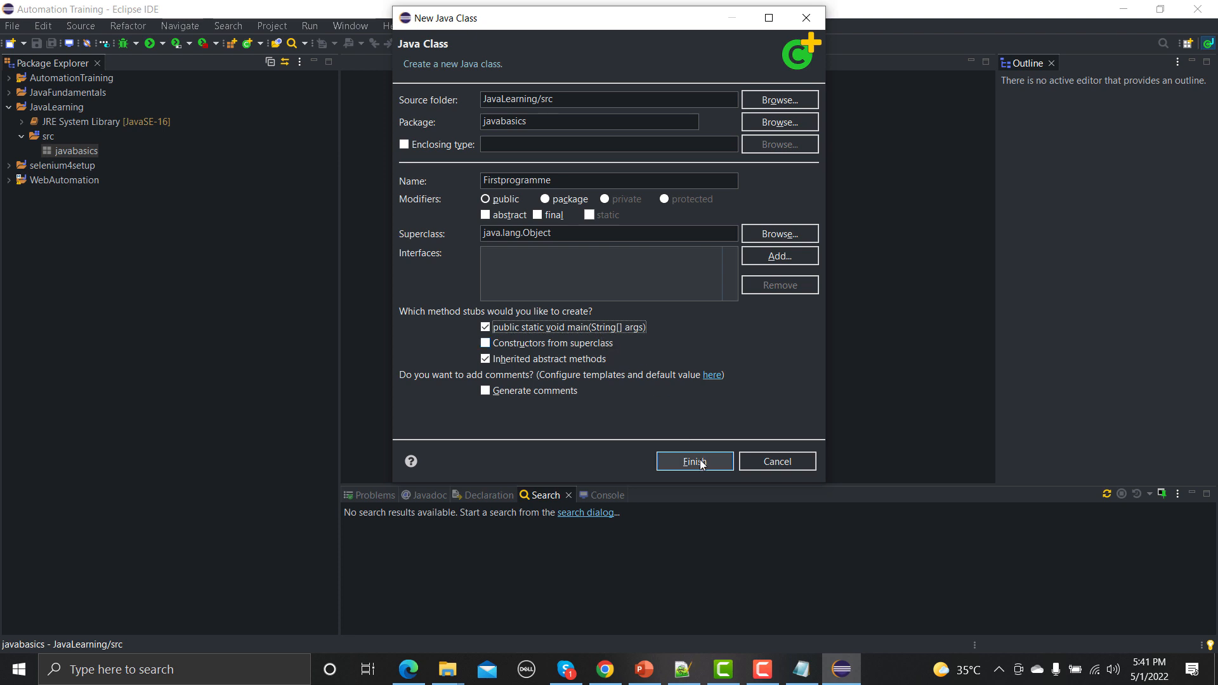
{"action": "left_click", "coordinate": [693, 461]}
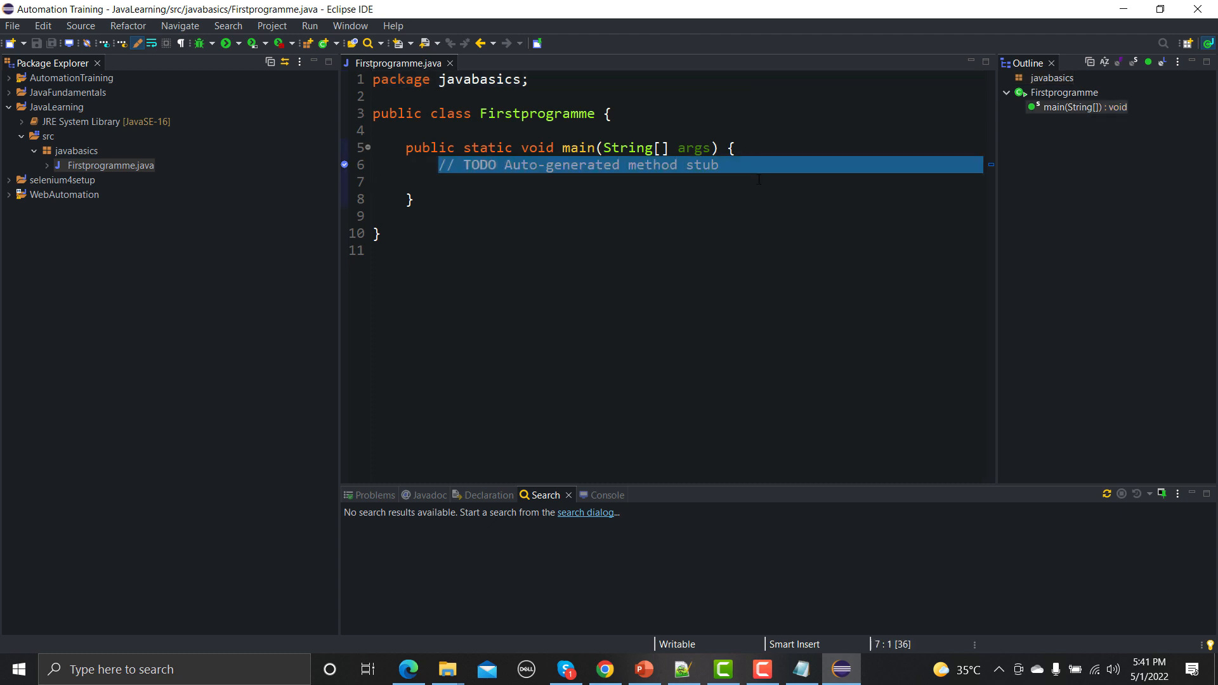
- Replace the TODO comment in main with a System.out.println() call, using content assist for out
{"action": "key", "text": "Delete"}
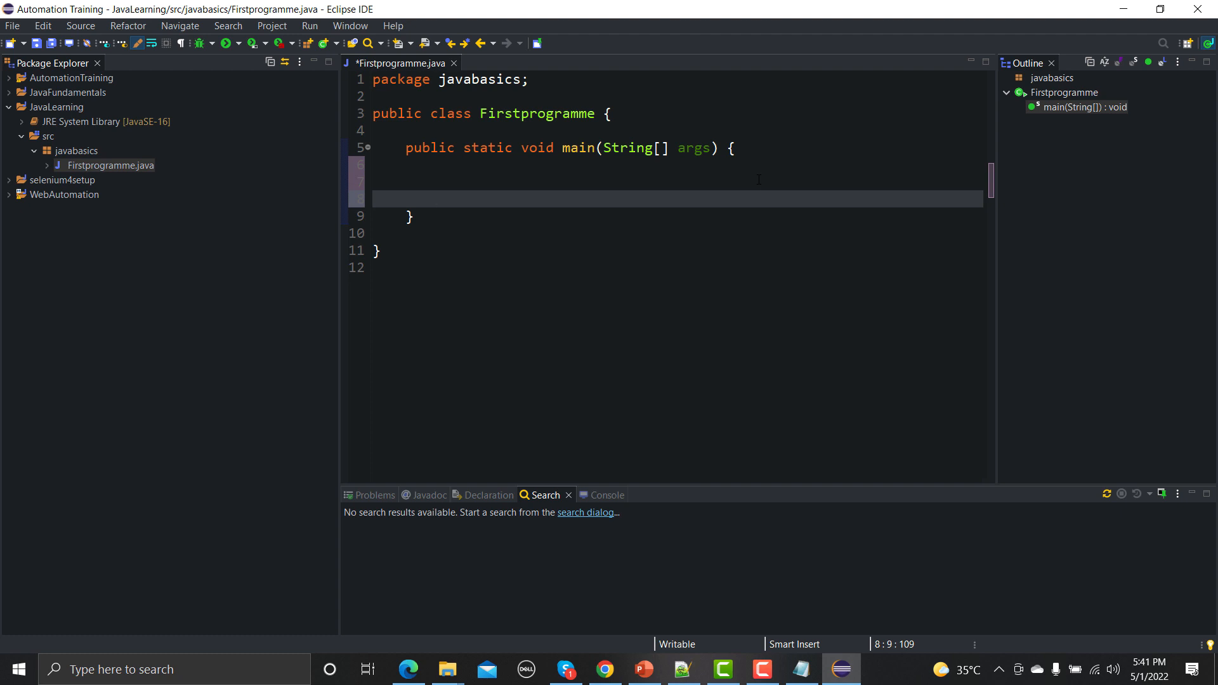
{"action": "left_click", "coordinate": [441, 182]}
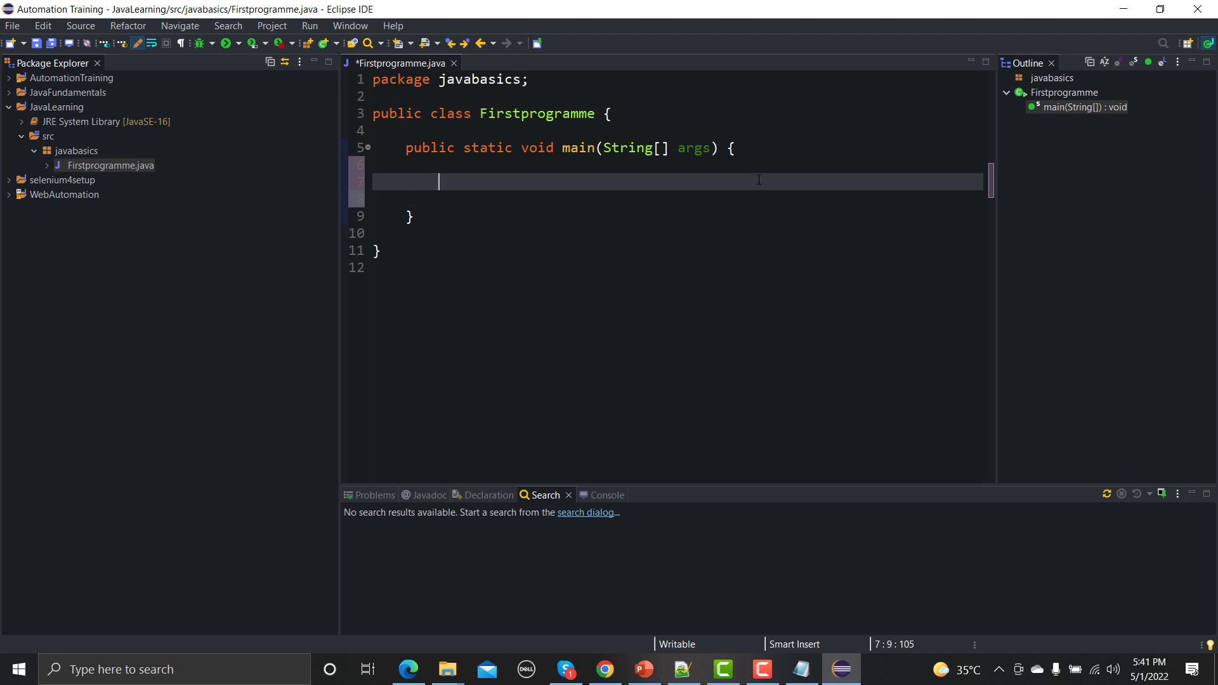
{"action": "type", "text": "System"}
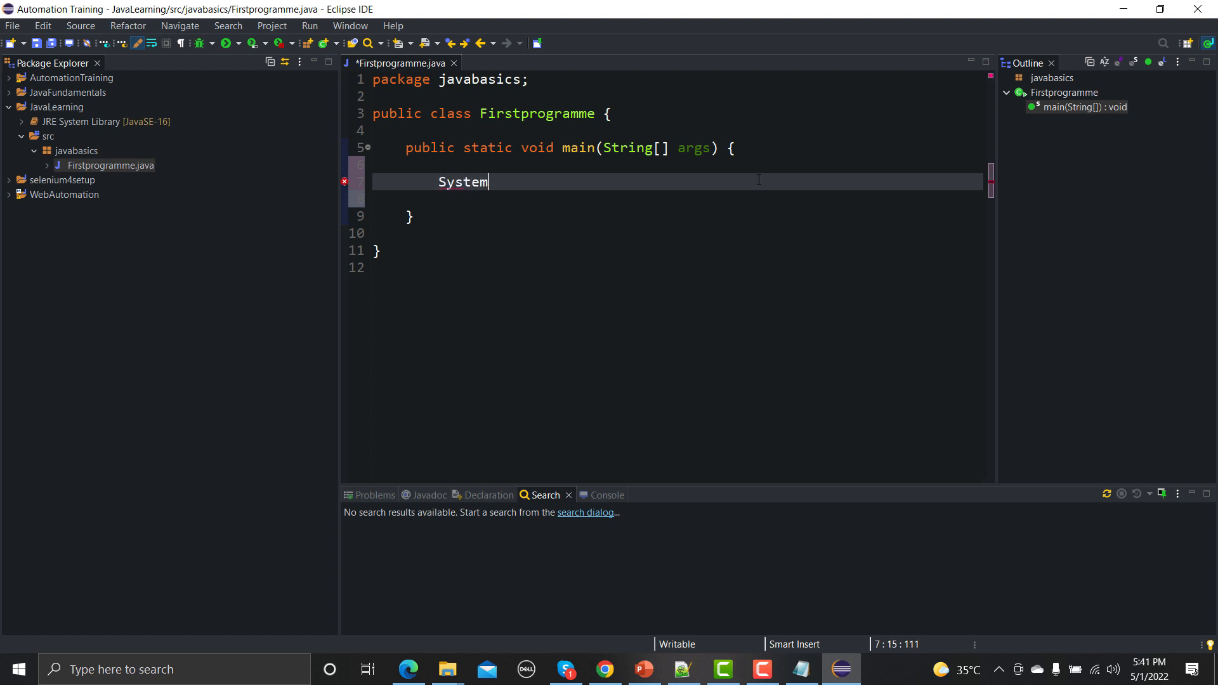
{"action": "type", "text": "."}
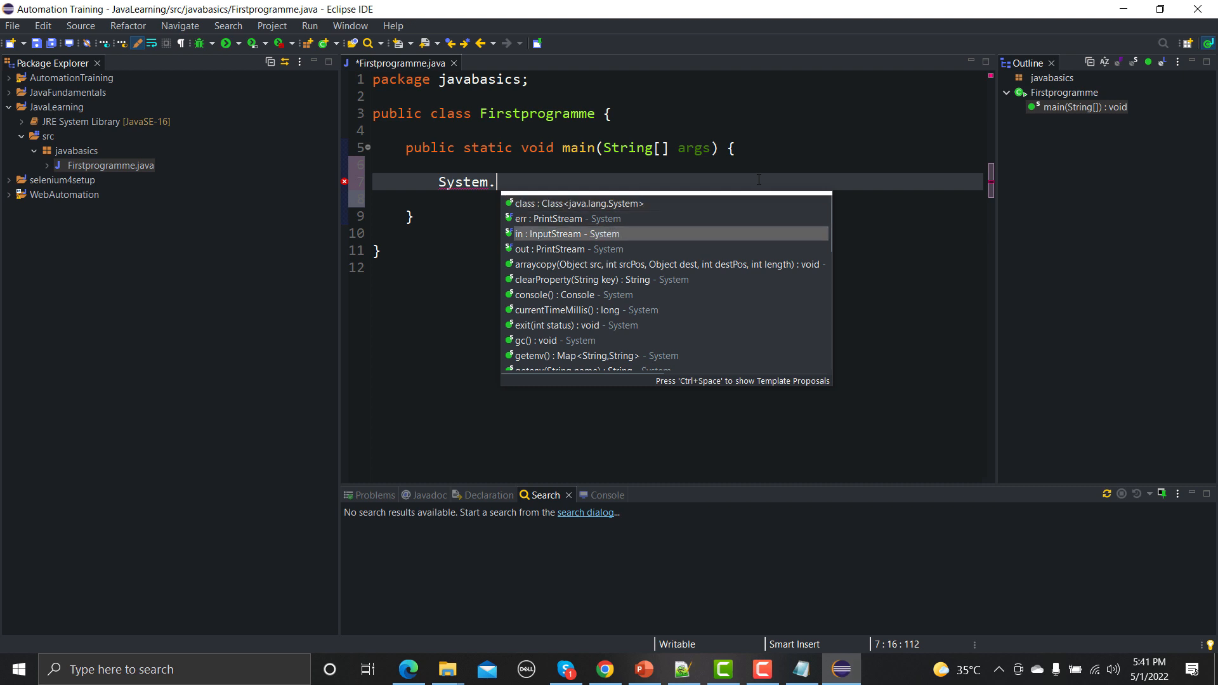
{"action": "left_click", "coordinate": [570, 249]}
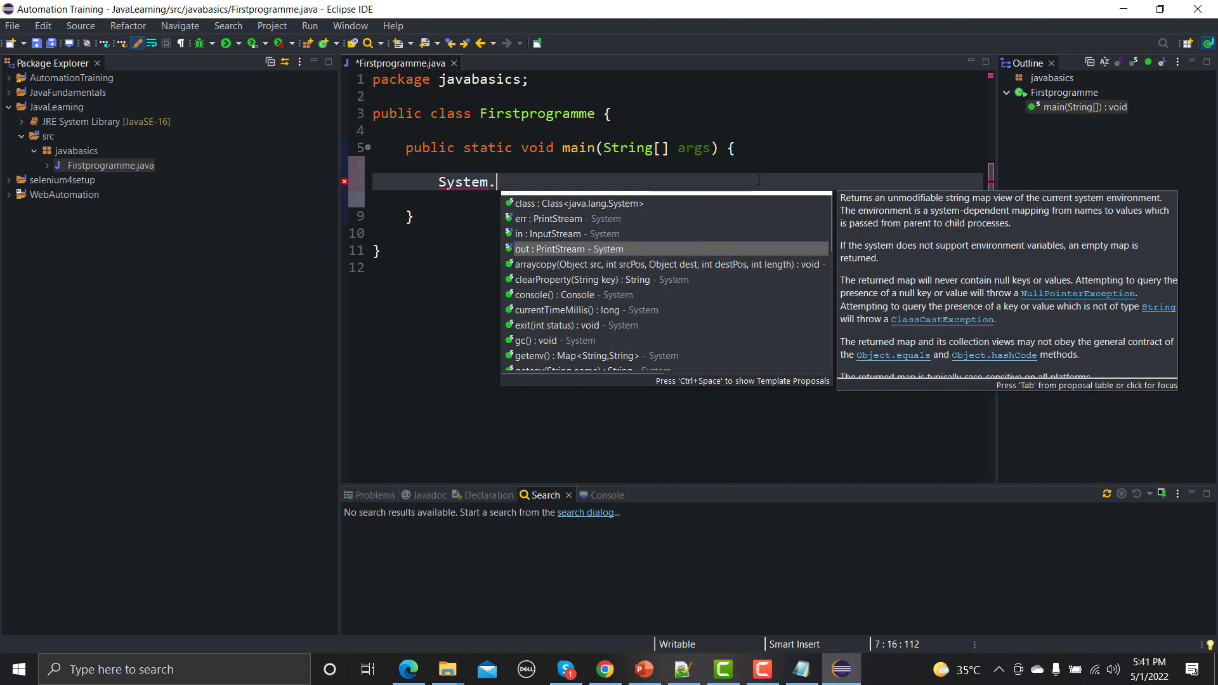
{"action": "type", "text": "out."}
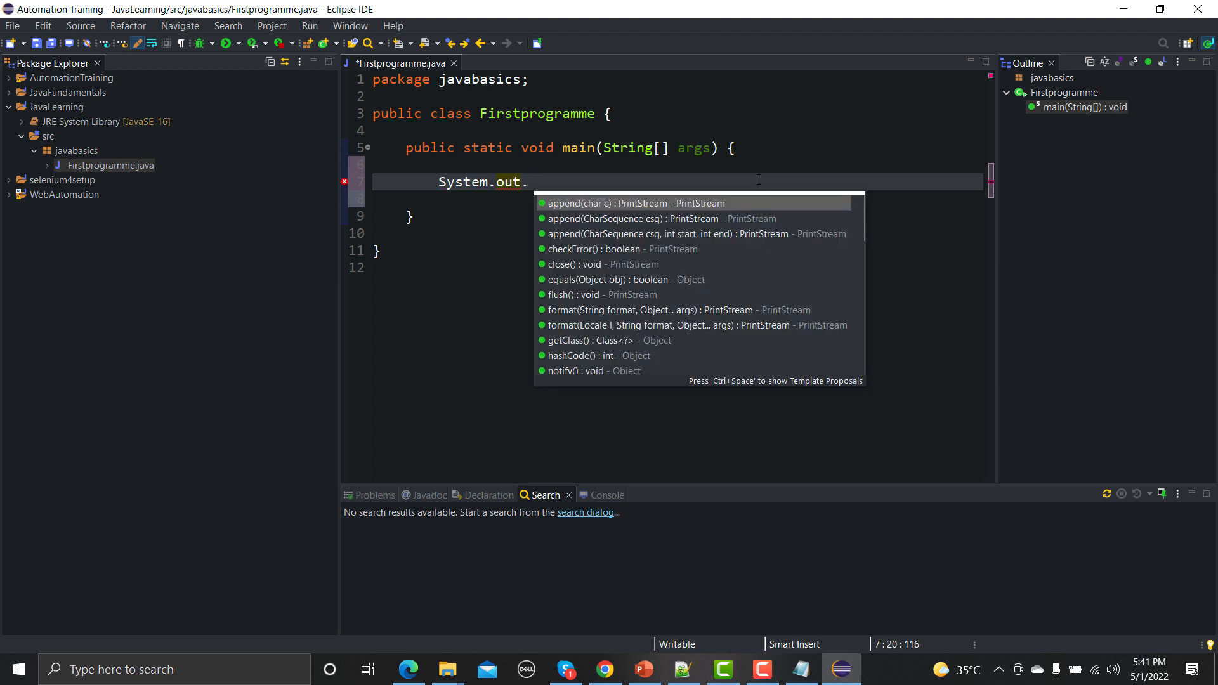
{"action": "type", "text": "pri"}
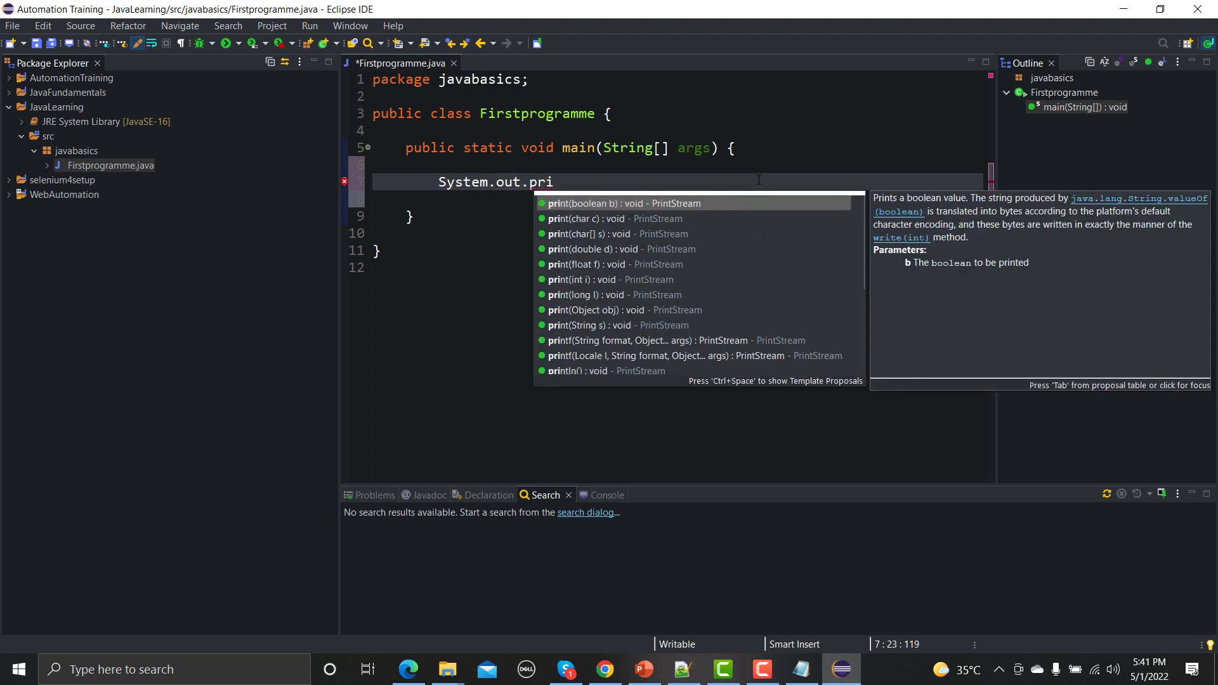
{"action": "key", "text": "Escape"}
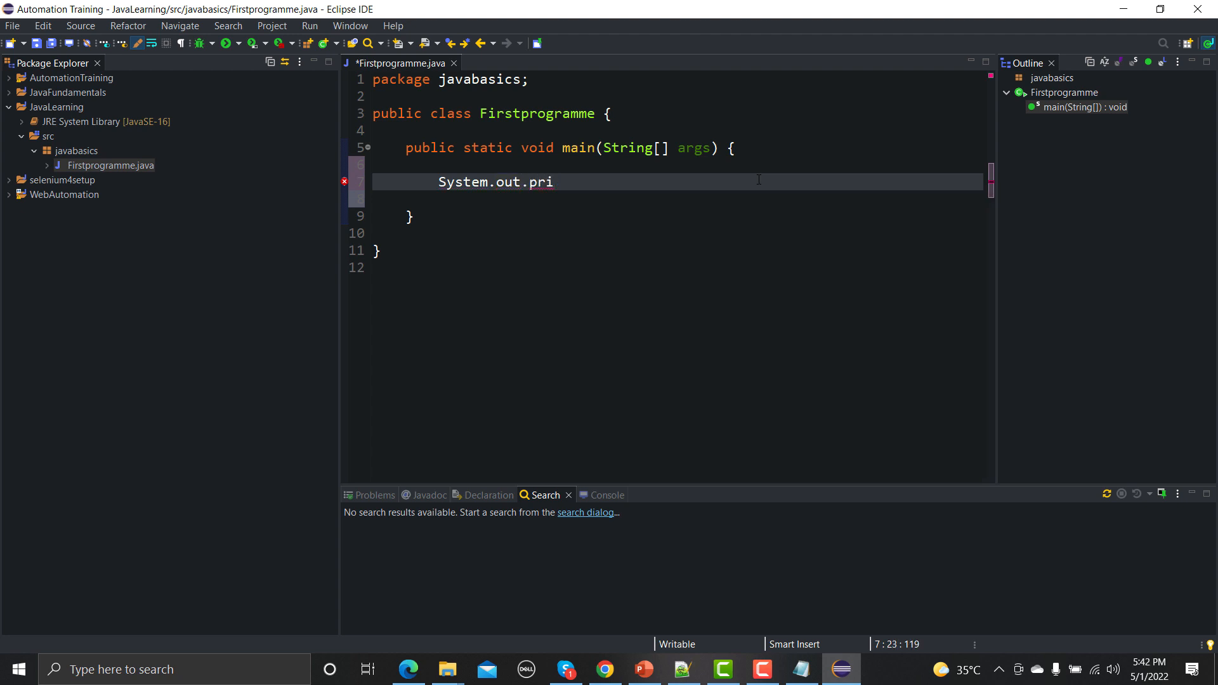
{"action": "type", "text": "ntln"}
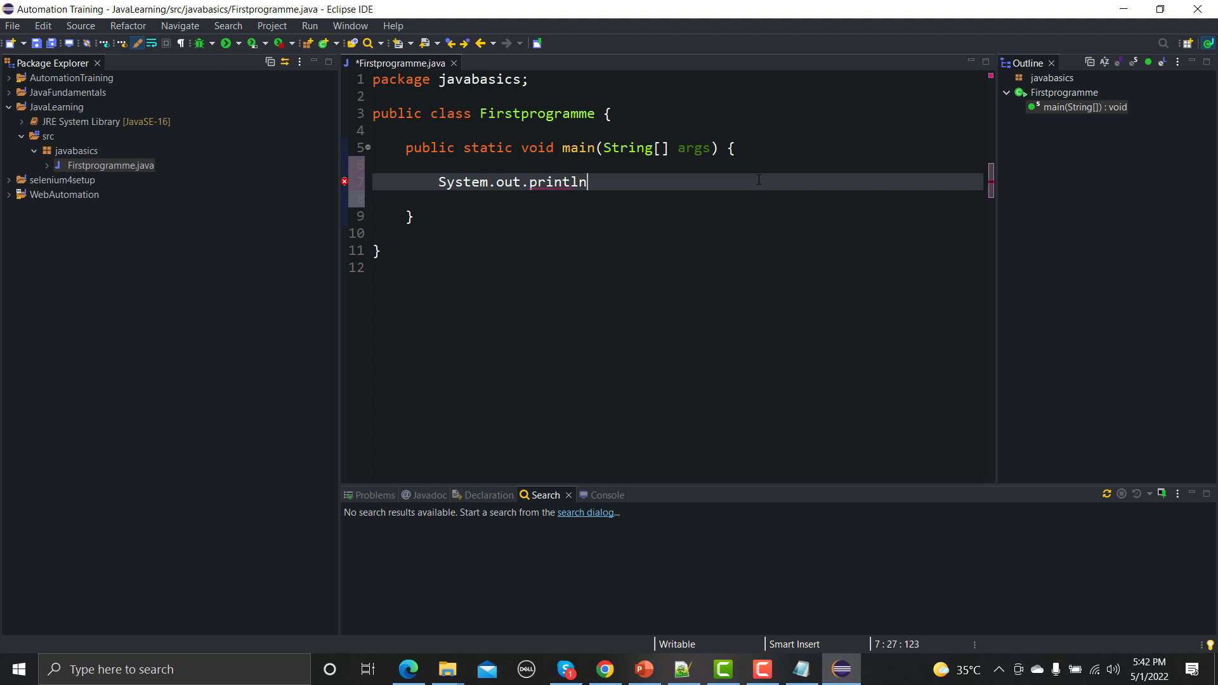
{"action": "type", "text": "()"}
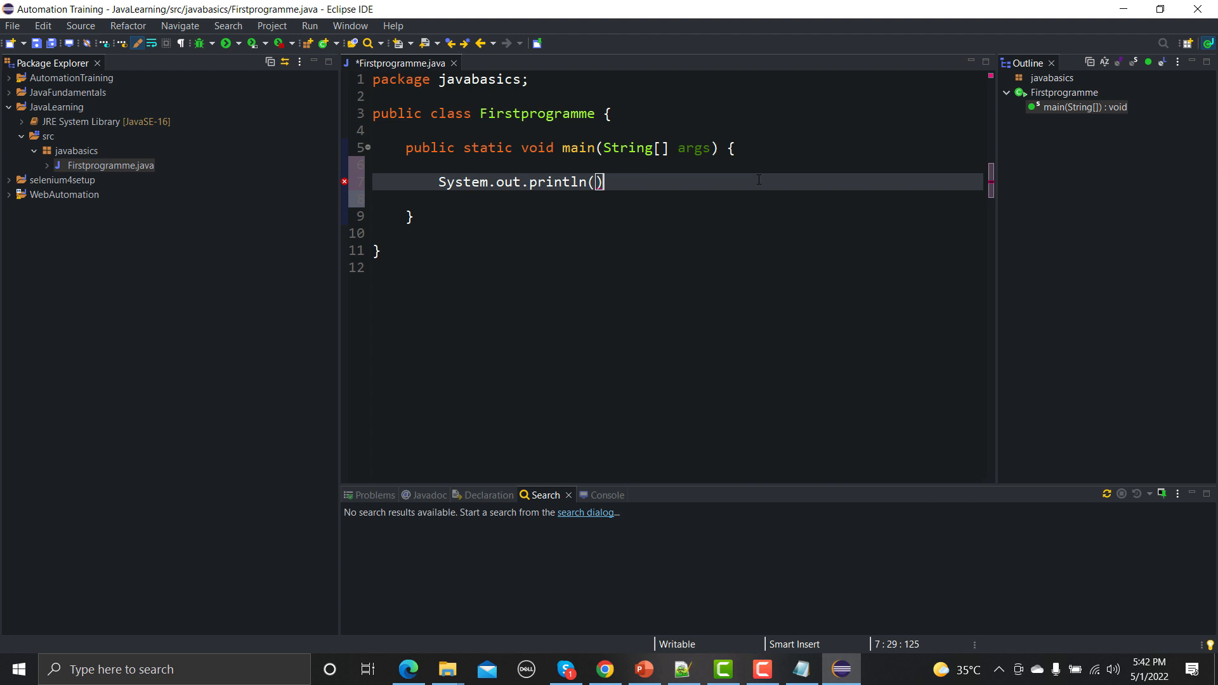
- Fill the println with the string "This is a tutorial by Testing Funda", then bring up the HelloWorld notes
{"action": "type", "text": "\""}
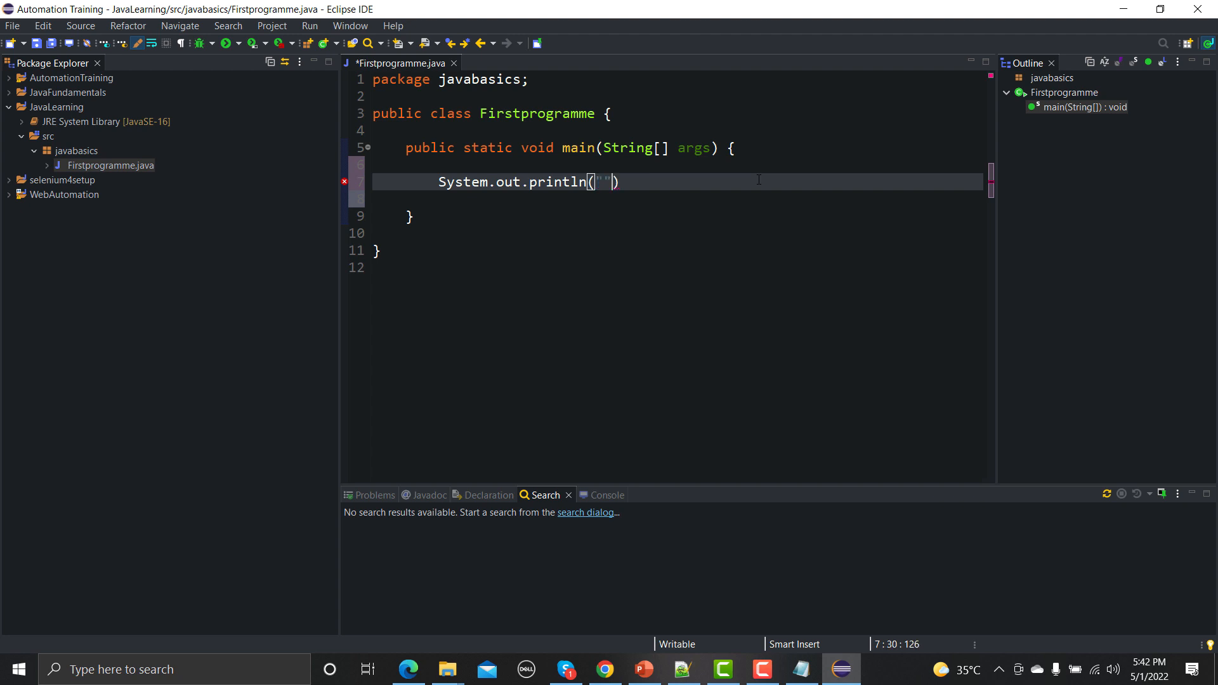
{"action": "key", "text": "Left"}
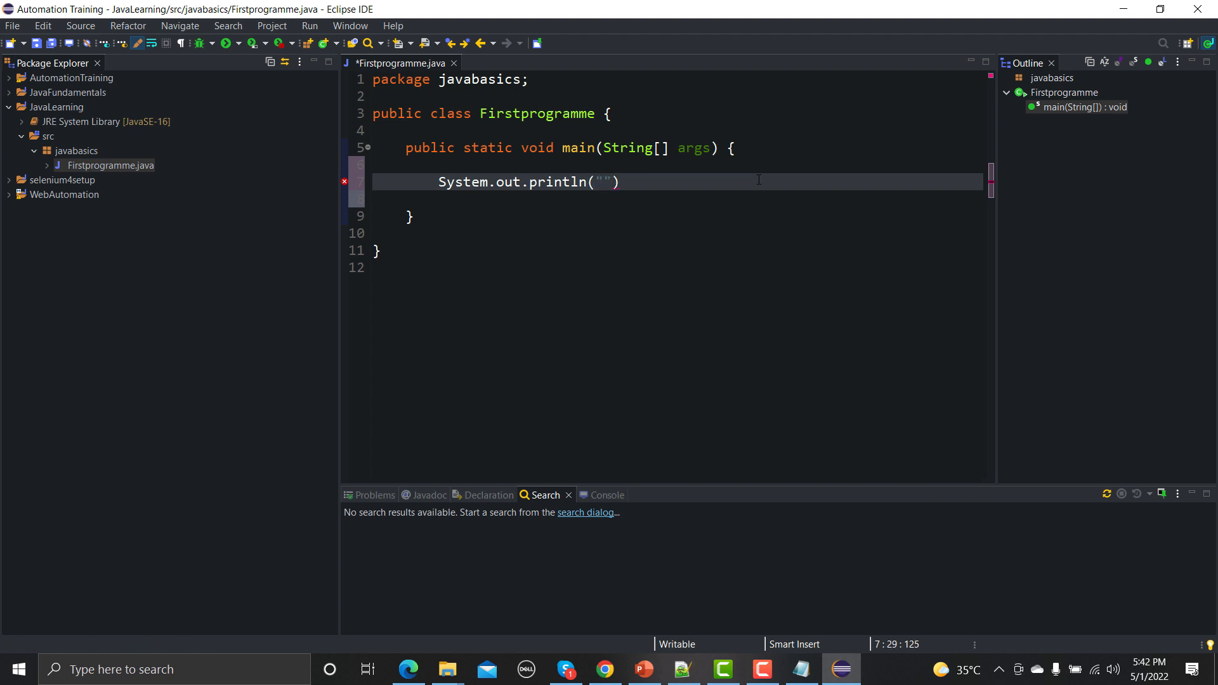
{"action": "type", "text": "This is a"}
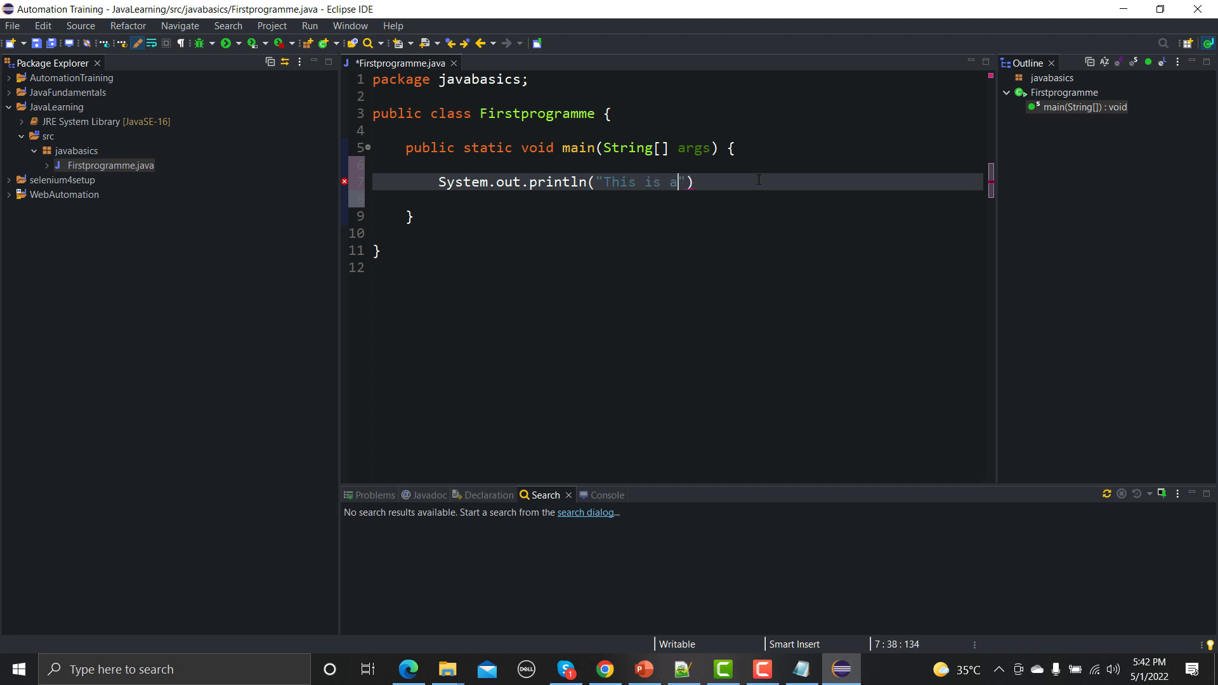
{"action": "type", "text": "tut"}
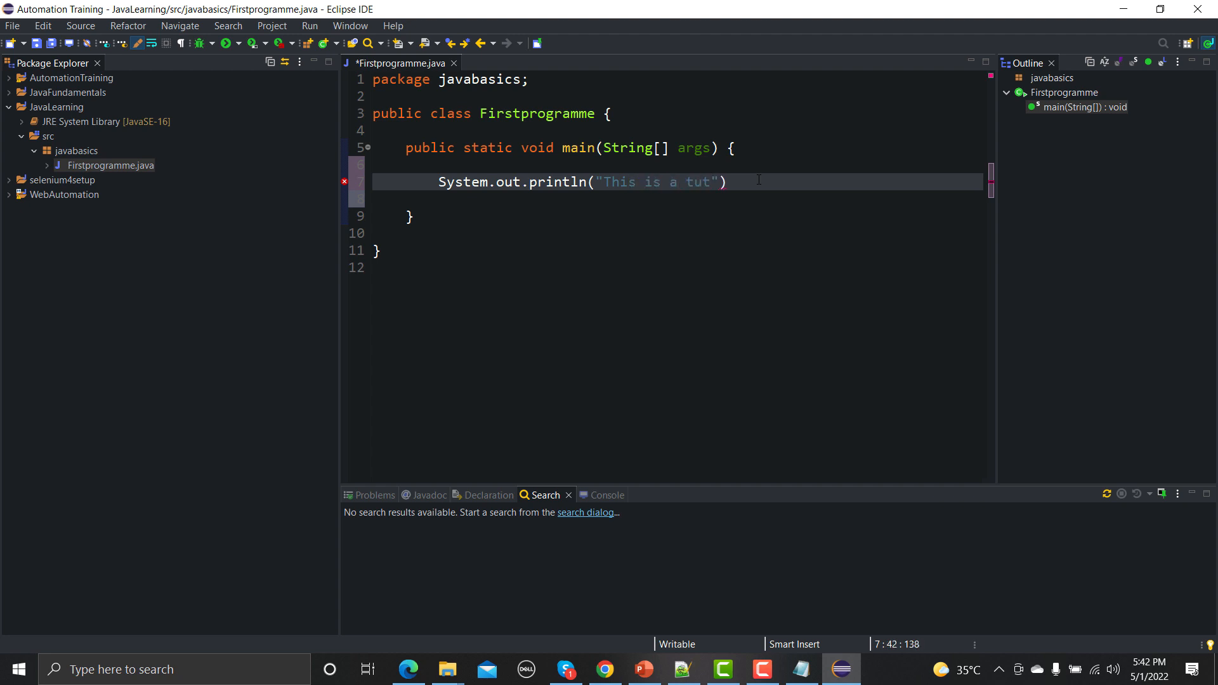
{"action": "type", "text": "orial by Testing Funda"}
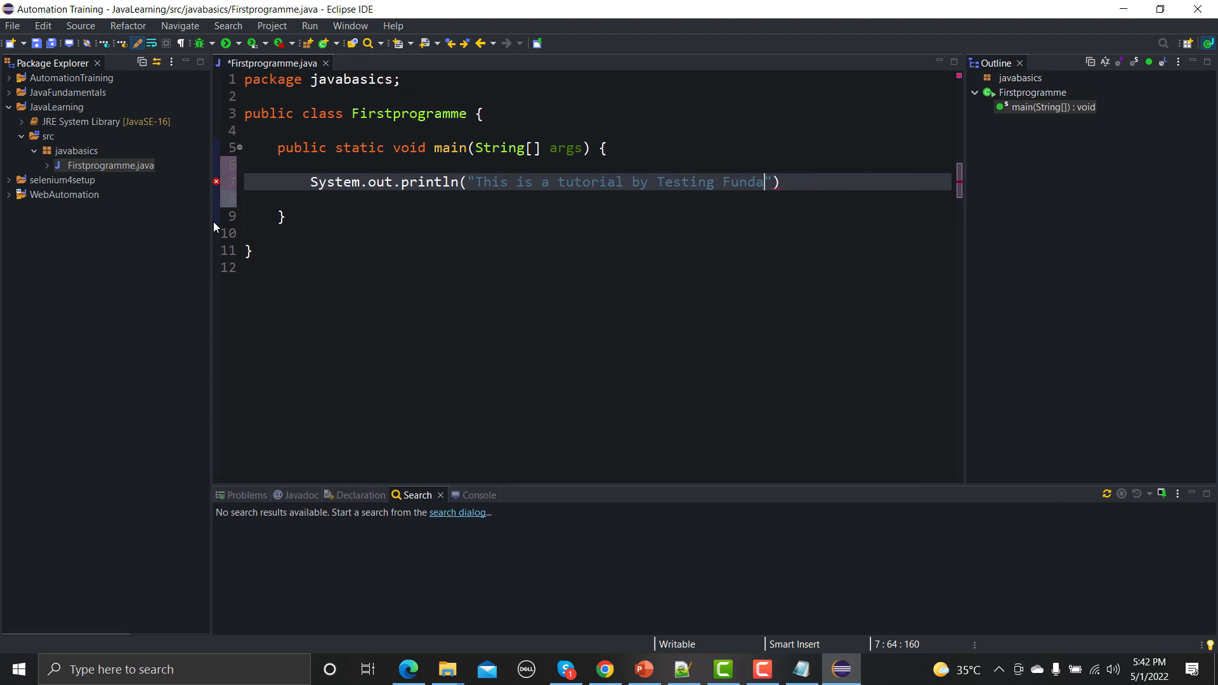
{"action": "mouse_move", "coordinate": [217, 182]}
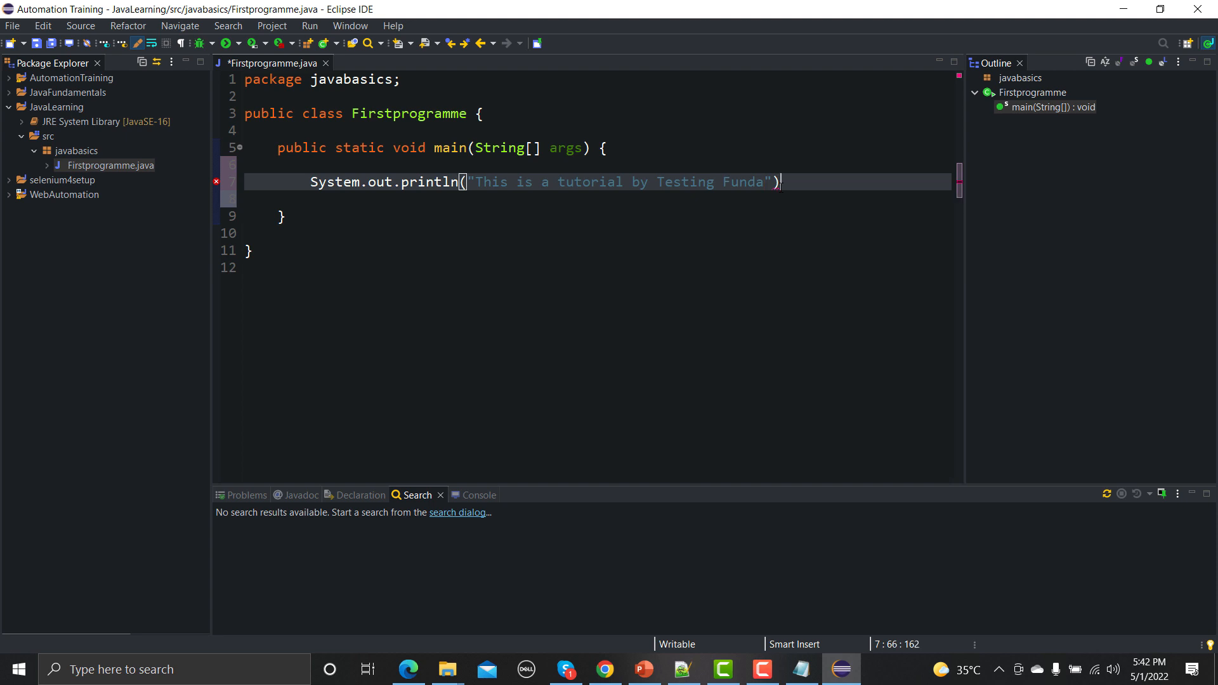
{"action": "left_click", "coordinate": [801, 669]}
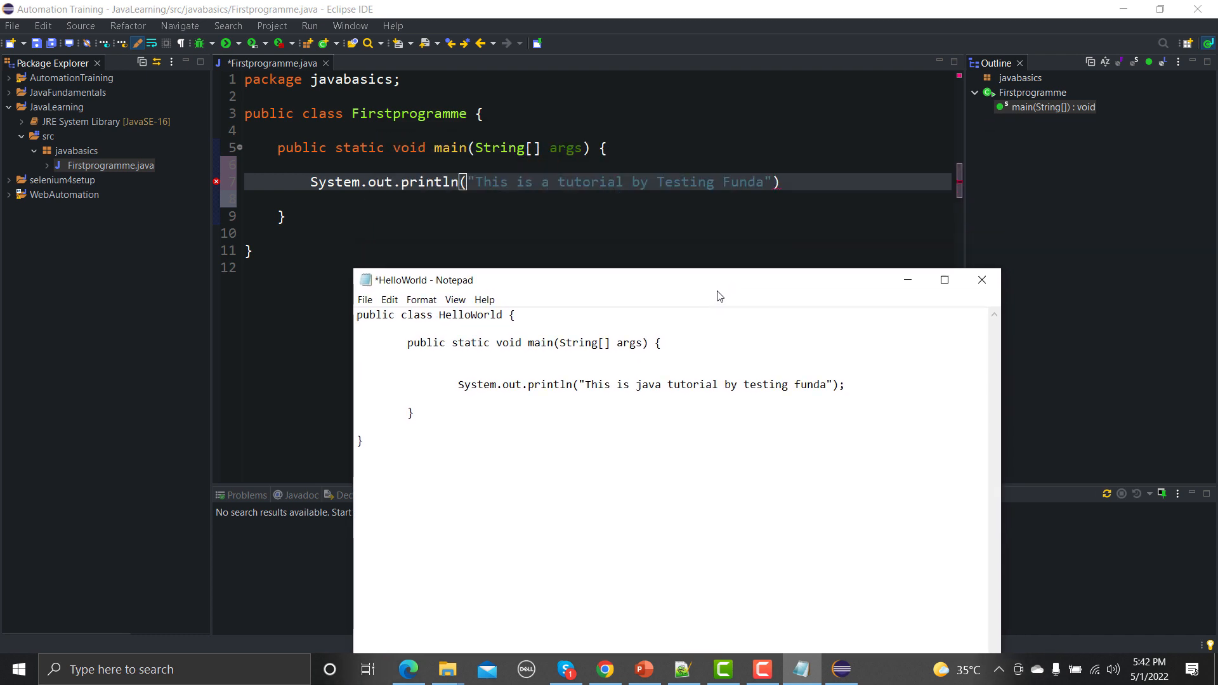
{"action": "mouse_move", "coordinate": [479, 438]}
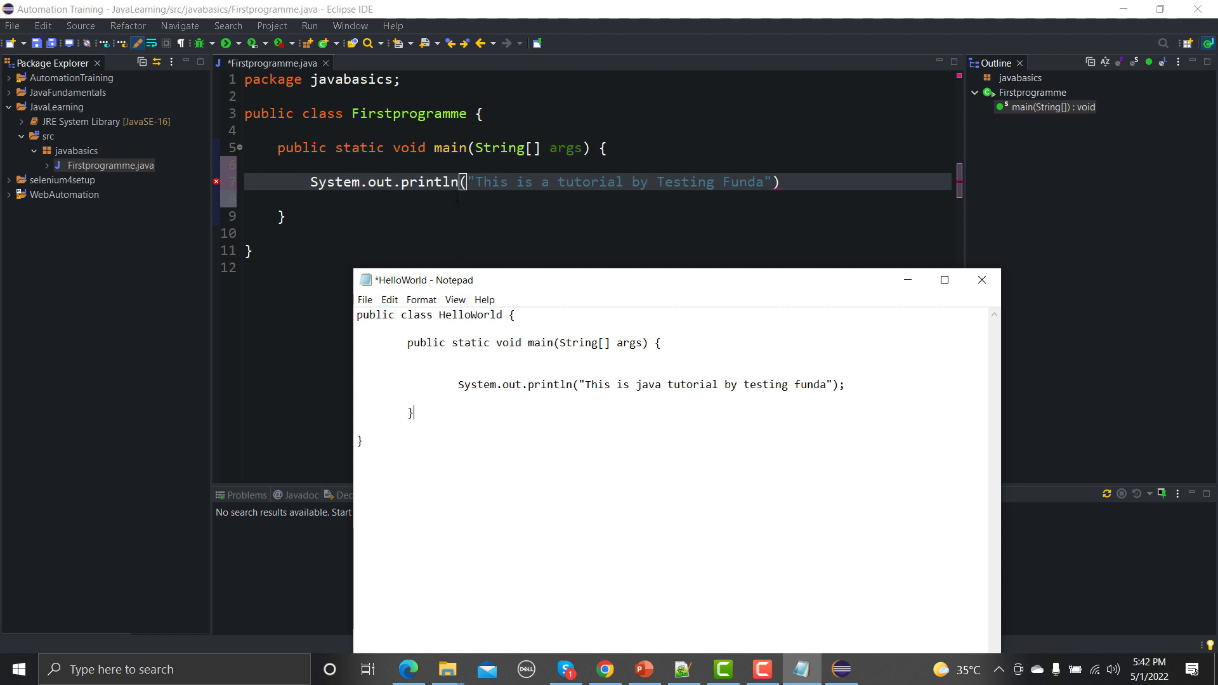
{"action": "mouse_move", "coordinate": [906, 279]}
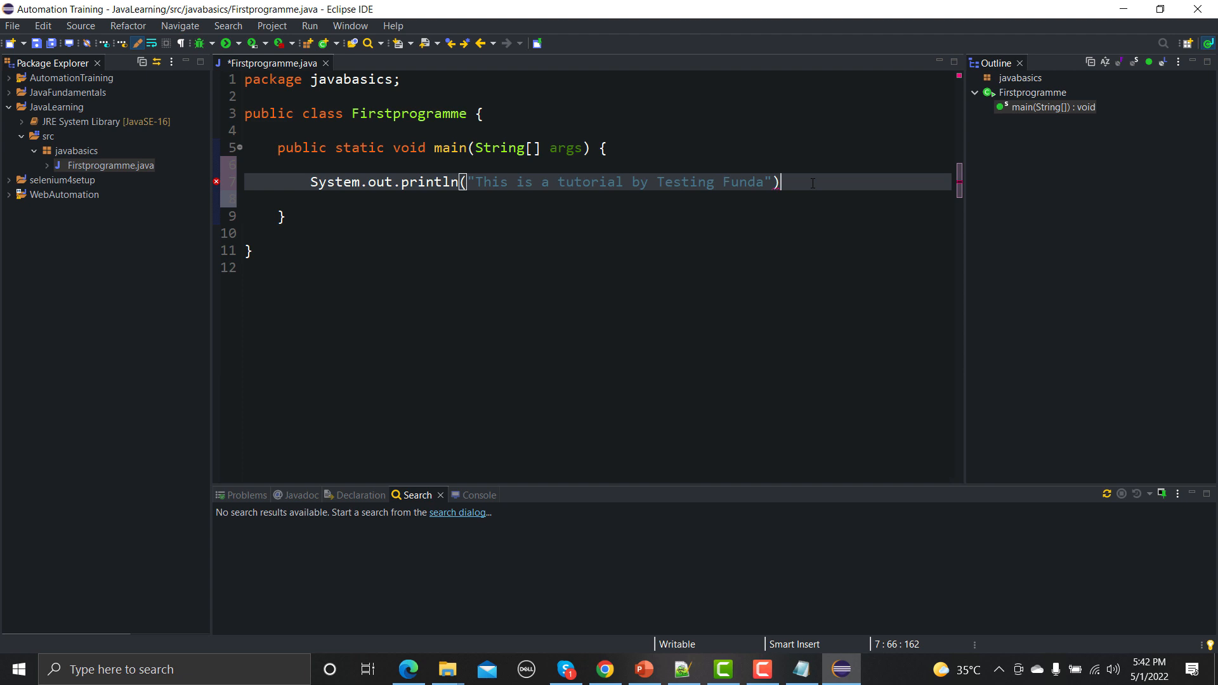
- End the println statement with a semicolon and save Firstprogramme
{"action": "type", "text": ";"}
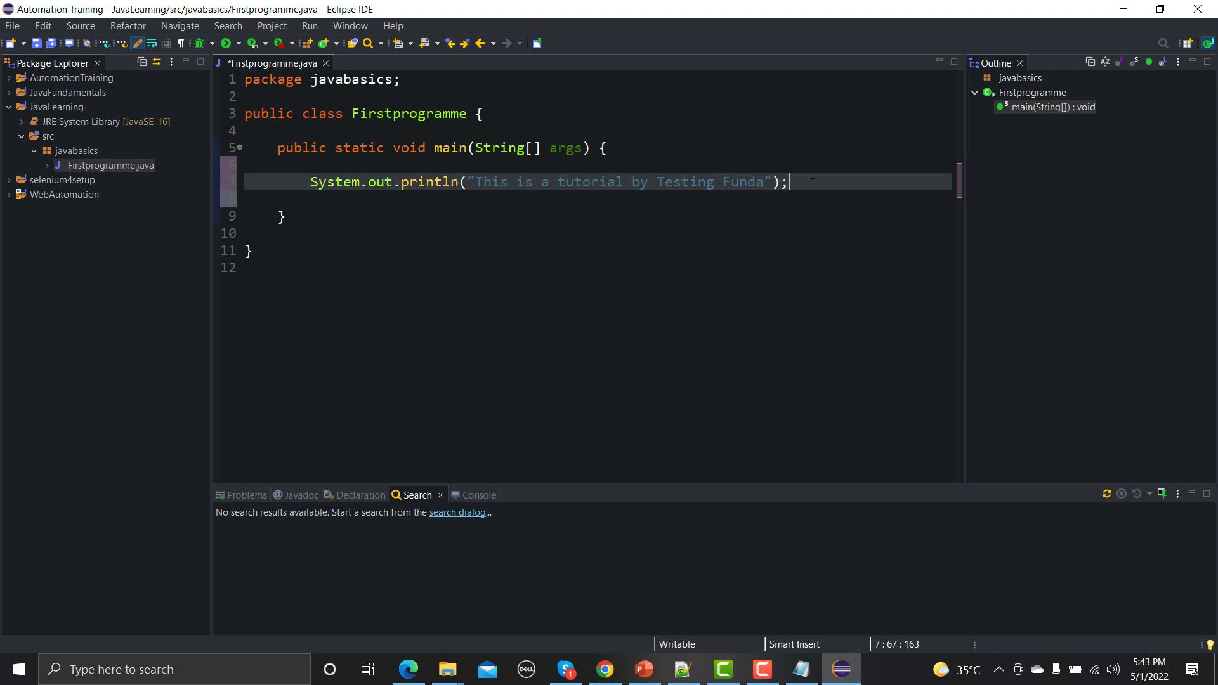
{"action": "key", "text": "ctrl+s"}
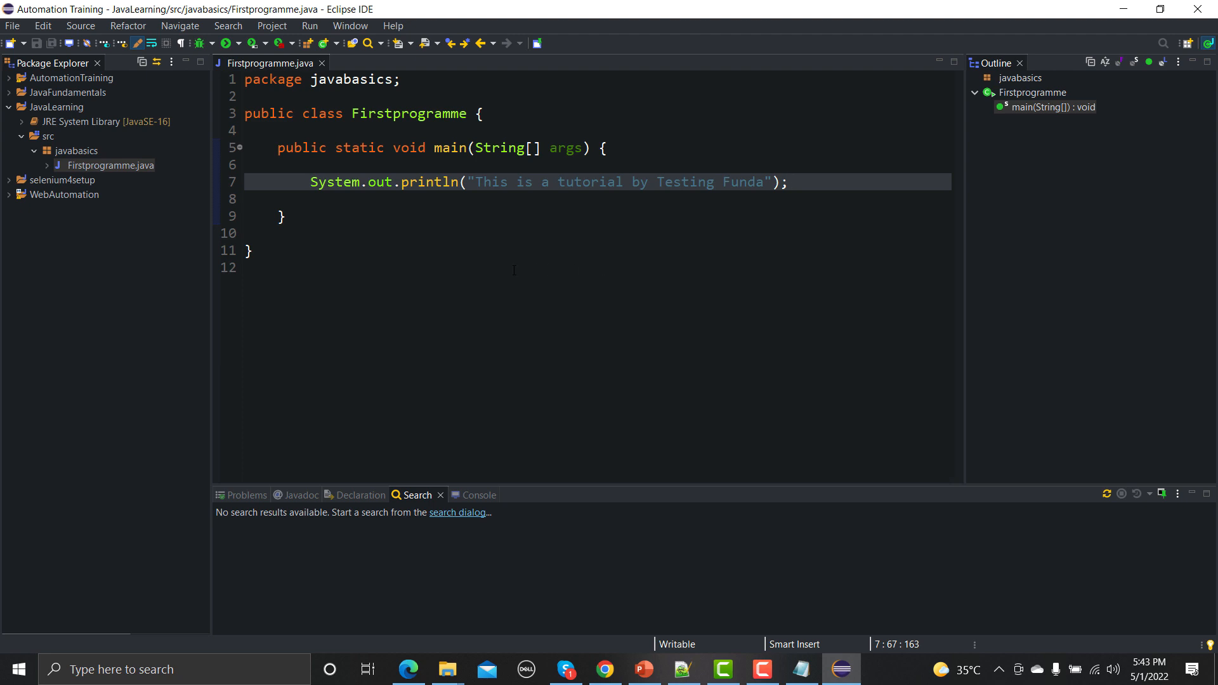
- Run Firstprogramme as a Java Application so the Console shows "This is a tutorial by Testing Funda"
{"action": "right_click", "coordinate": [512, 181]}
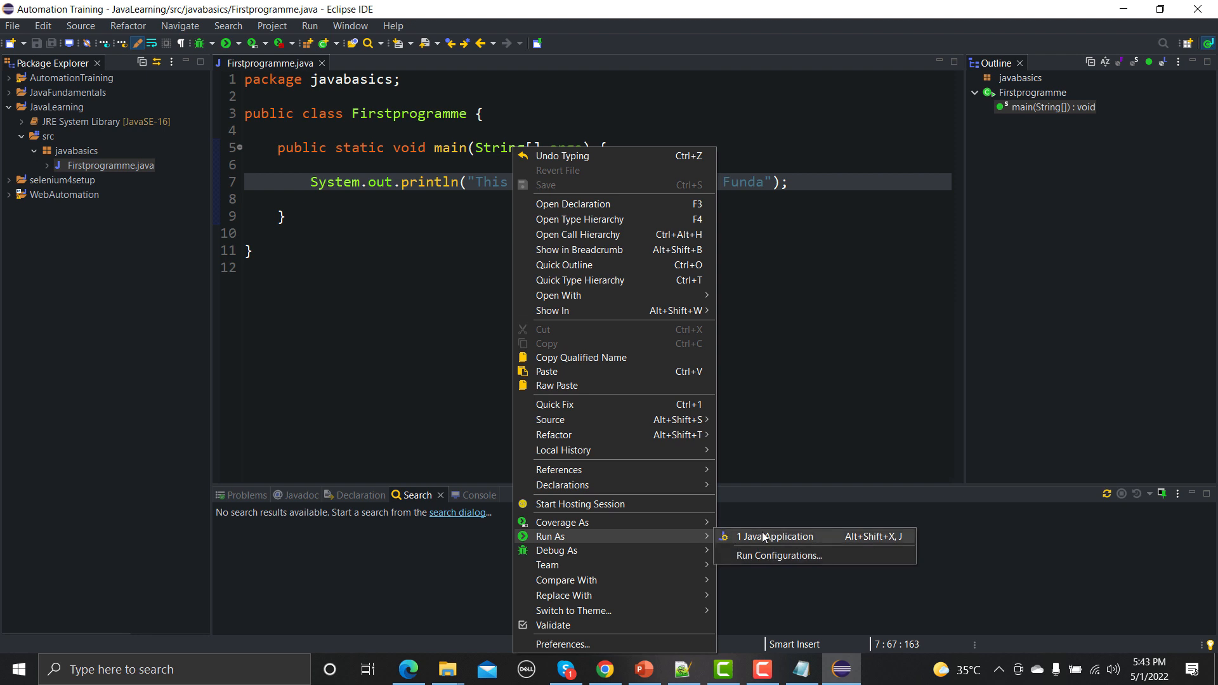
{"action": "left_click", "coordinate": [778, 536]}
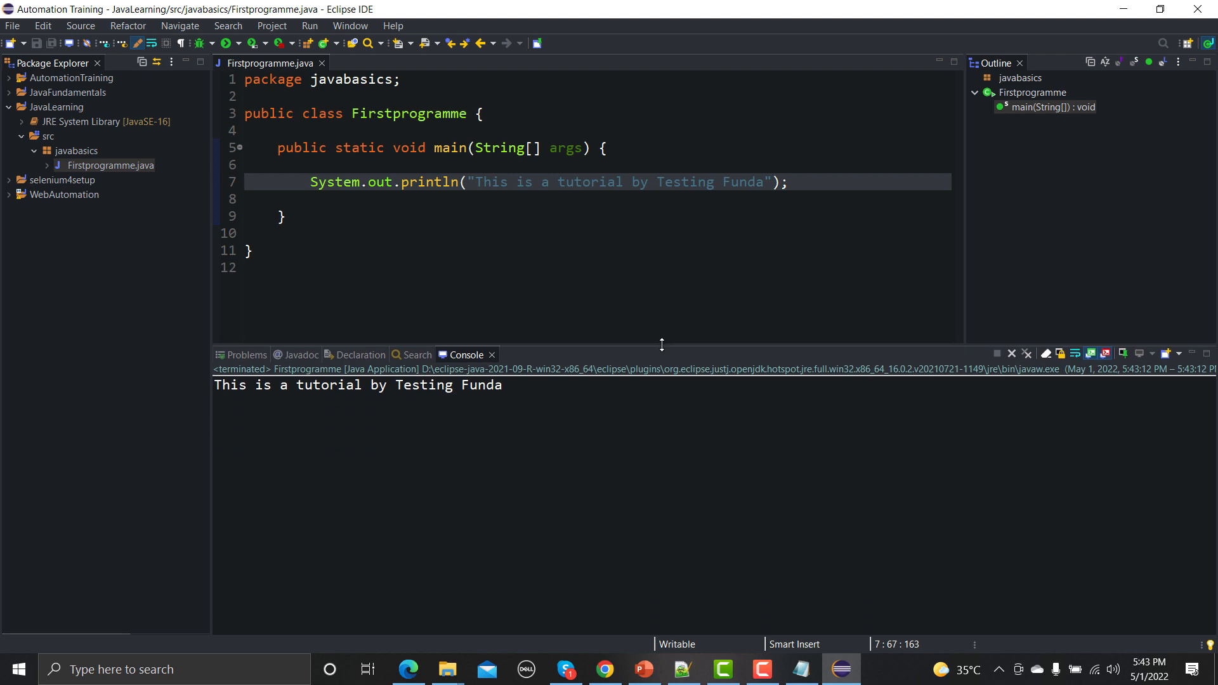
{"action": "mouse_move", "coordinate": [544, 395]}
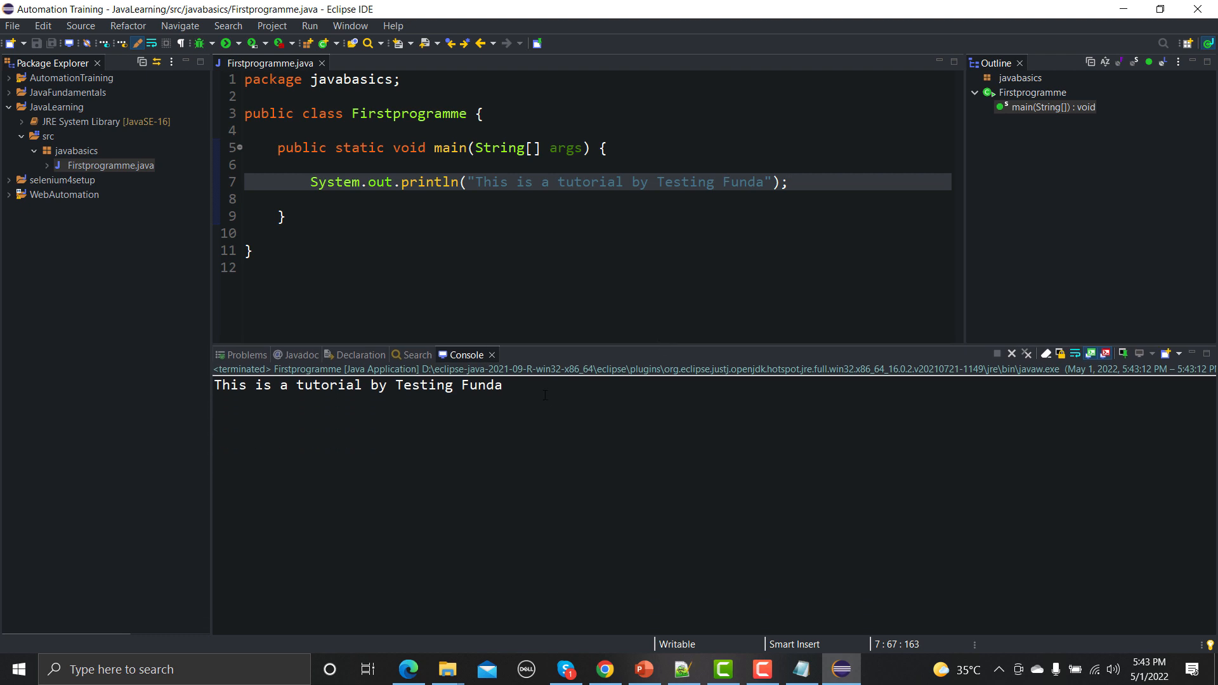
{"action": "left_click", "coordinate": [788, 181]}
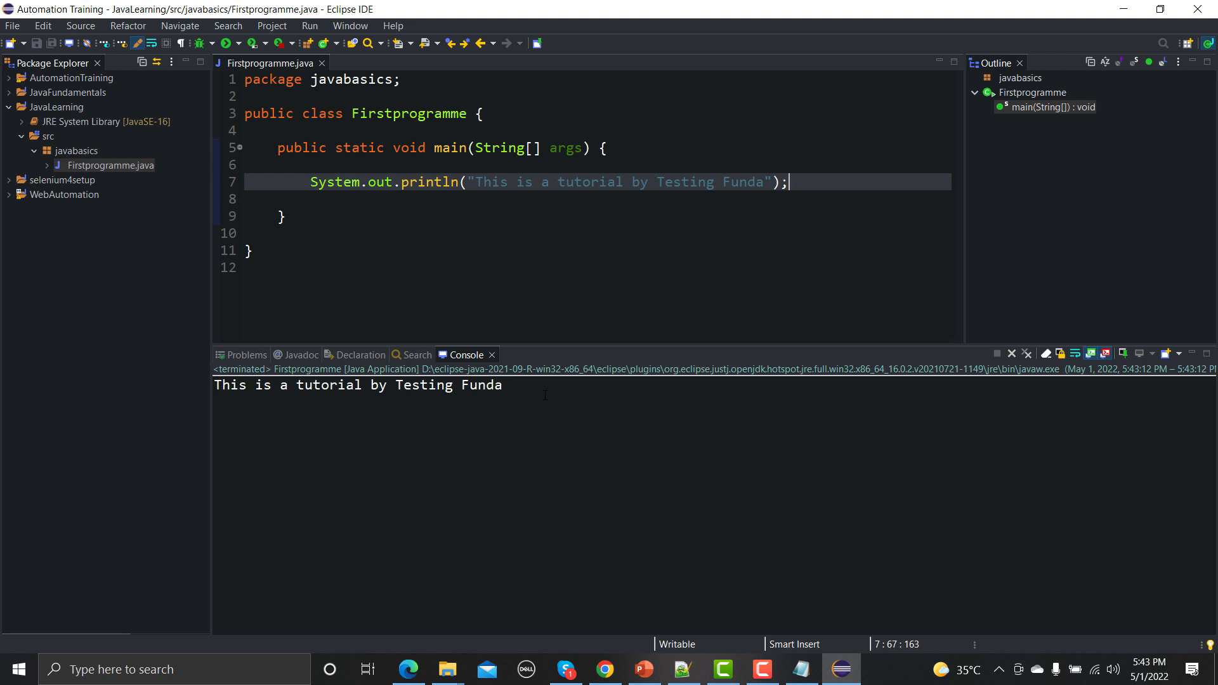